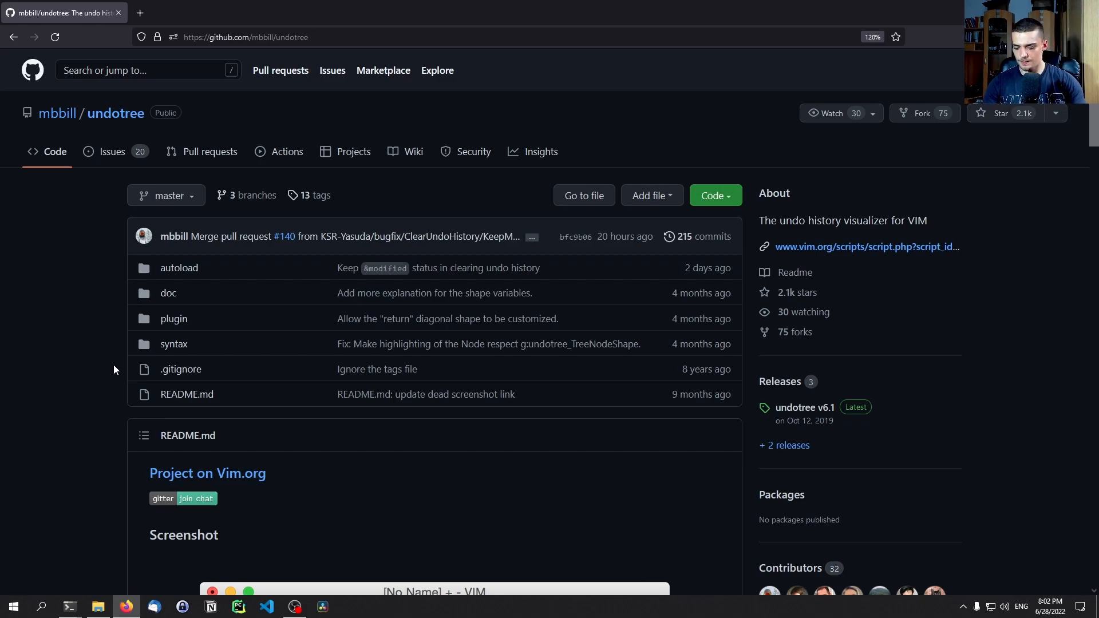
Type 'pain' in Windows search so Paint appears as the best match
type("pain")
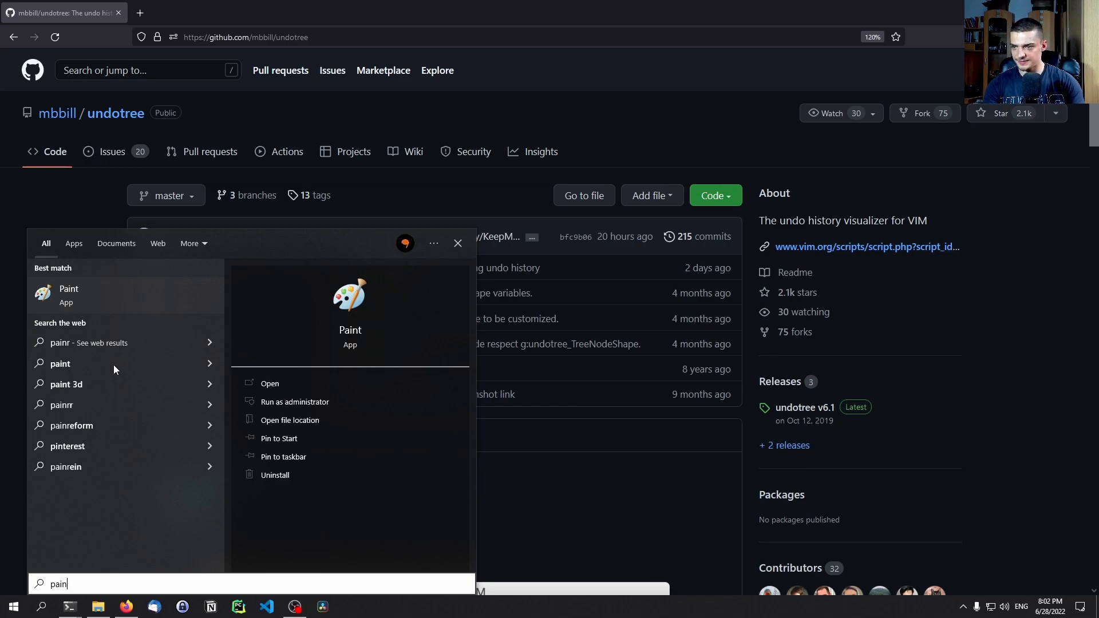
Launch Paint and brush a dashed horizontal timeline across the canvas
left_click(269, 383)
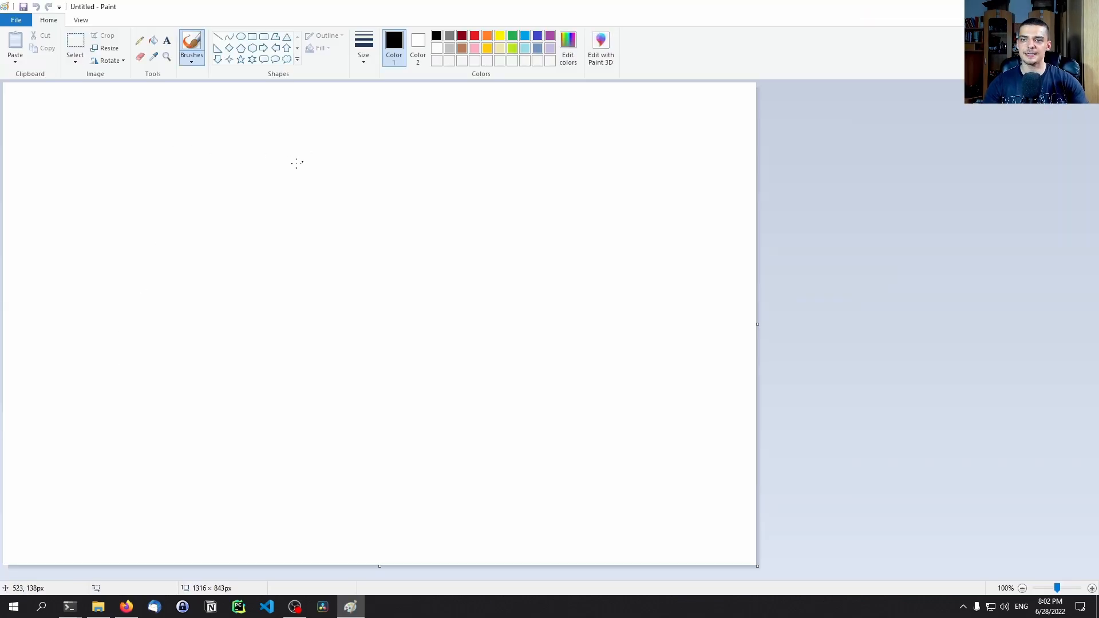
mouse_move(94, 199)
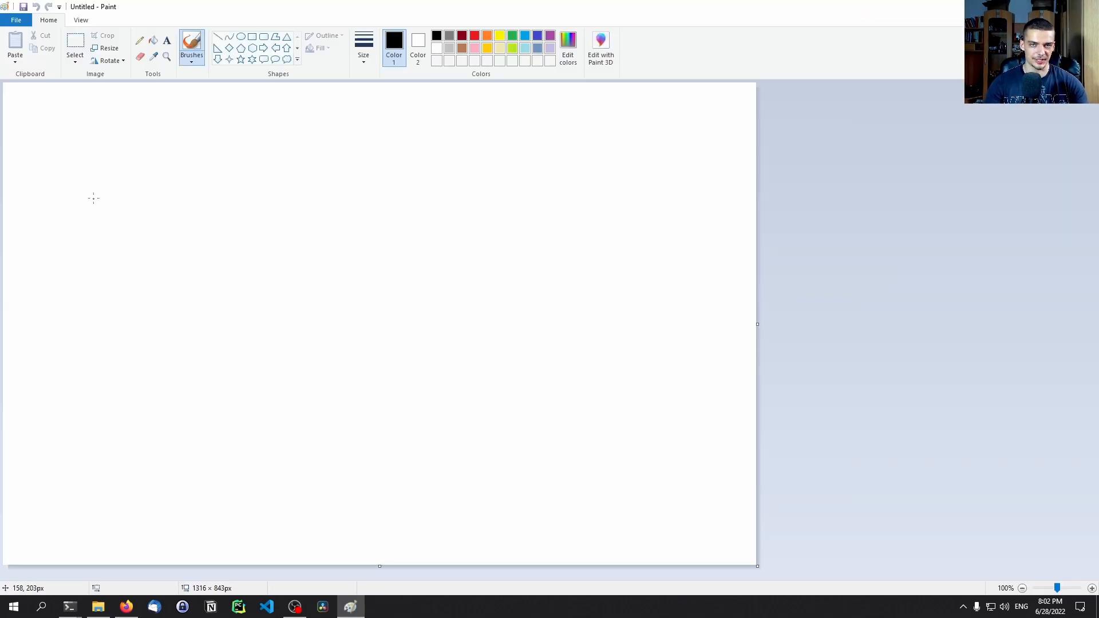
mouse_move(27, 202)
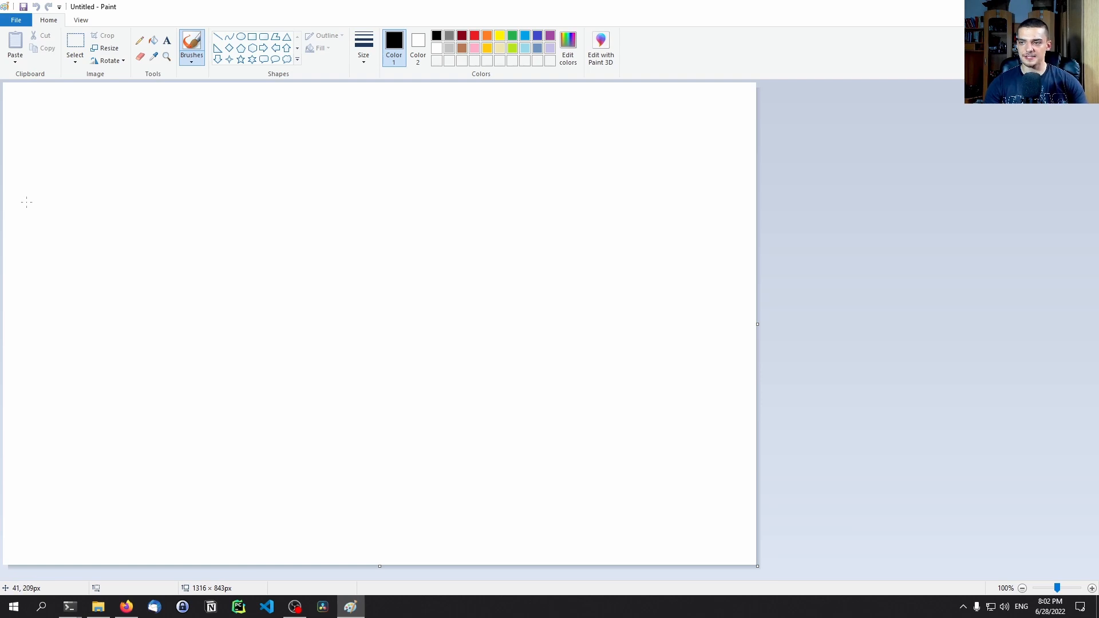
left_click_drag(29, 203, 150, 202)
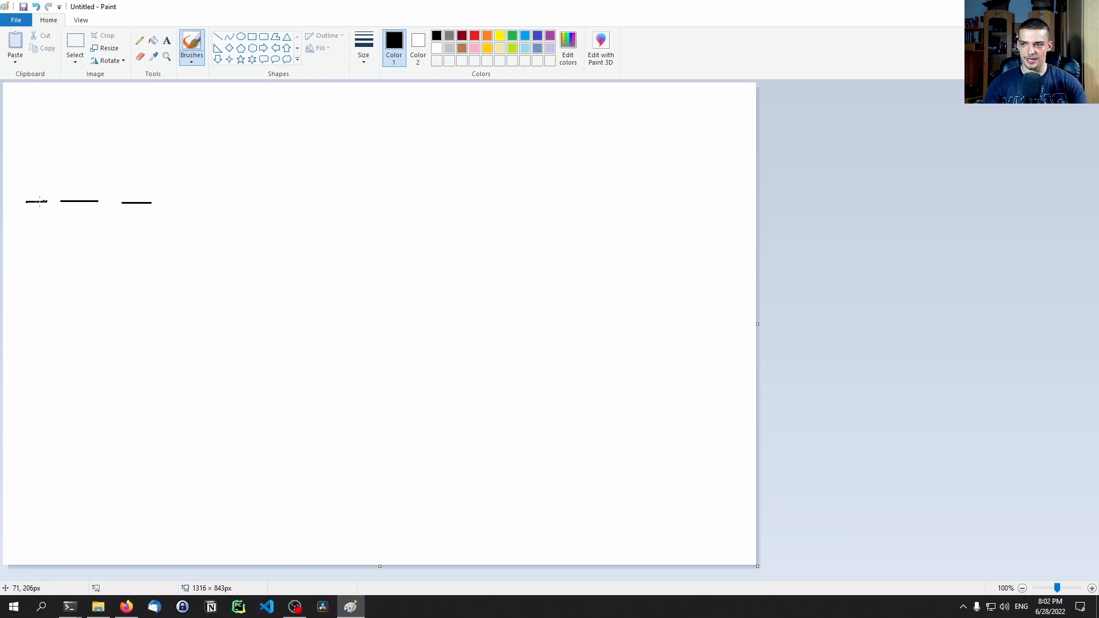
left_click_drag(154, 202, 185, 203)
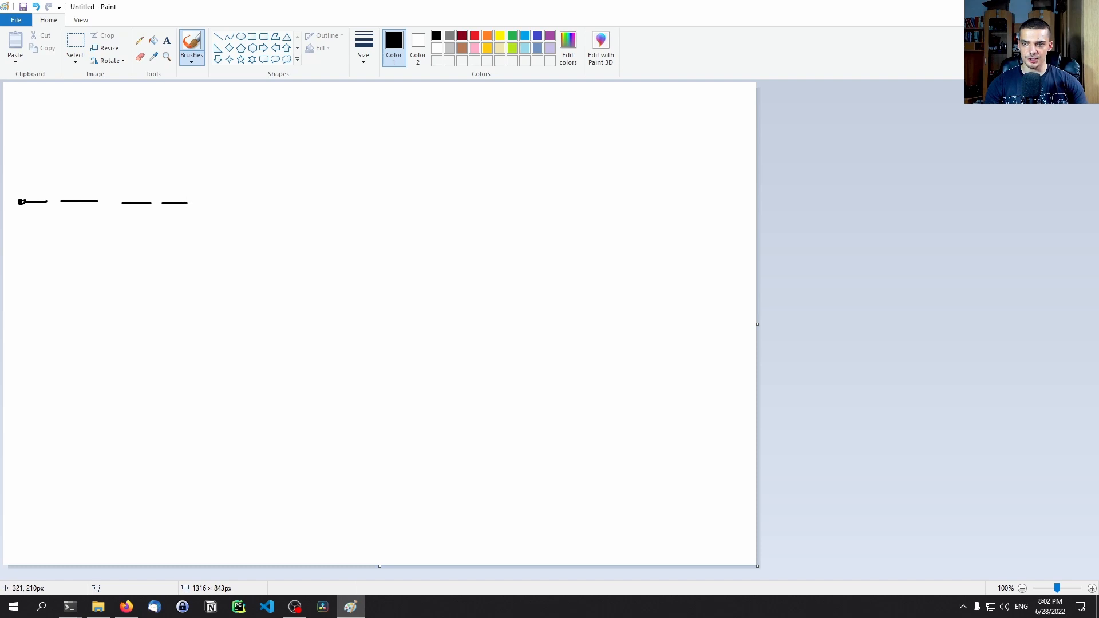
left_click_drag(189, 203, 315, 205)
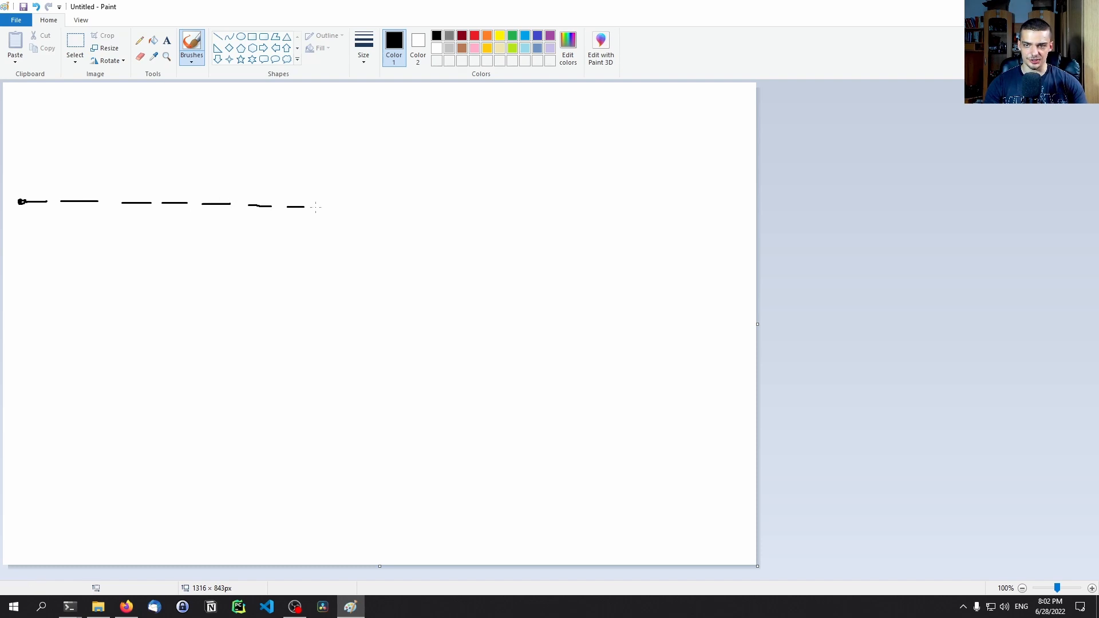
left_click_drag(294, 207, 319, 206)
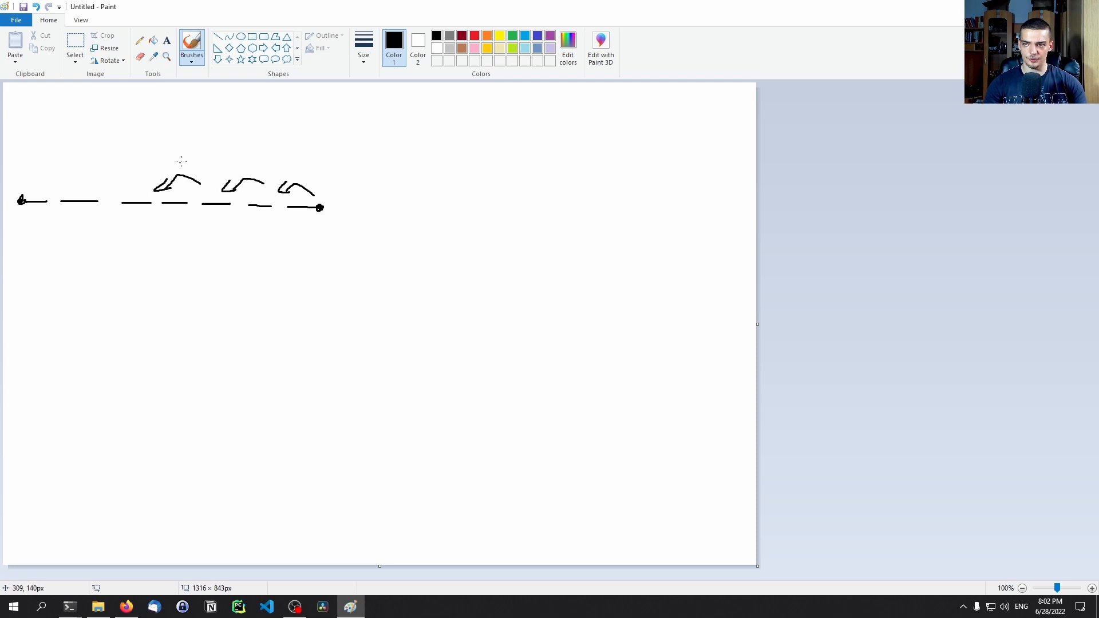
Draw curved arrows above the timeline and a dashed branch curving down from its middle
left_click_drag(175, 165, 302, 165)
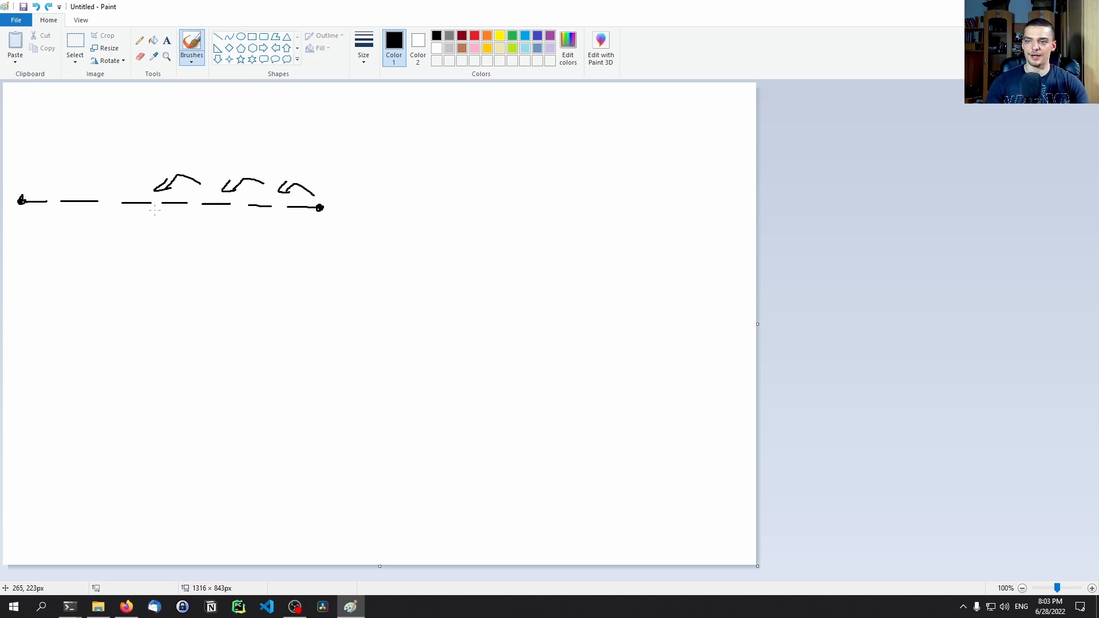
mouse_move(154, 208)
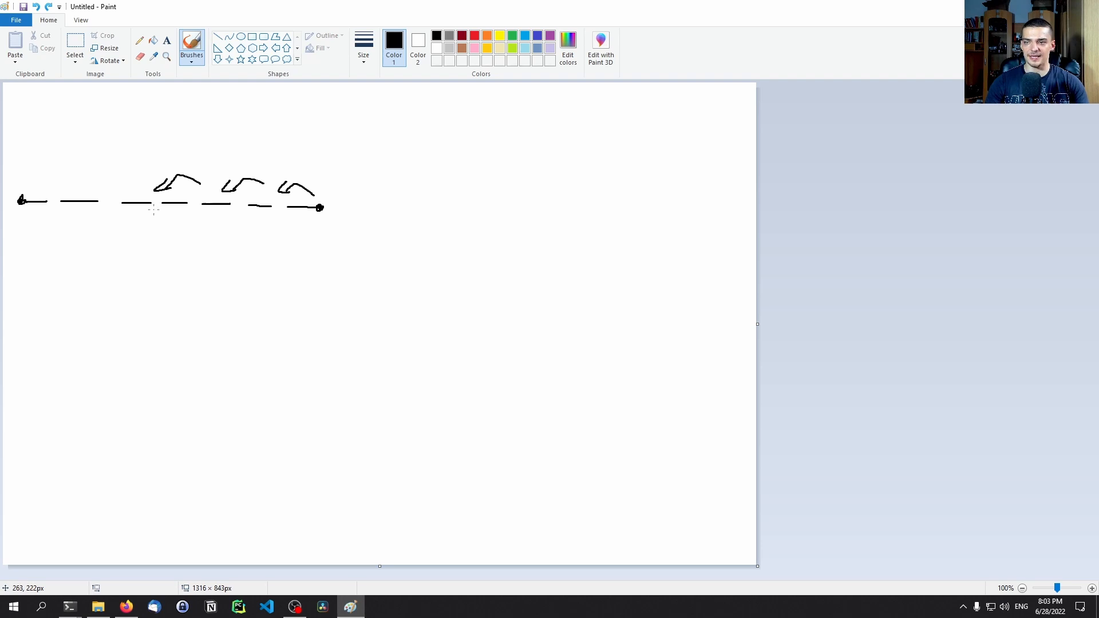
left_click_drag(150, 209, 164, 235)
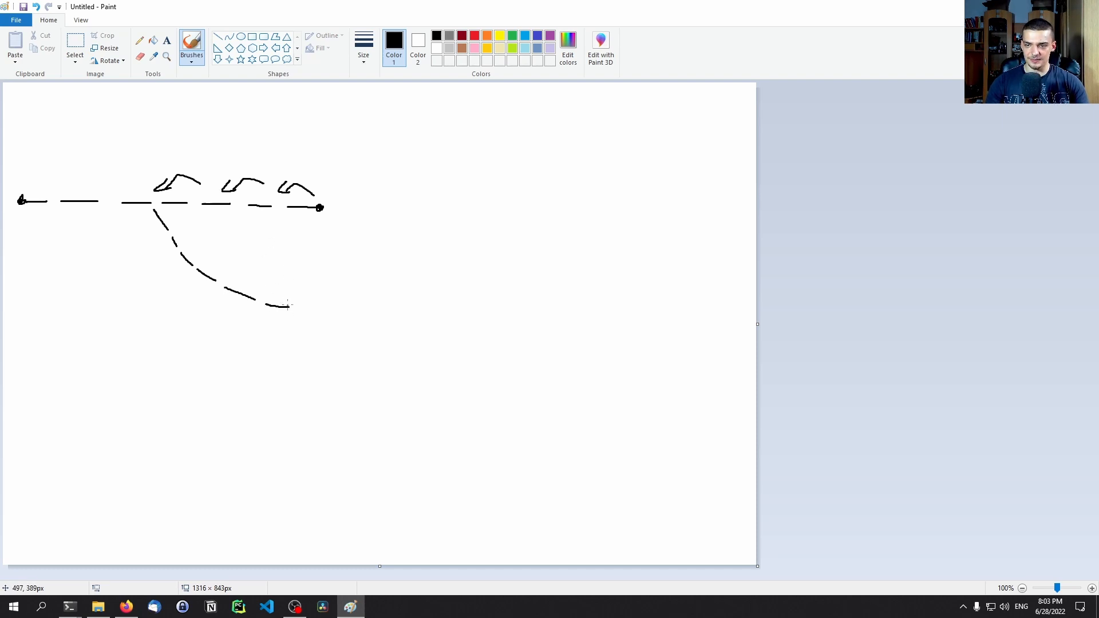
left_click_drag(162, 210, 277, 294)
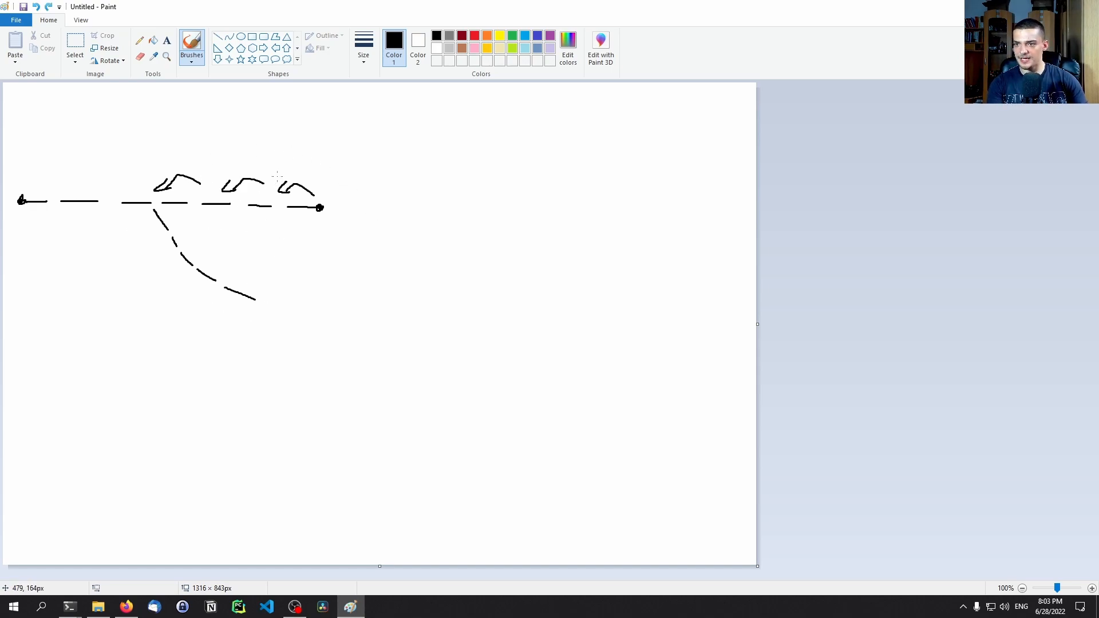
mouse_move(424, 173)
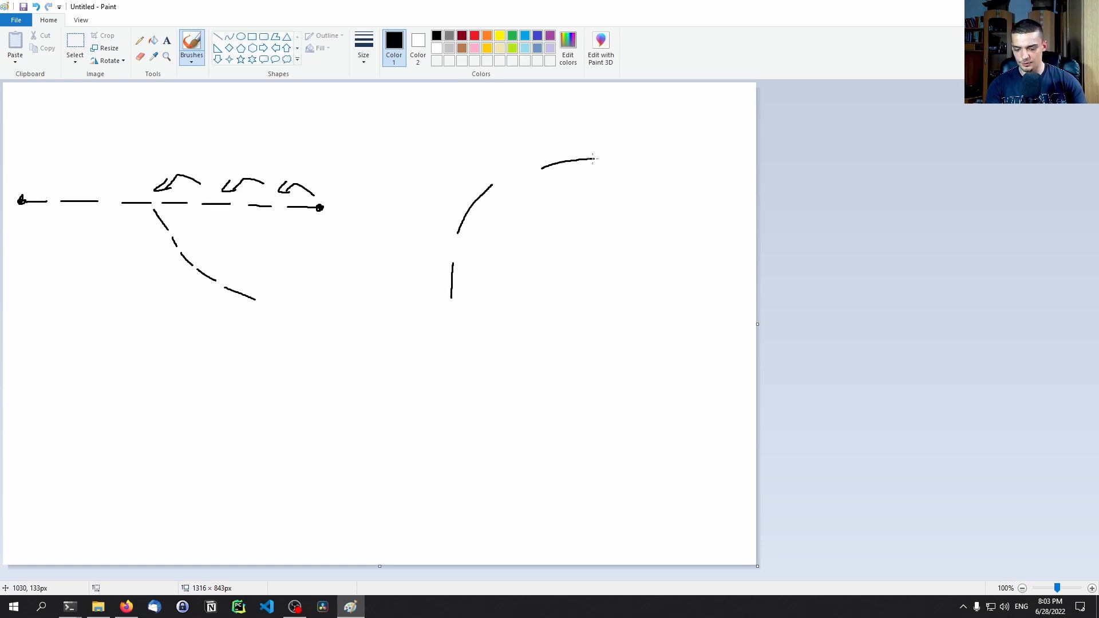
Undo the right-side strokes with Ctrl+Z and Undo, then return to Firefox
key("ctrl+z")
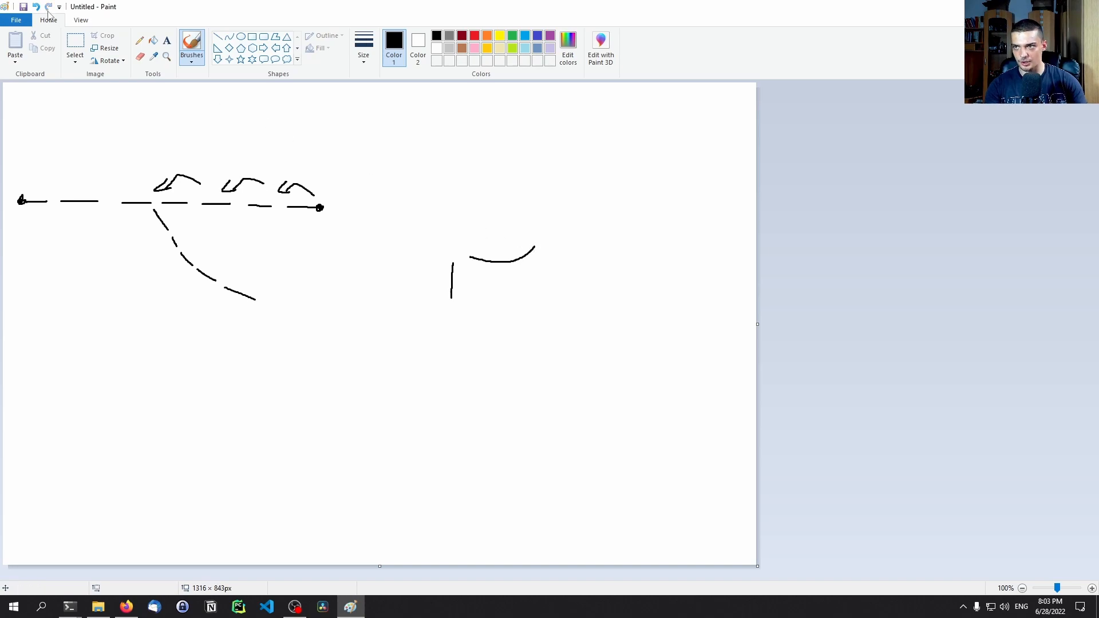
mouse_move(545, 210)
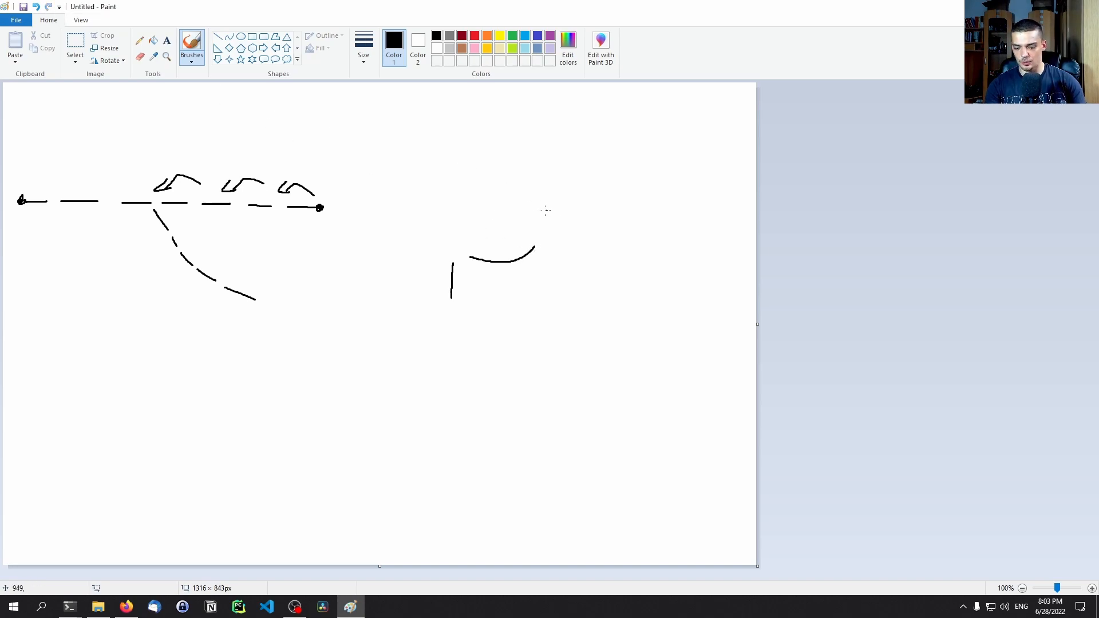
left_click(50, 7)
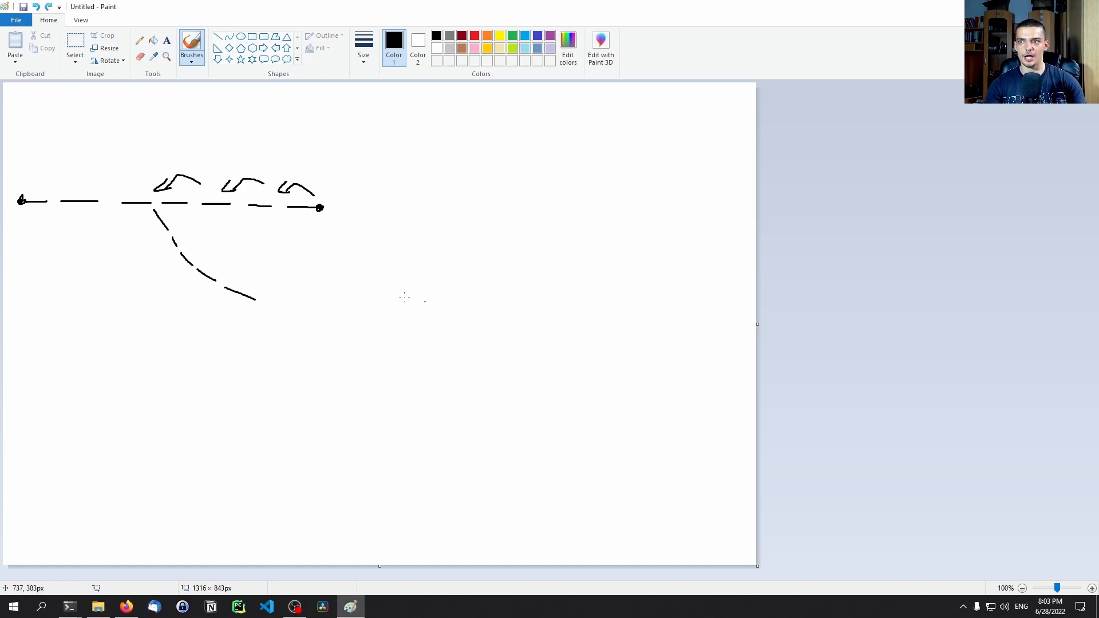
mouse_move(423, 359)
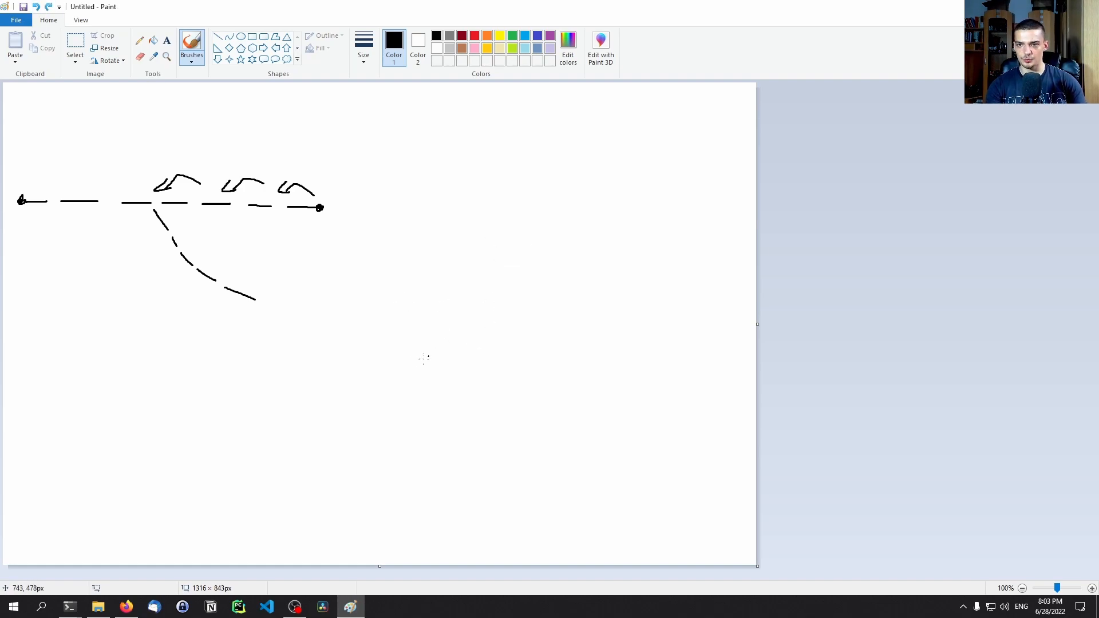
mouse_move(350, 274)
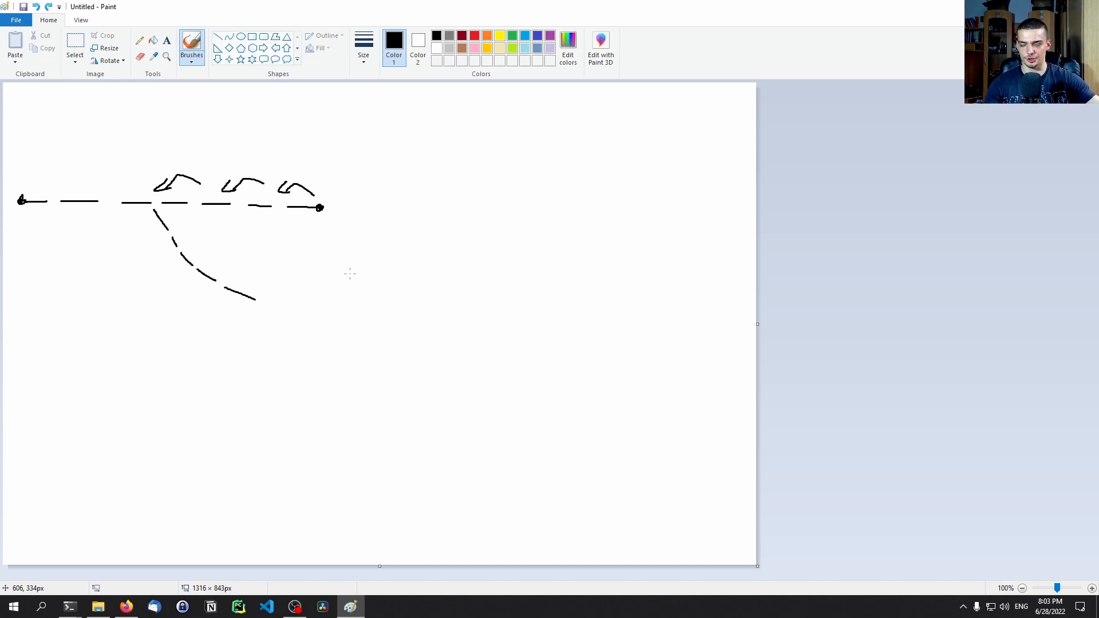
mouse_move(263, 266)
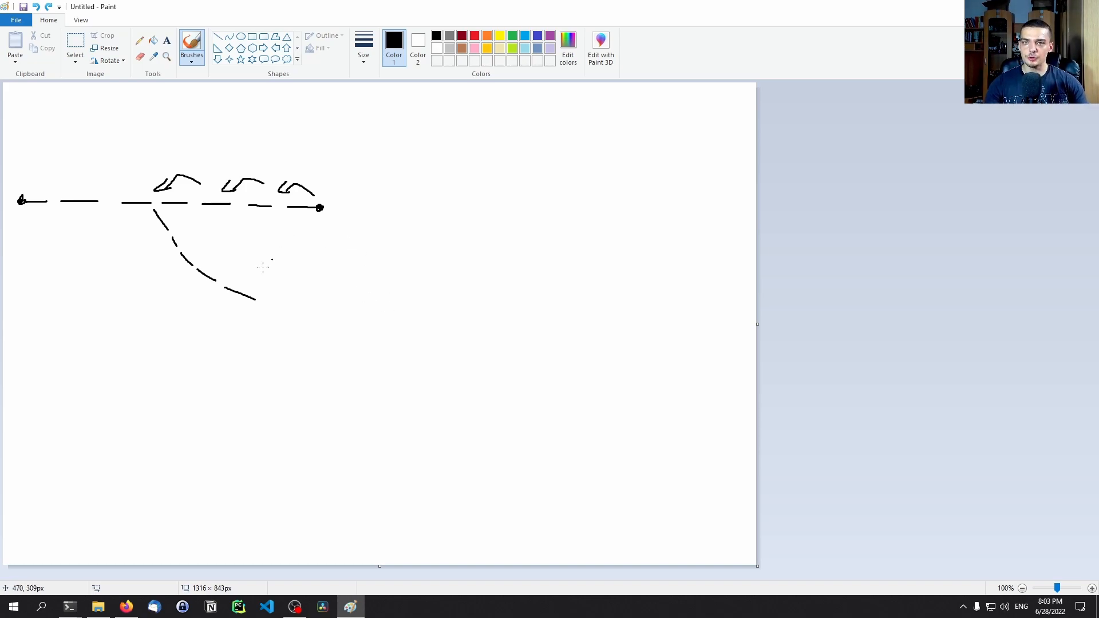
left_click(125, 606)
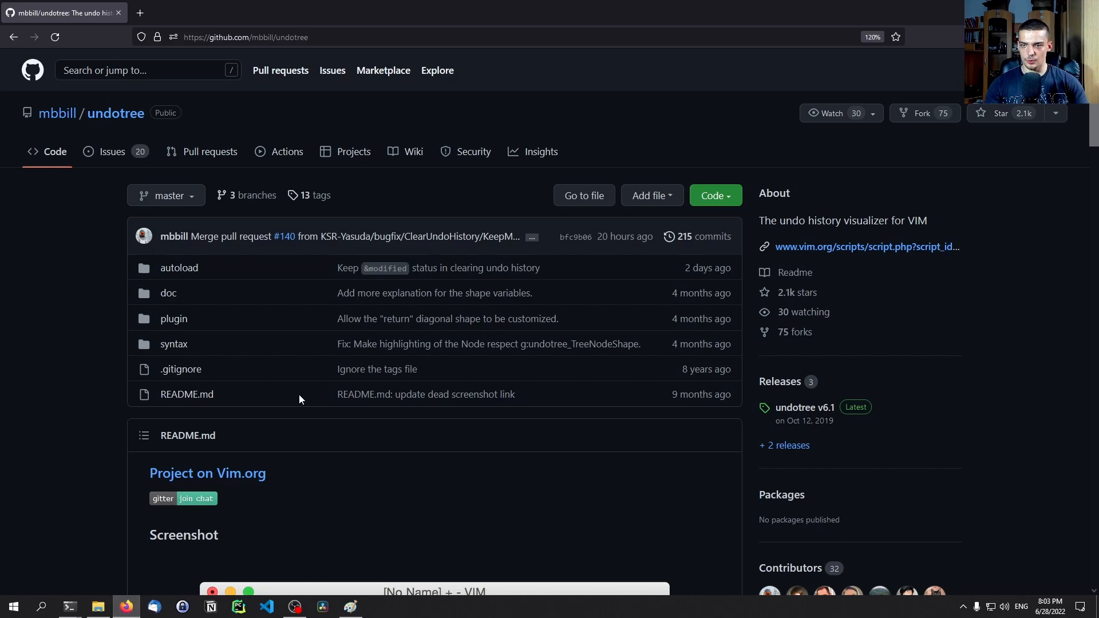
mouse_move(359, 244)
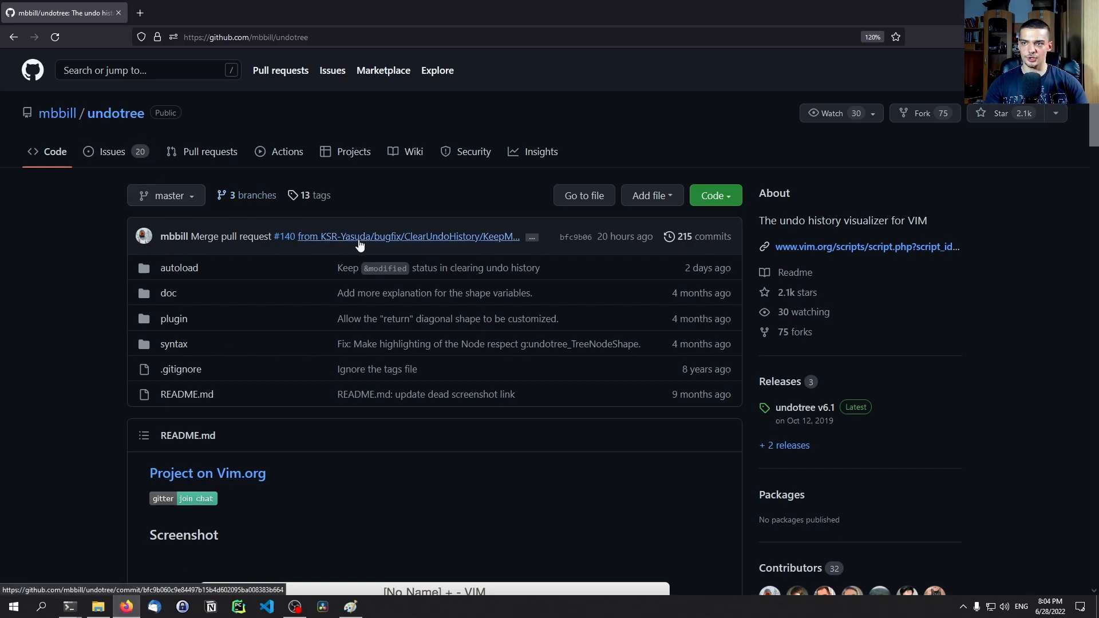
mouse_move(168, 301)
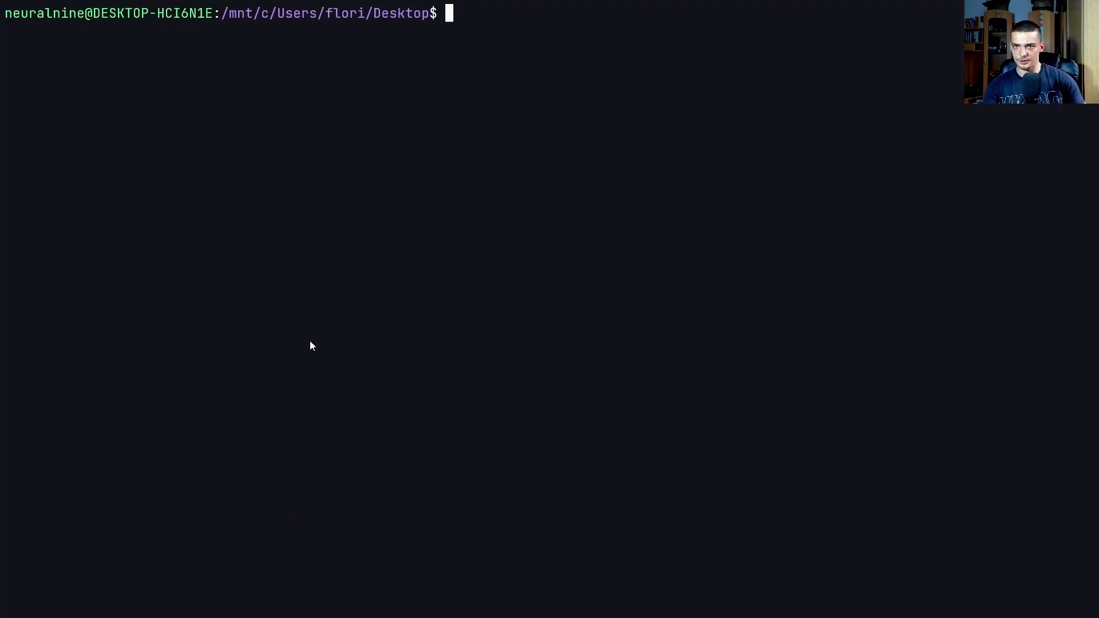
mouse_move(389, 346)
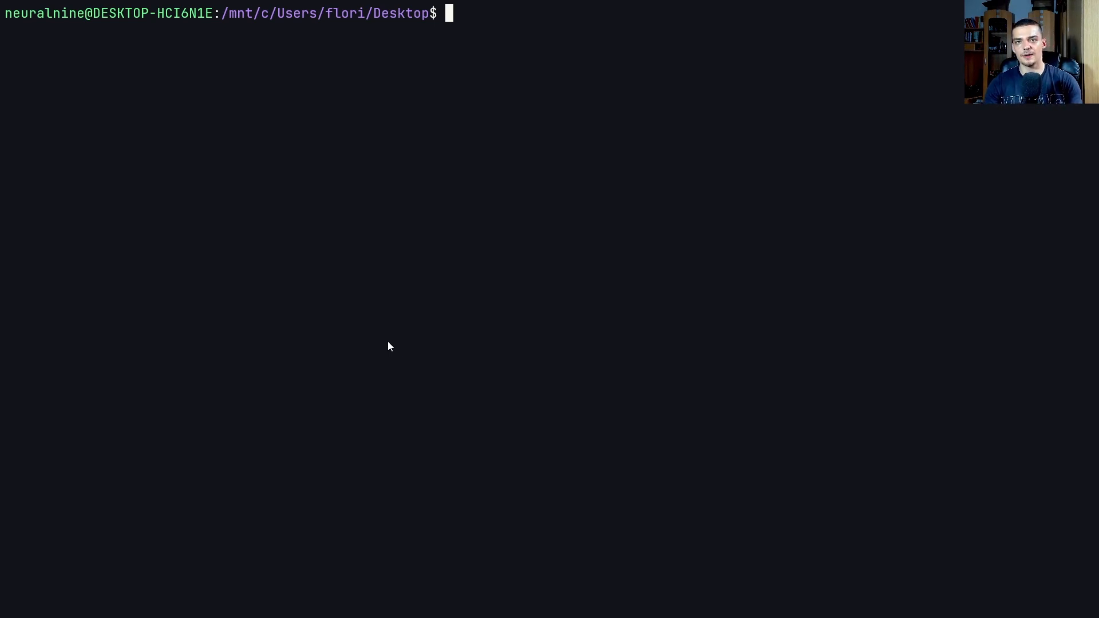
Open ~/.config/nvim/init.vim in Neovim with the nv command
type("nv")
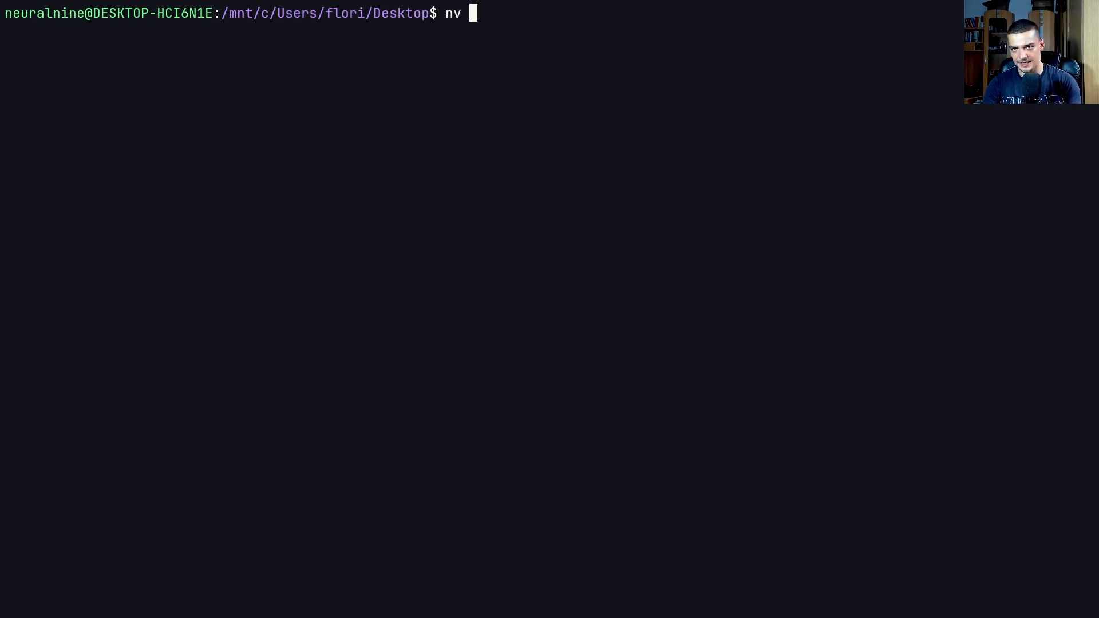
type("~/")
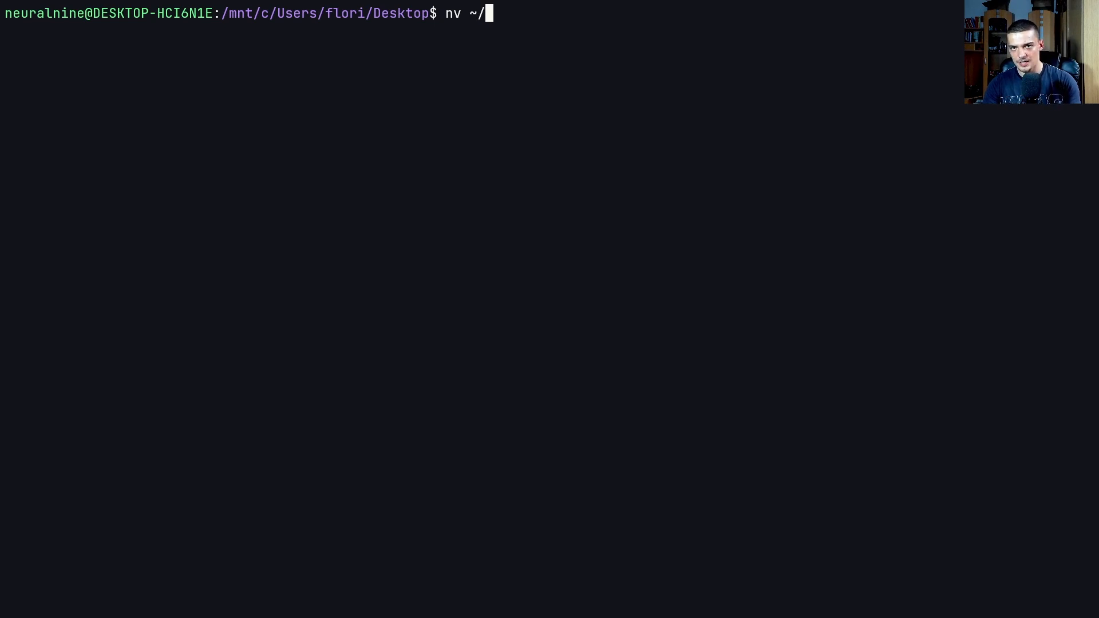
type(".co")
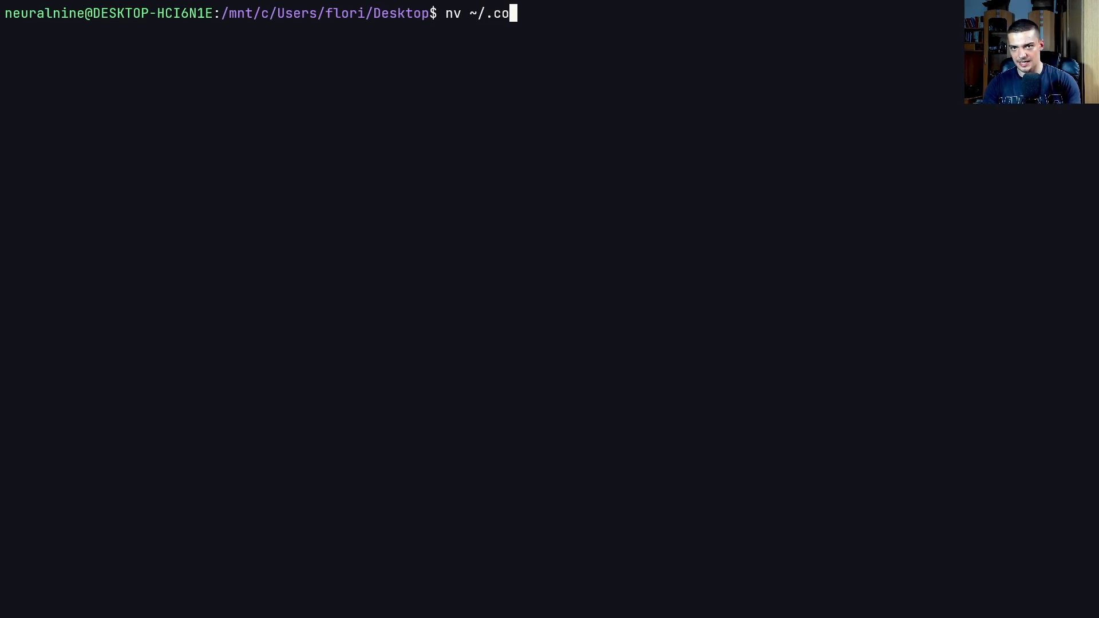
type("nfig/")
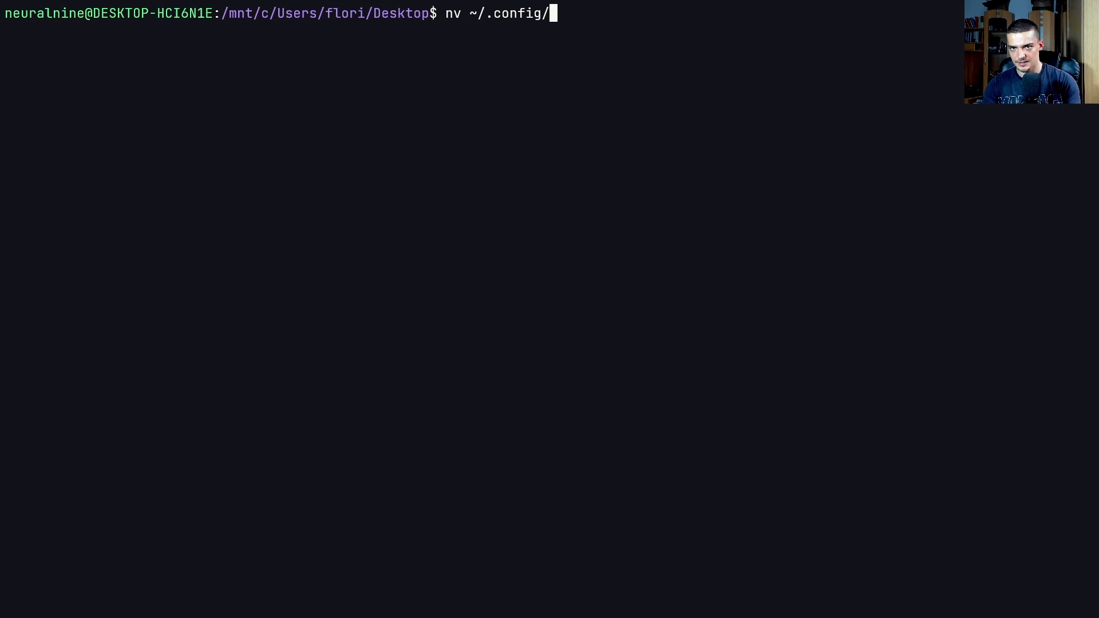
type("nvim/ini")
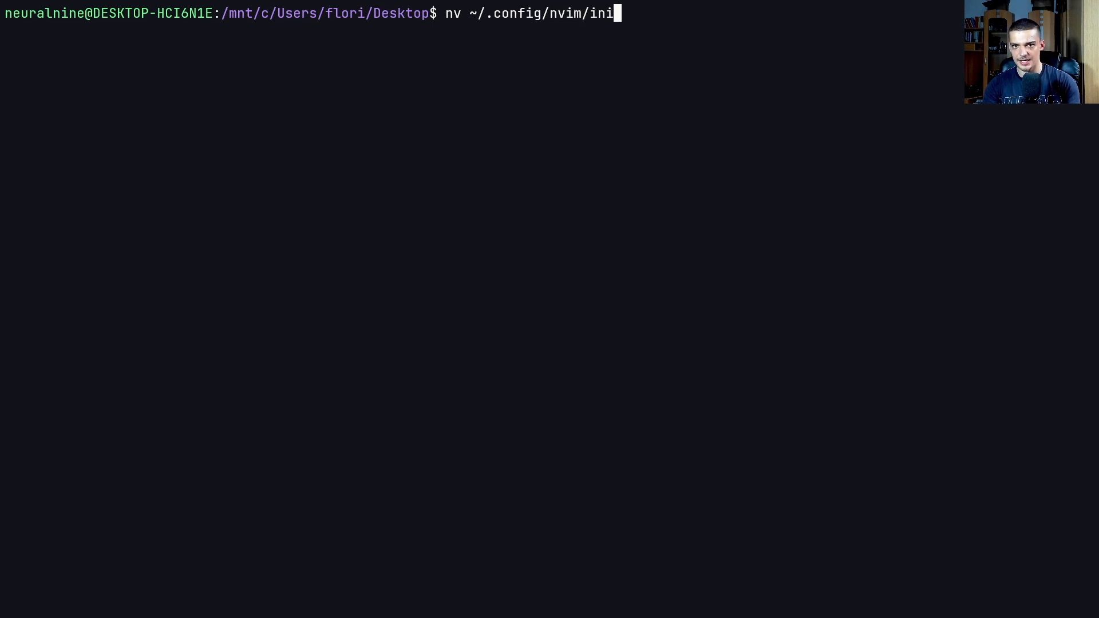
key("Return")
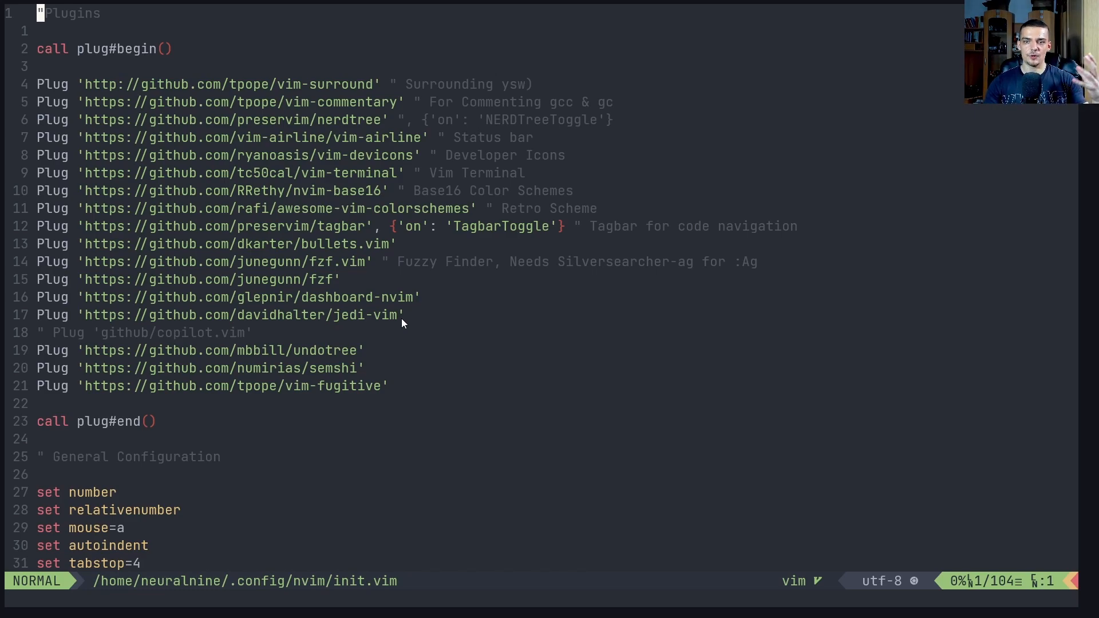
mouse_move(510, 302)
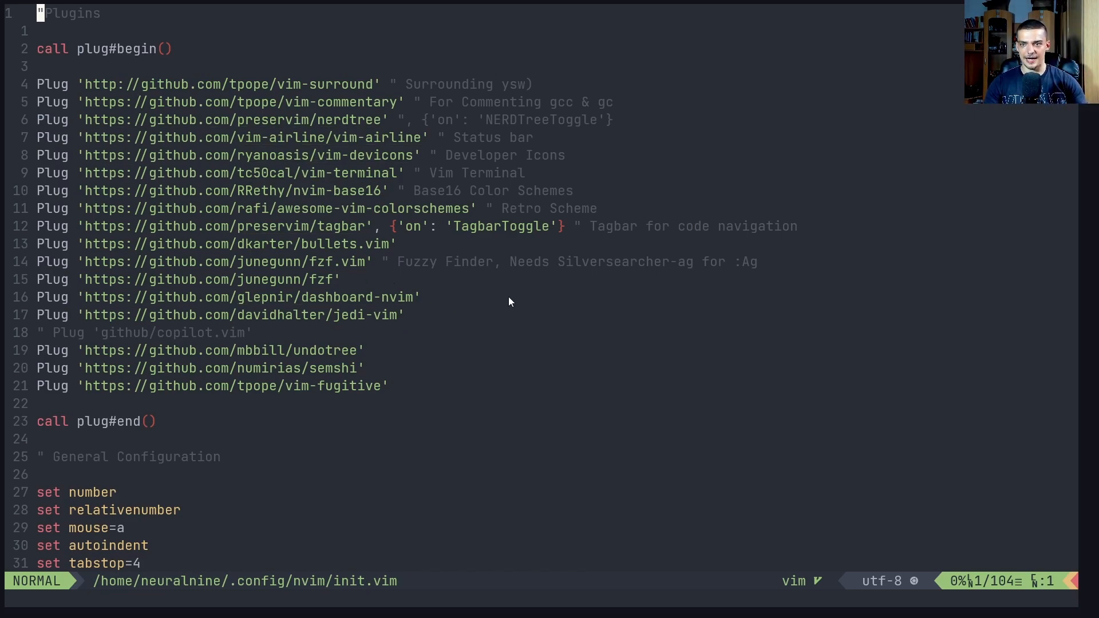
mouse_move(344, 385)
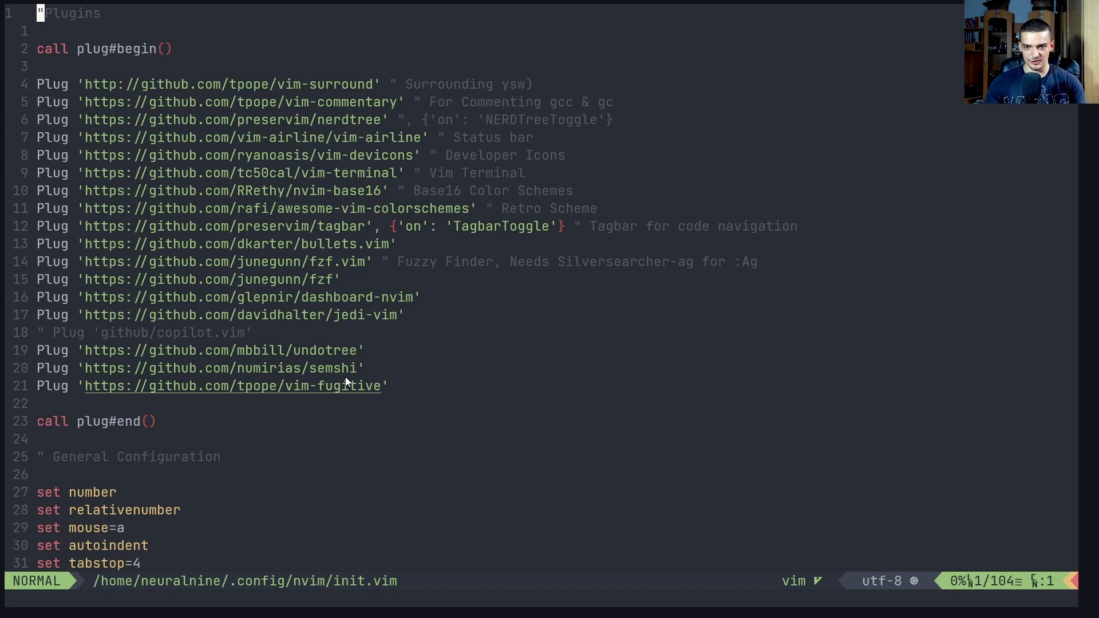
mouse_move(464, 383)
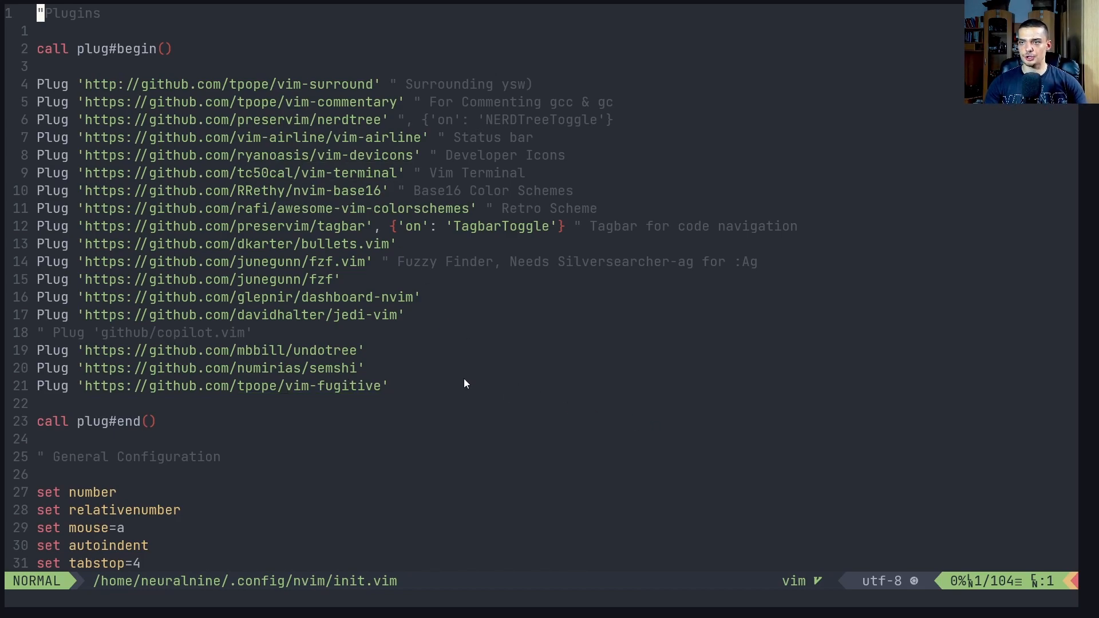
Visually highlight the Plug 'mbbill/undotree' line, then leave visual mode
key("v")
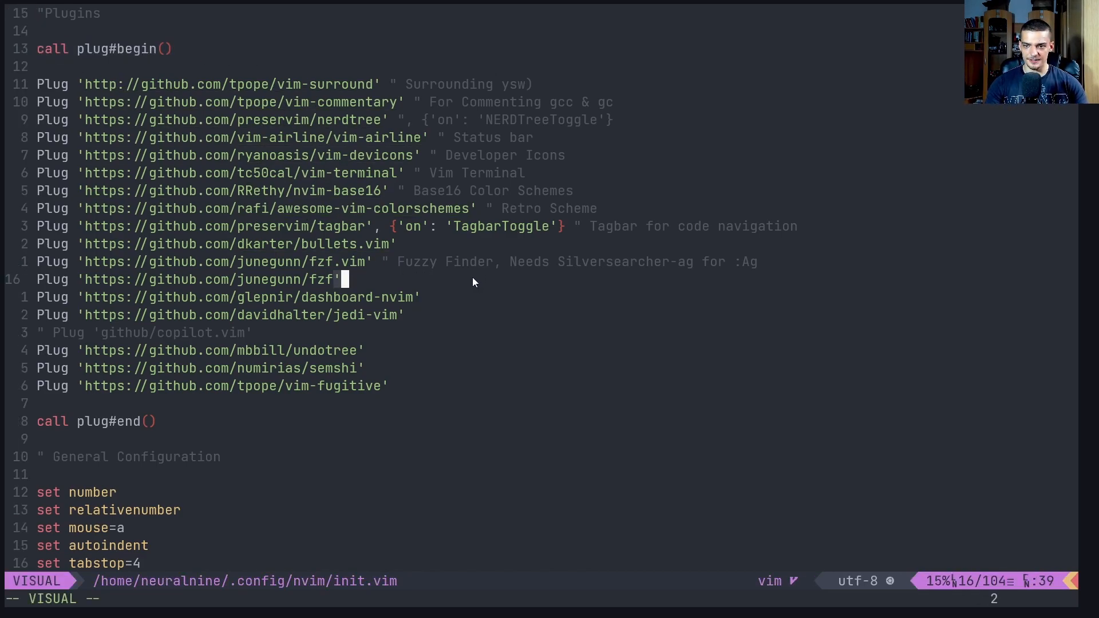
mouse_move(37, 338)
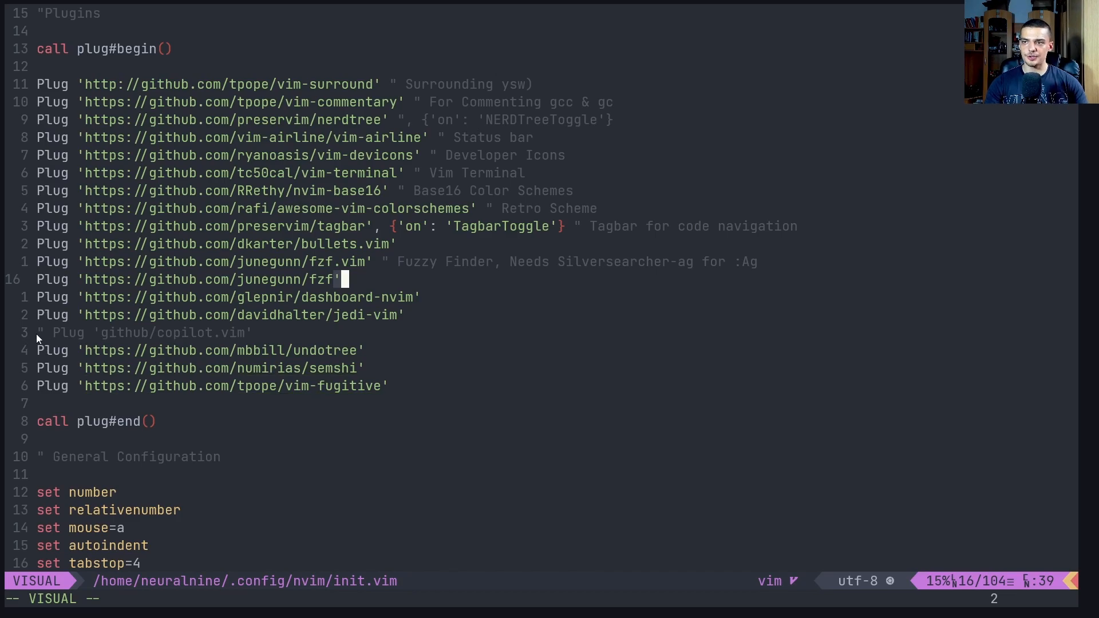
mouse_move(11, 350)
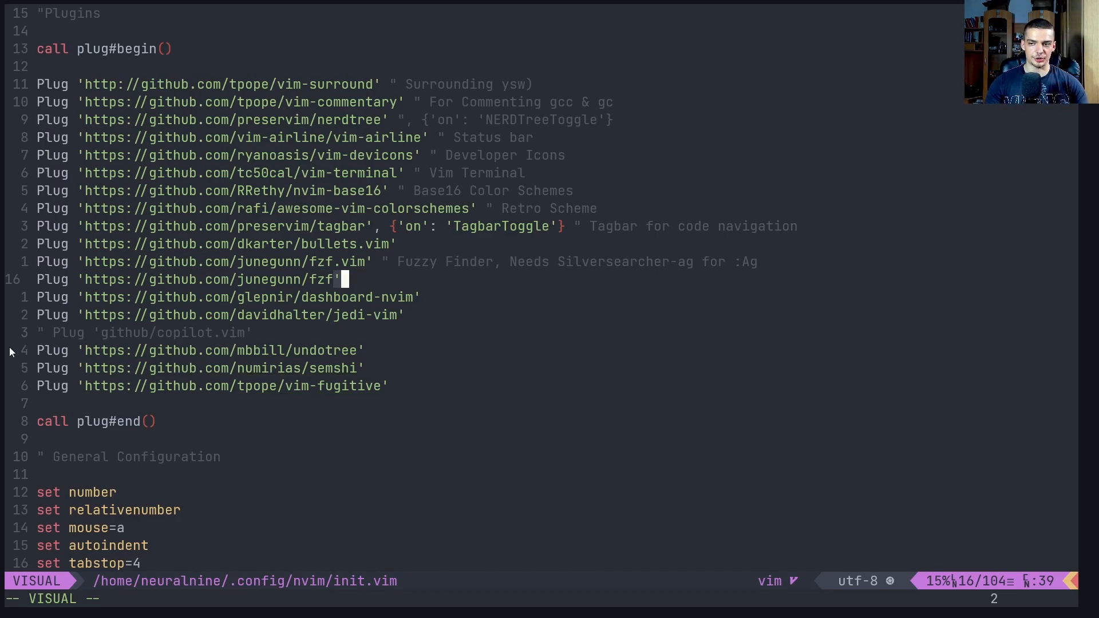
mouse_move(39, 354)
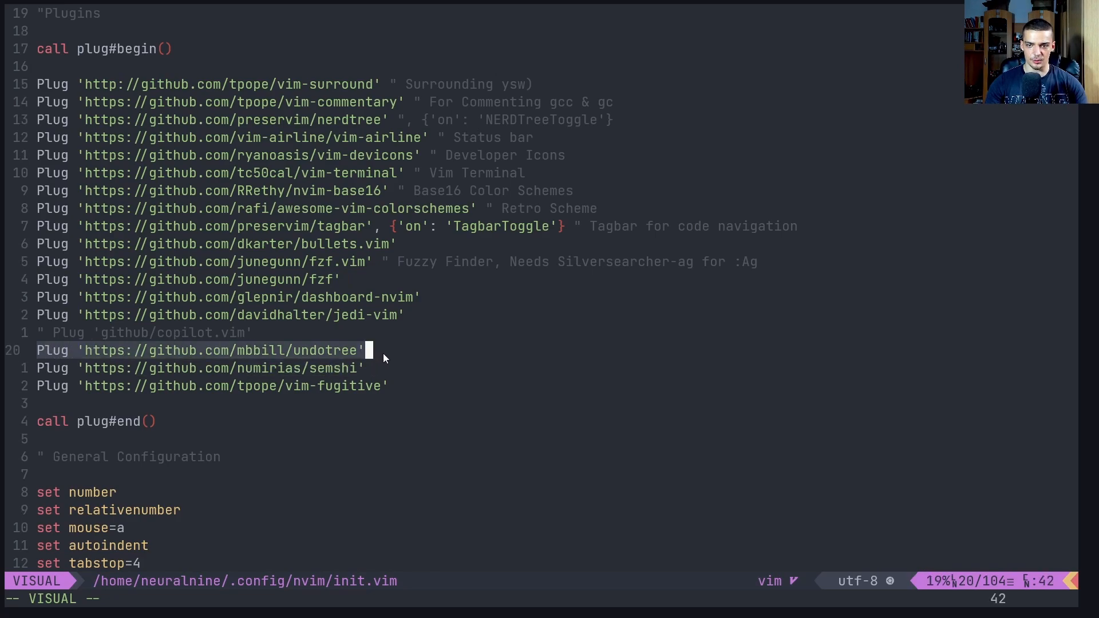
mouse_move(435, 371)
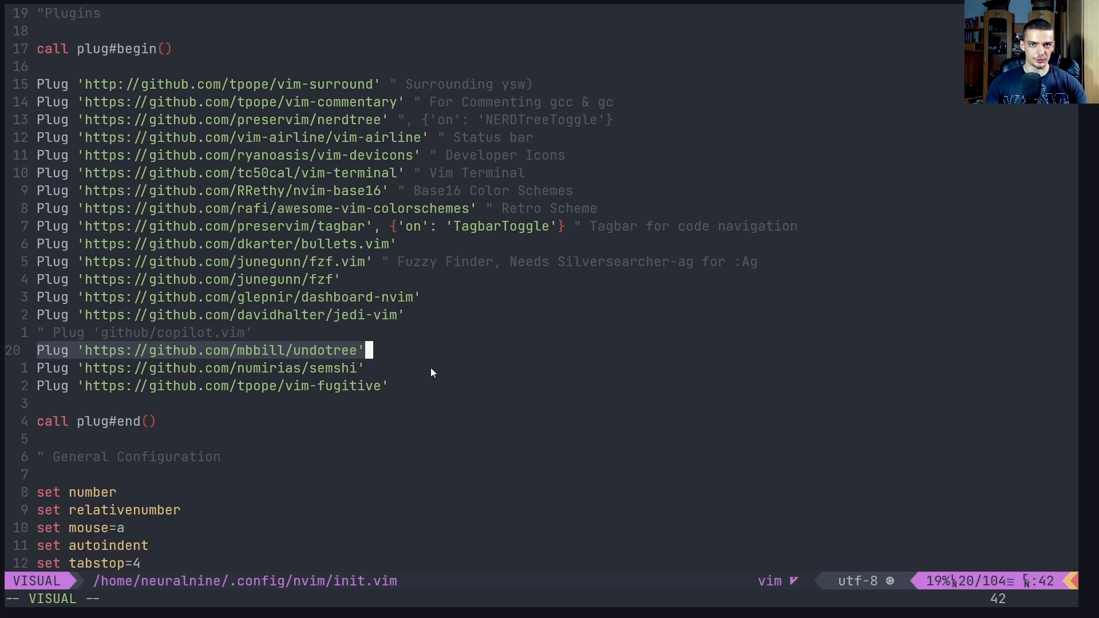
key("Escape")
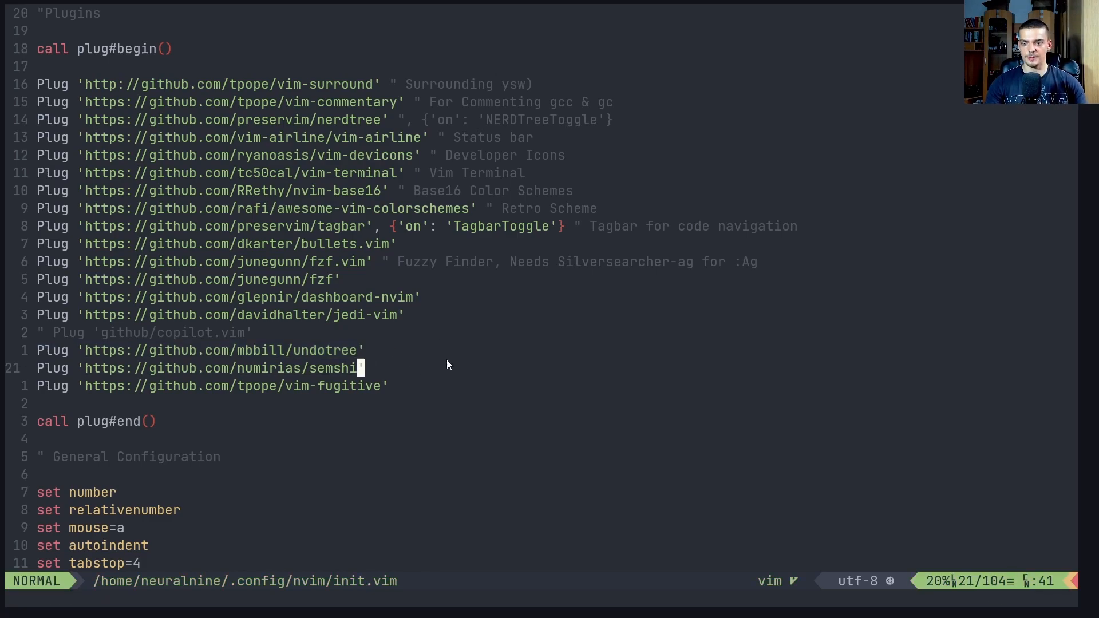
mouse_move(533, 348)
type("n")
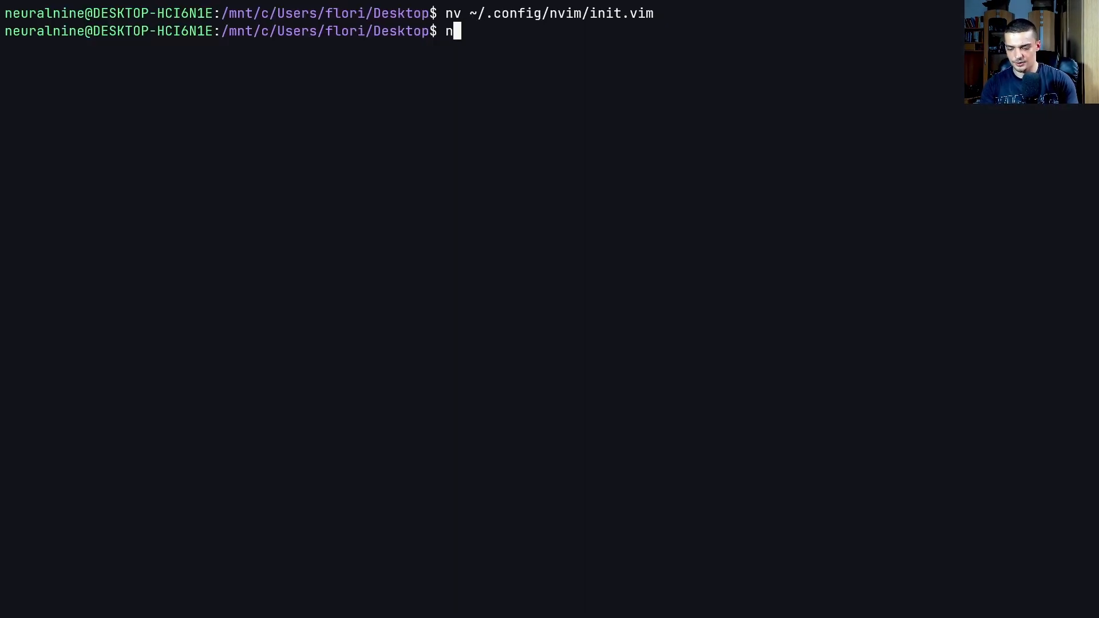
Open the empty test.txt buffer and run :PlugInstall
key("Return")
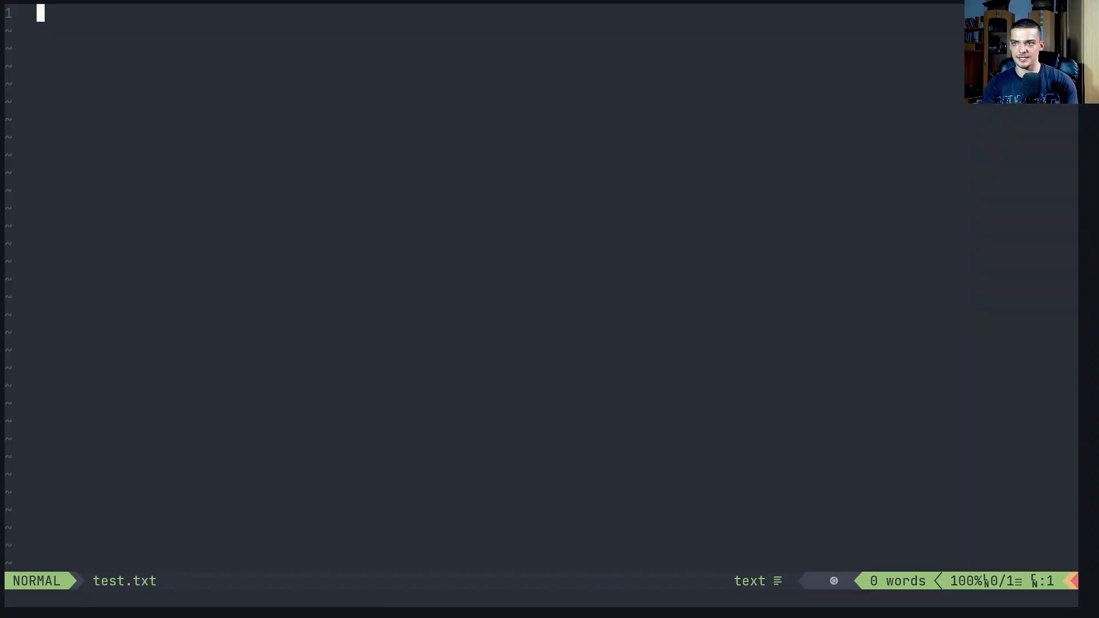
type(":PlugIns")
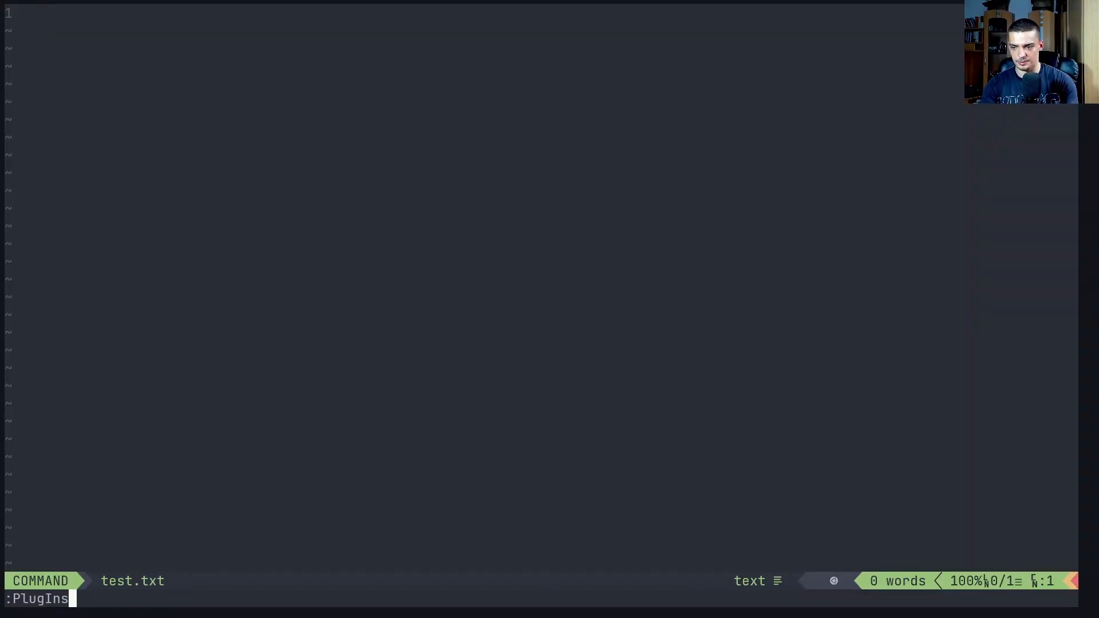
type("tall")
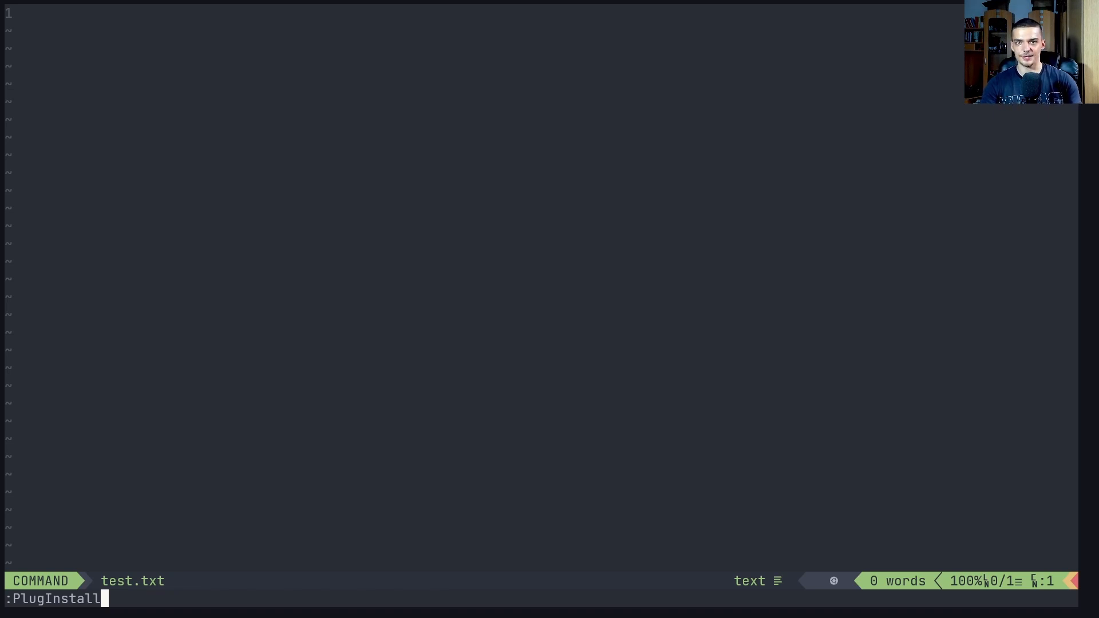
key("Return")
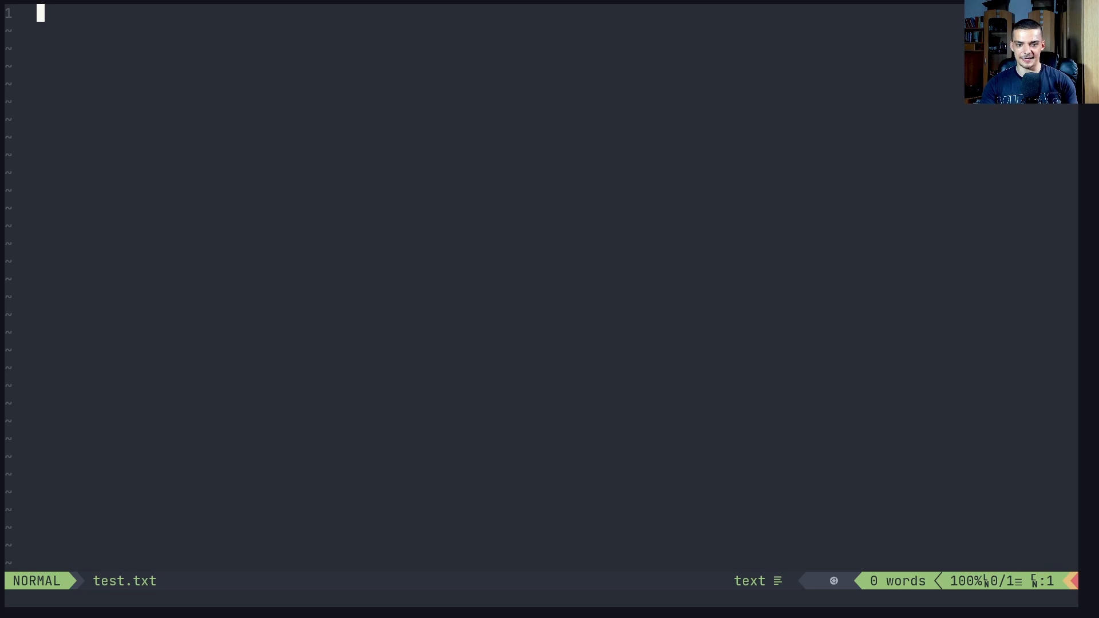
Insert 'Hello World', 'Hey', 'What is up' and 'Hello my friend' on blank-separated lines
key("i")
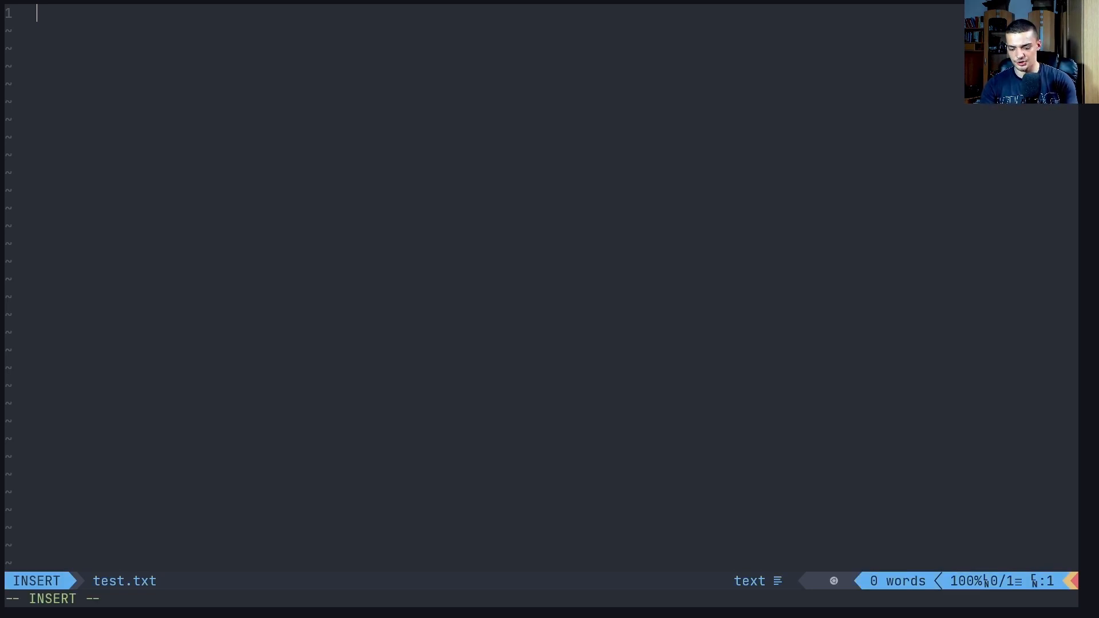
type("Hello World")
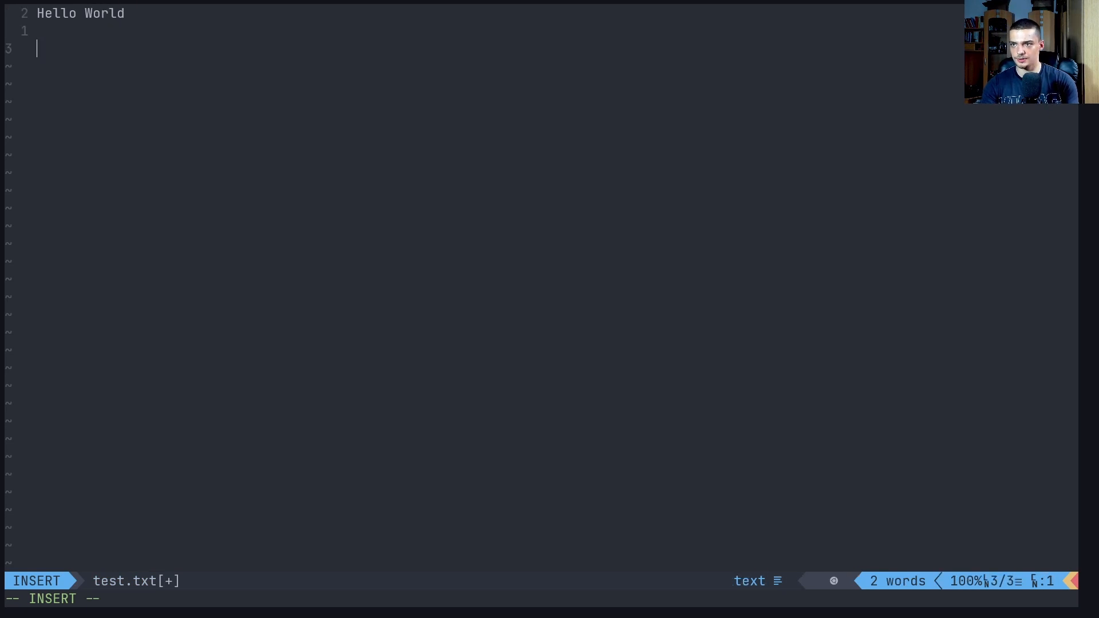
type("Hey")
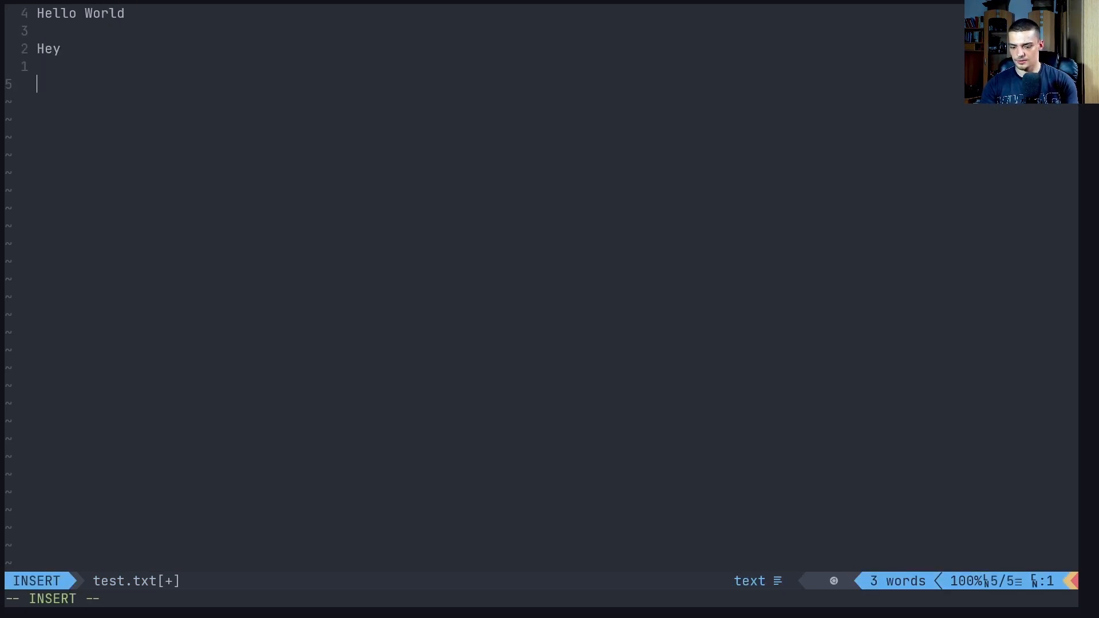
type("What is up")
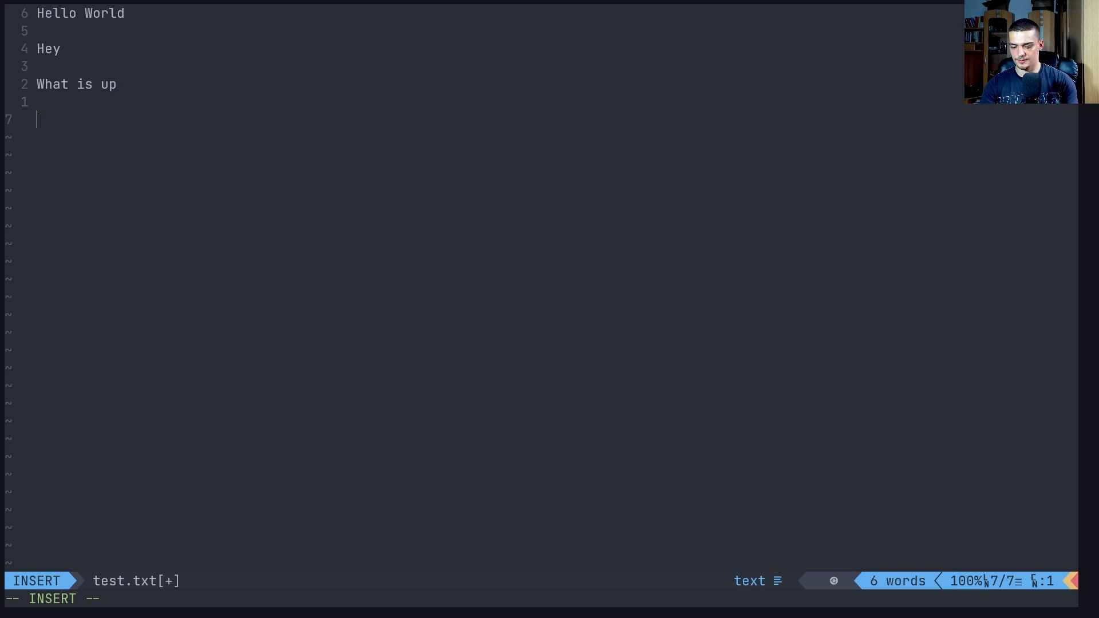
type("Hello my frine")
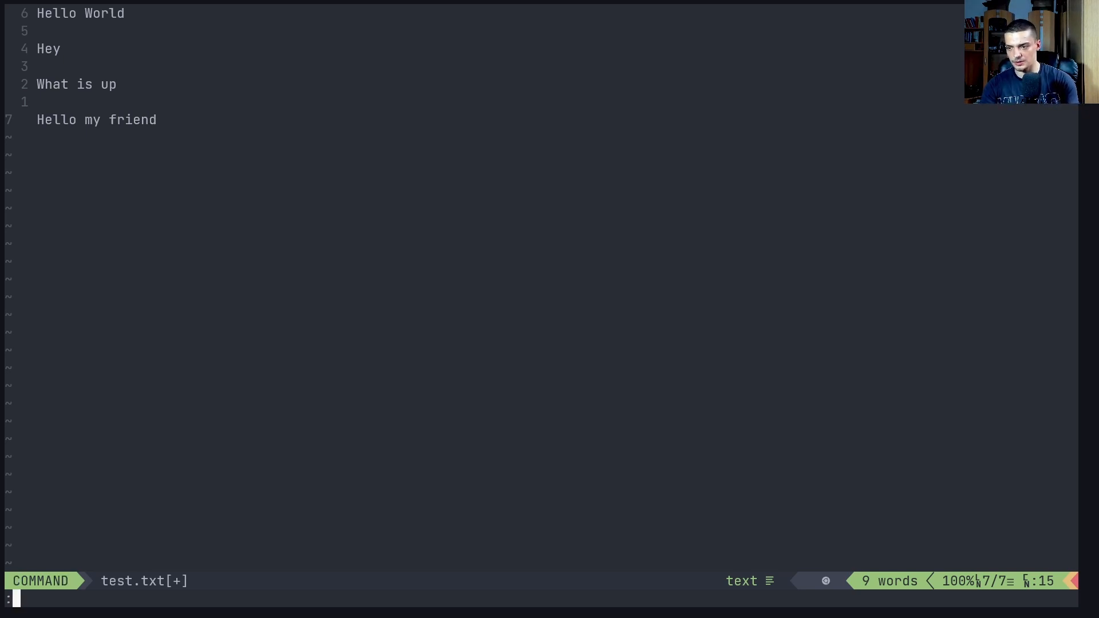
Run :UndotreeToggle and switch focus into the undotree history pane
type("Und")
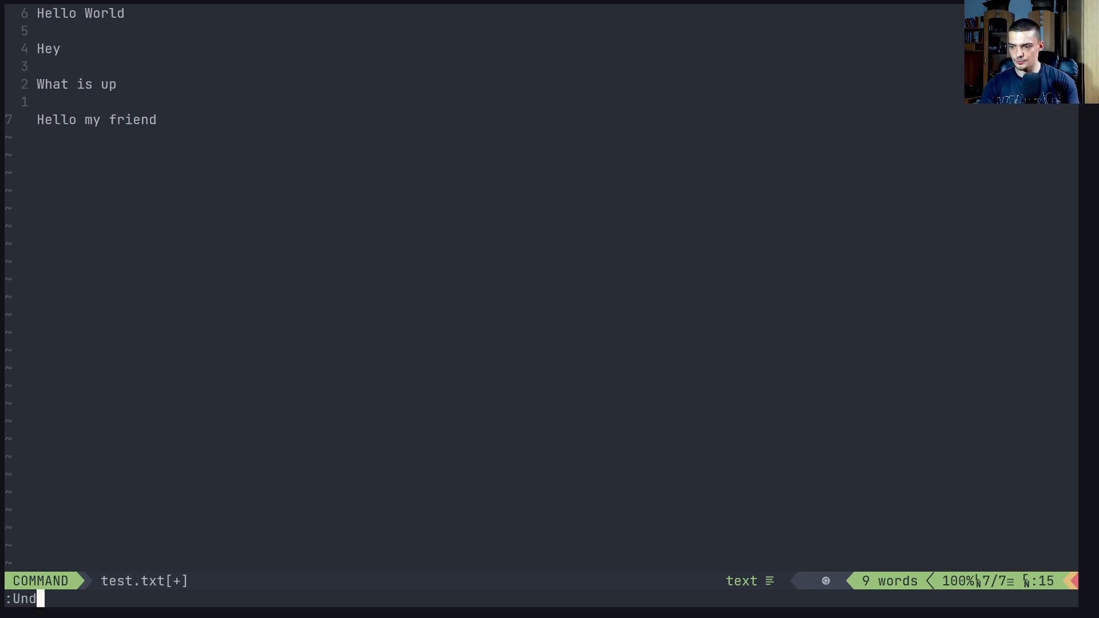
type("otree")
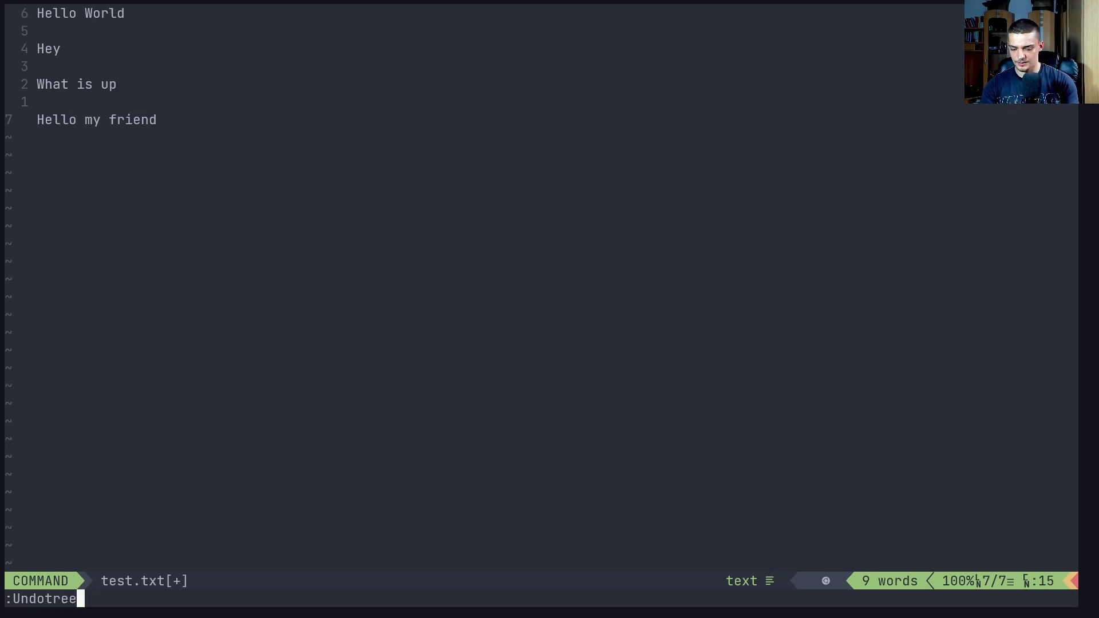
key("Return")
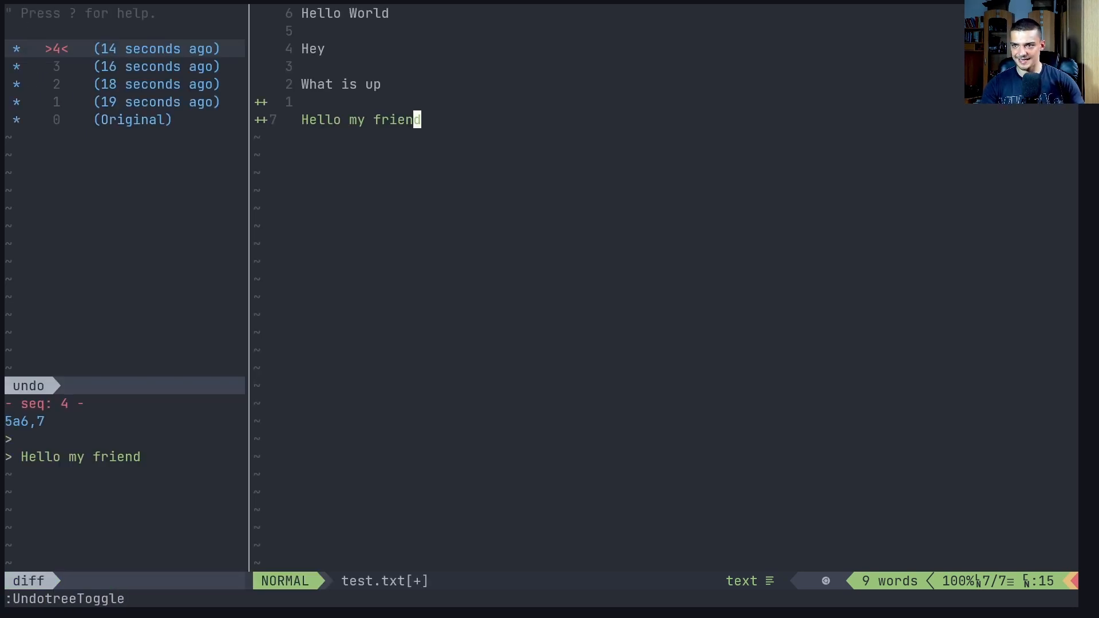
mouse_move(25, 62)
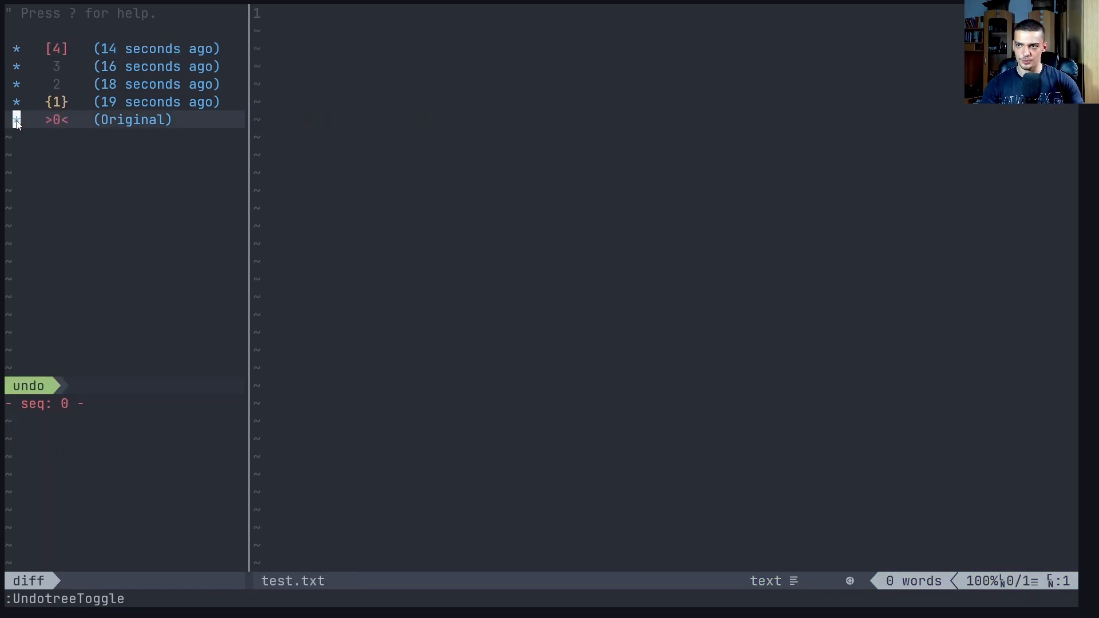
mouse_move(294, 81)
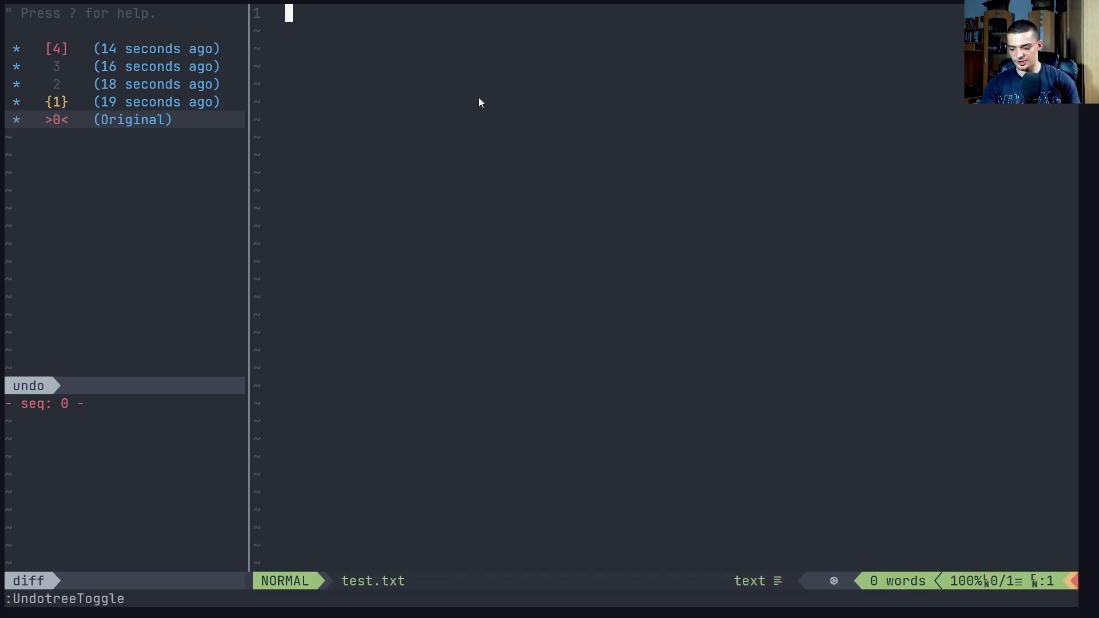
key("ctrl+w")
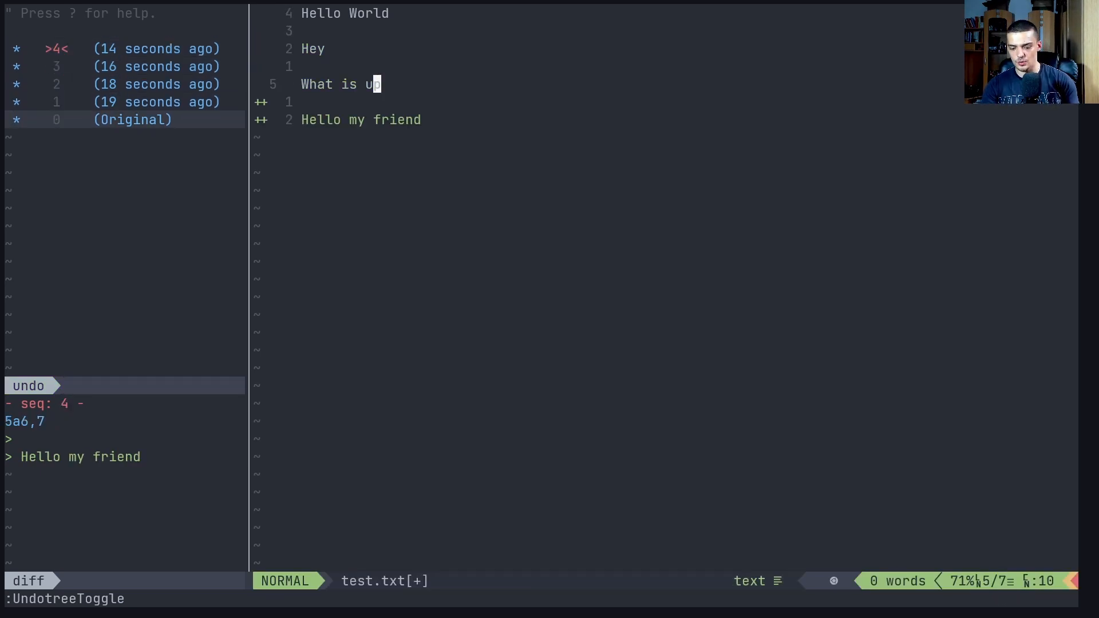
Undo 'Hello my friend' and 'What is up', then add 'This is now a new line'
key("u")
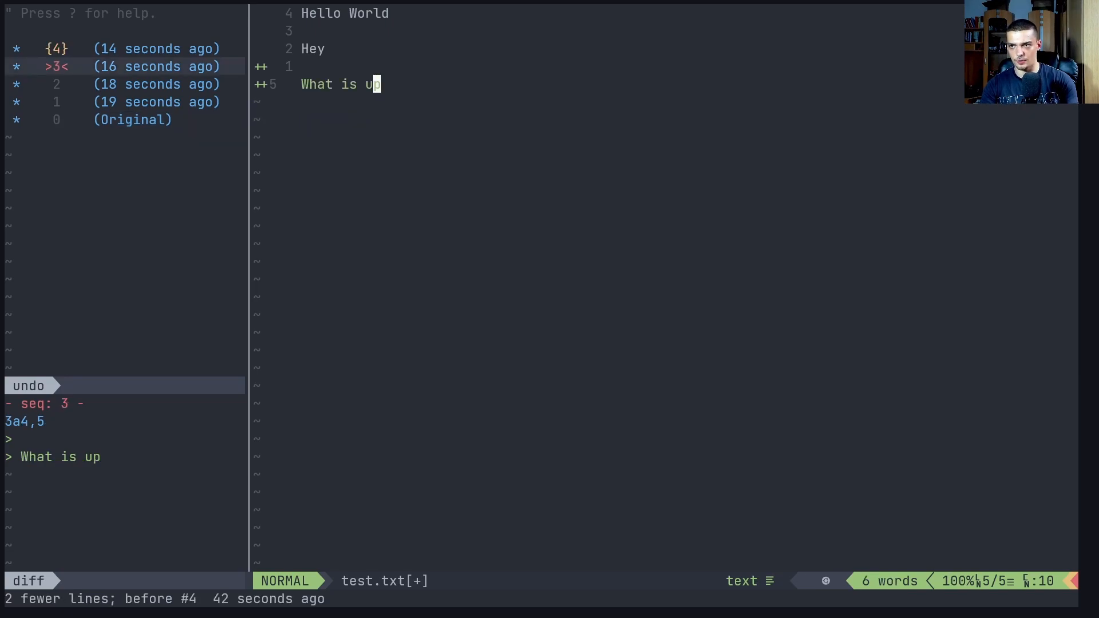
key("u")
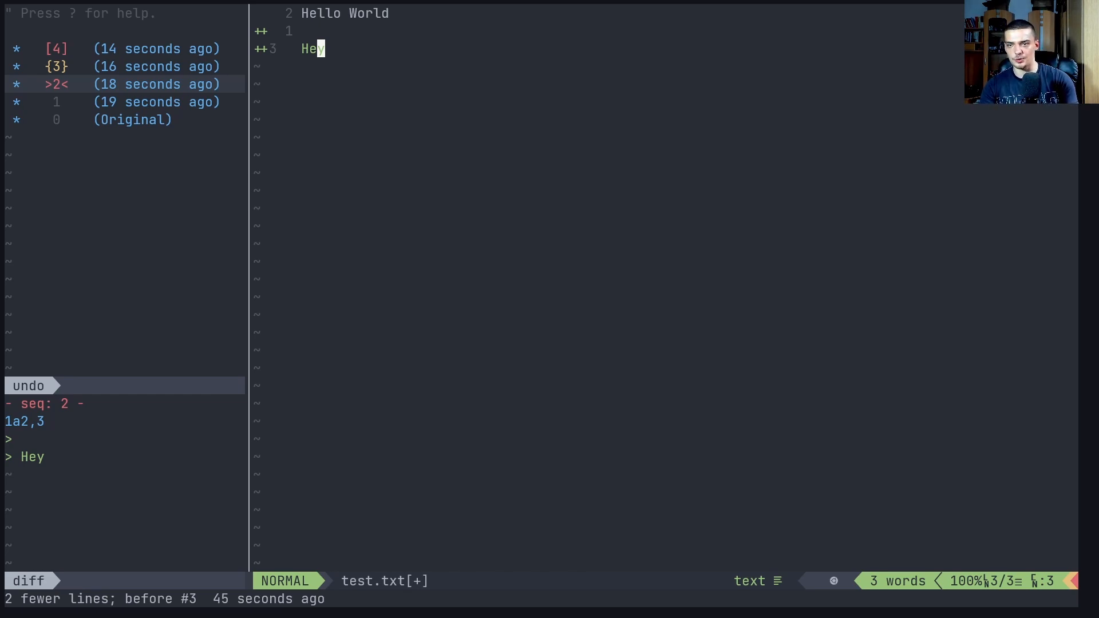
type("This")
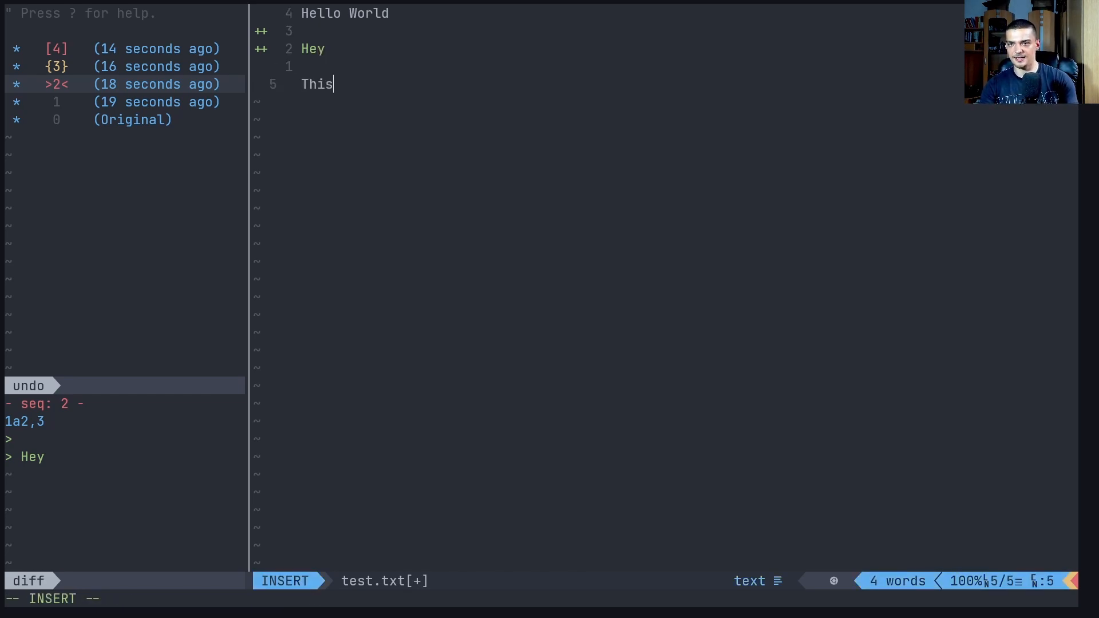
type("is now a new li")
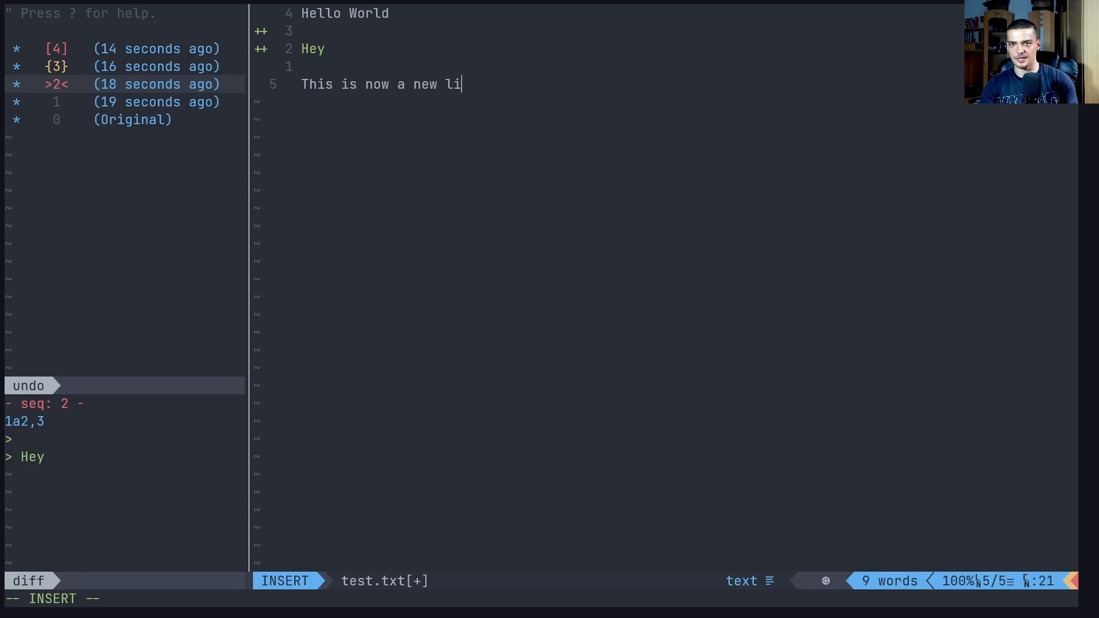
key("Escape")
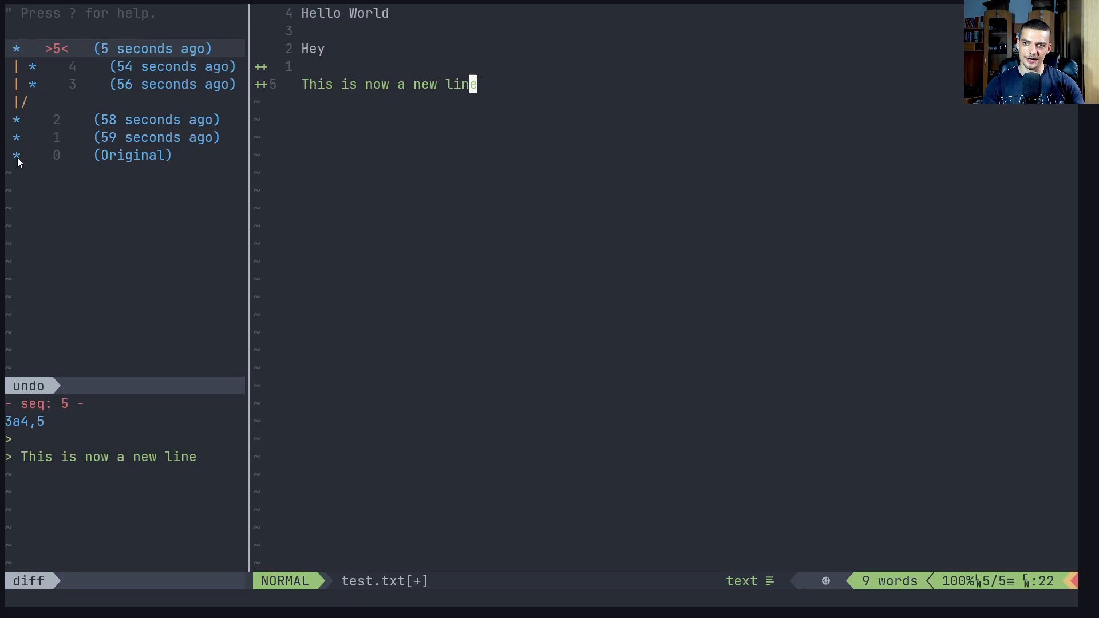
mouse_move(20, 125)
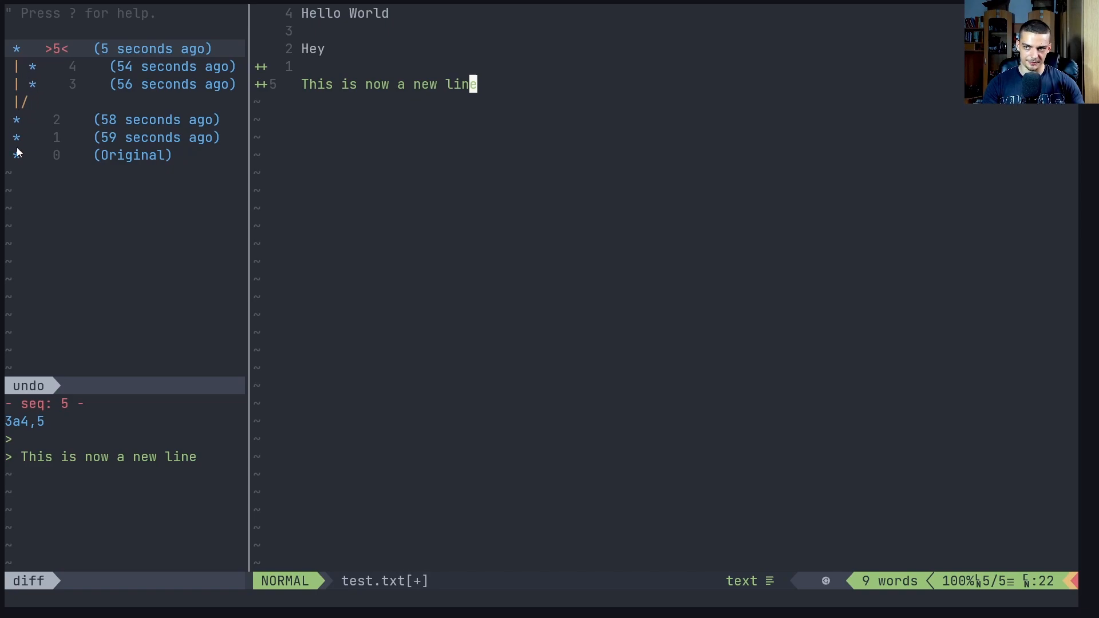
mouse_move(26, 80)
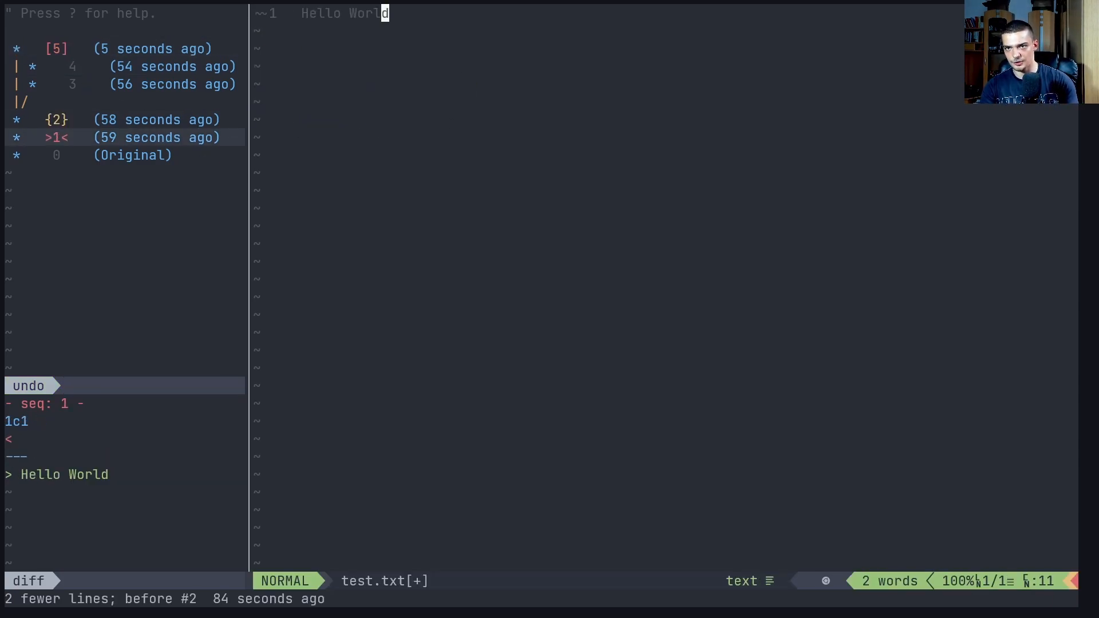
Insert a Hello line, then add lines A and B
type("Hello")
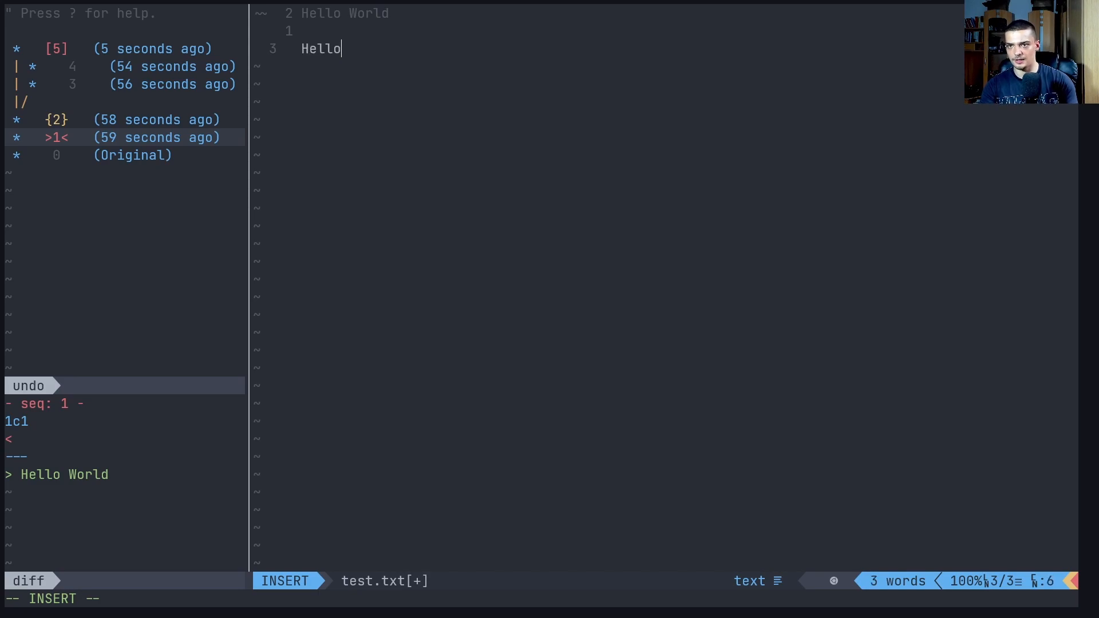
key("Escape")
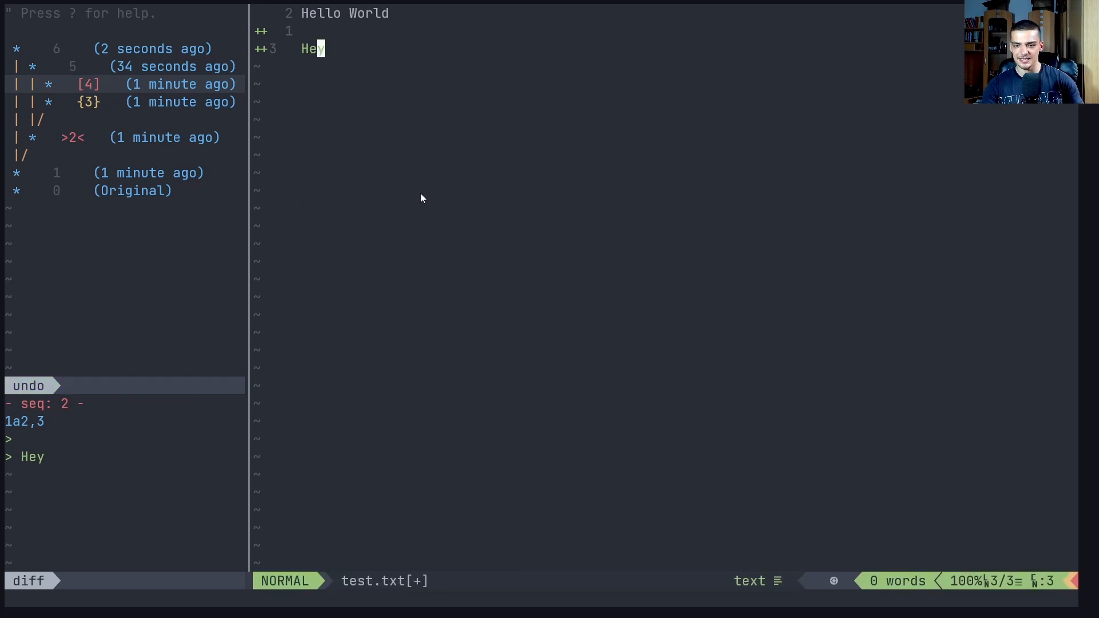
type("A")
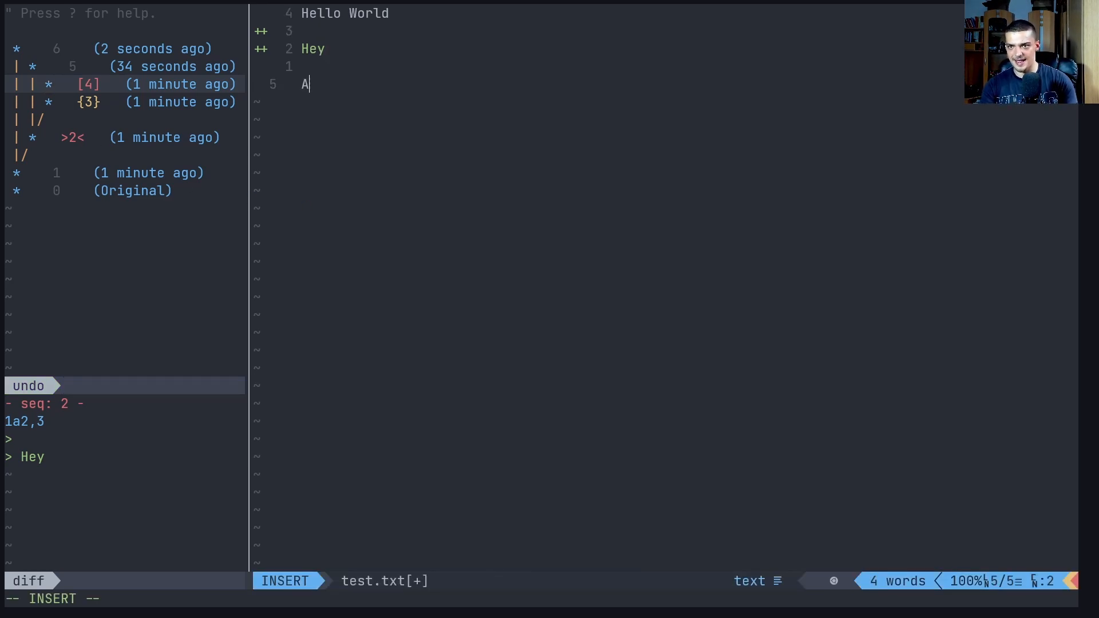
key("Return")
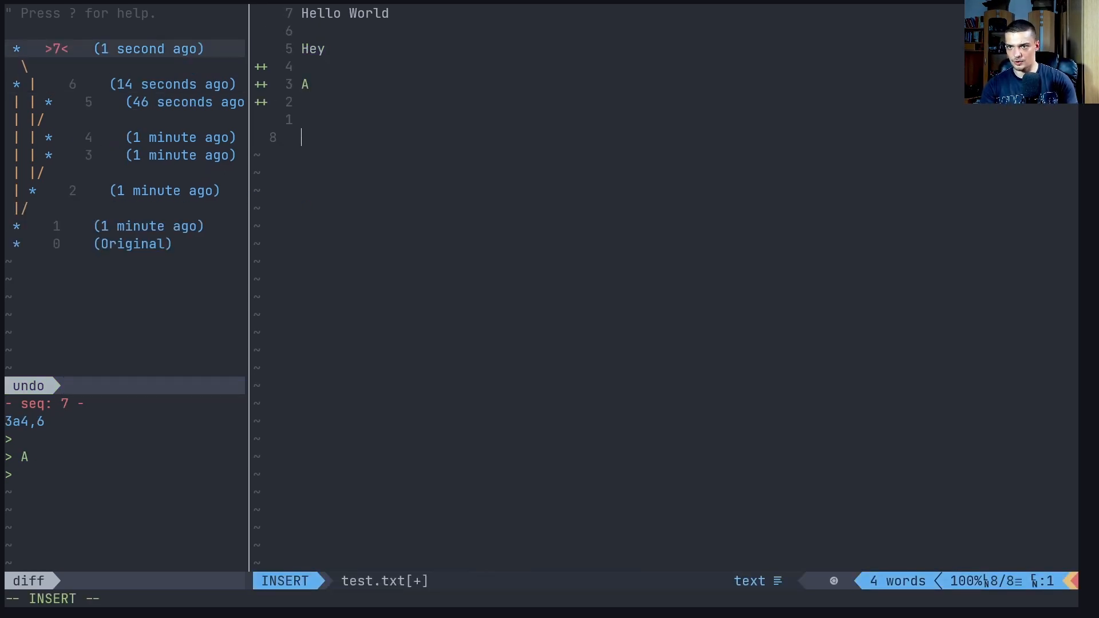
type("B")
type("C")
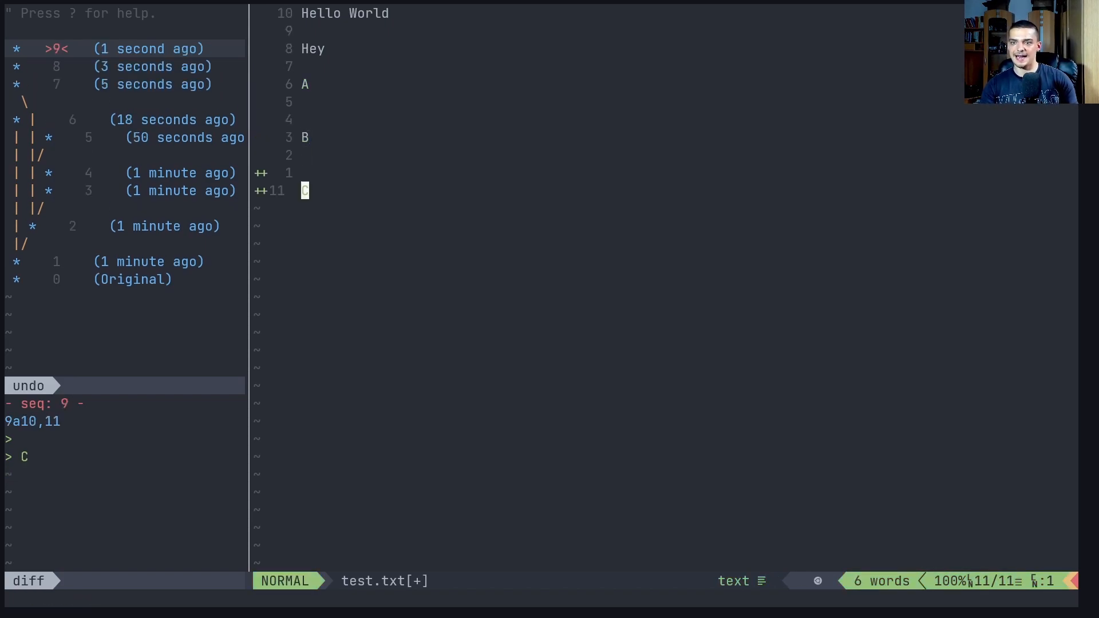
Undo line C and add line D, creating a new undo branch
key("u")
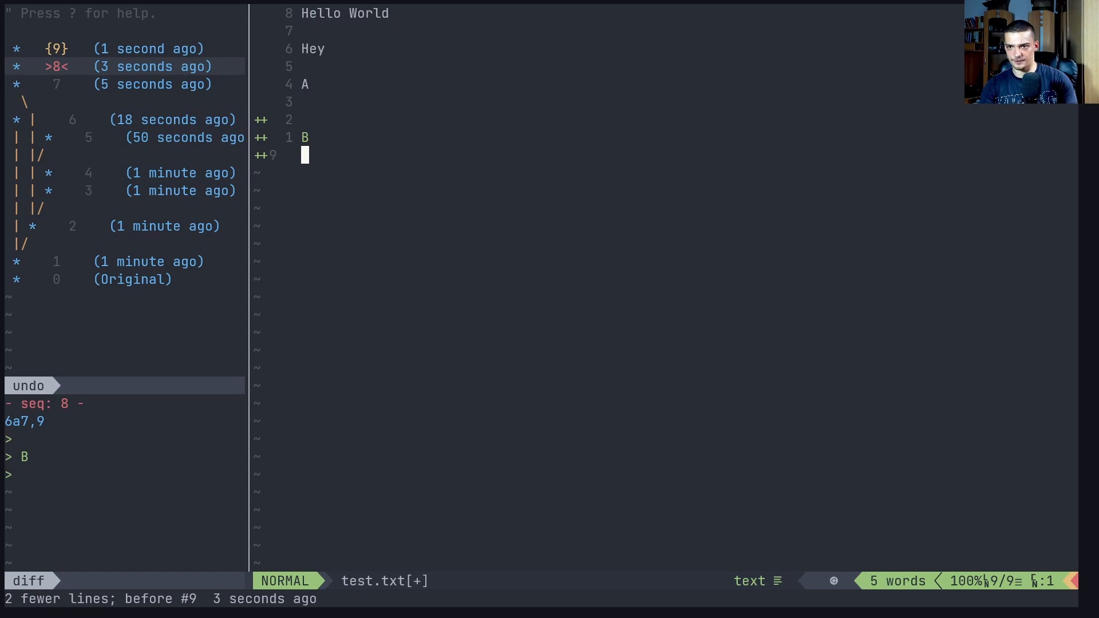
type("D")
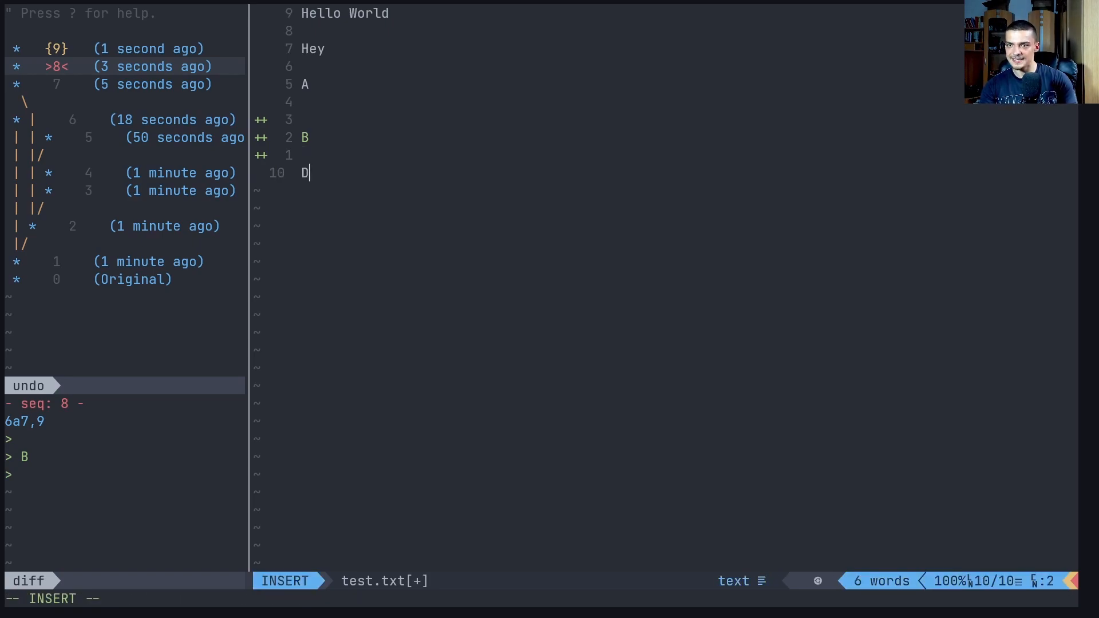
key("Escape")
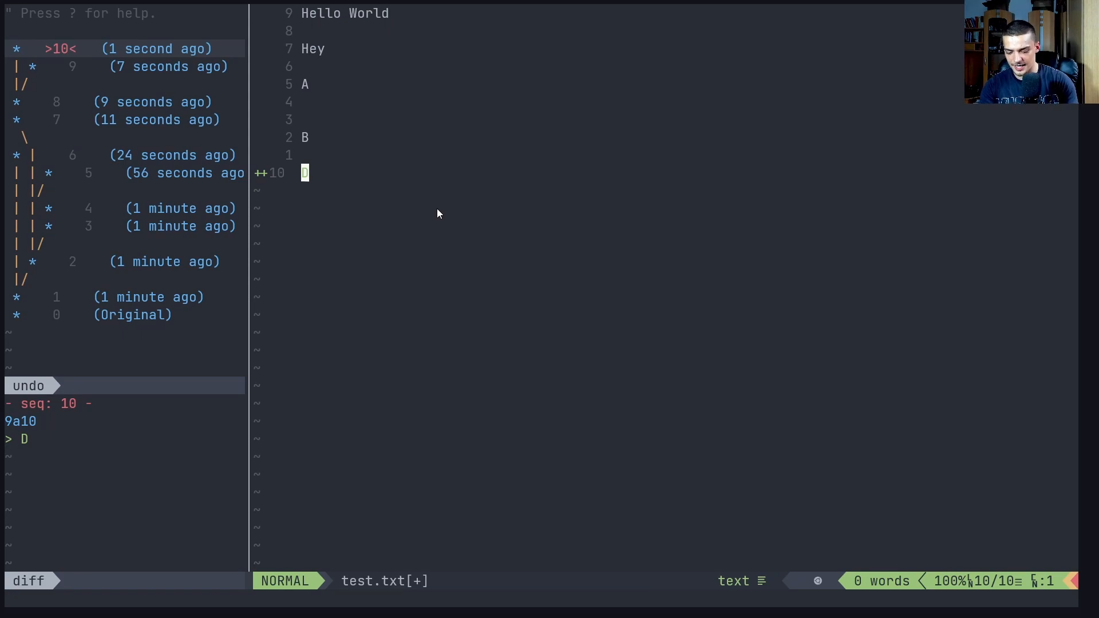
Step test.txt back one state with :earlier, then return it to its newest state
type(":earl")
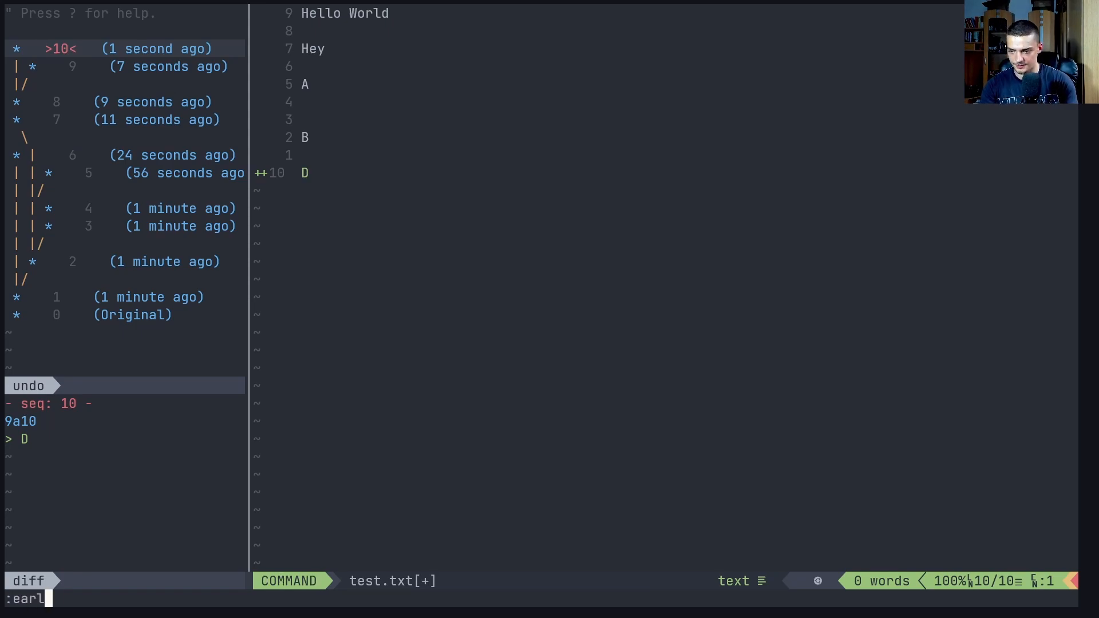
type("ier")
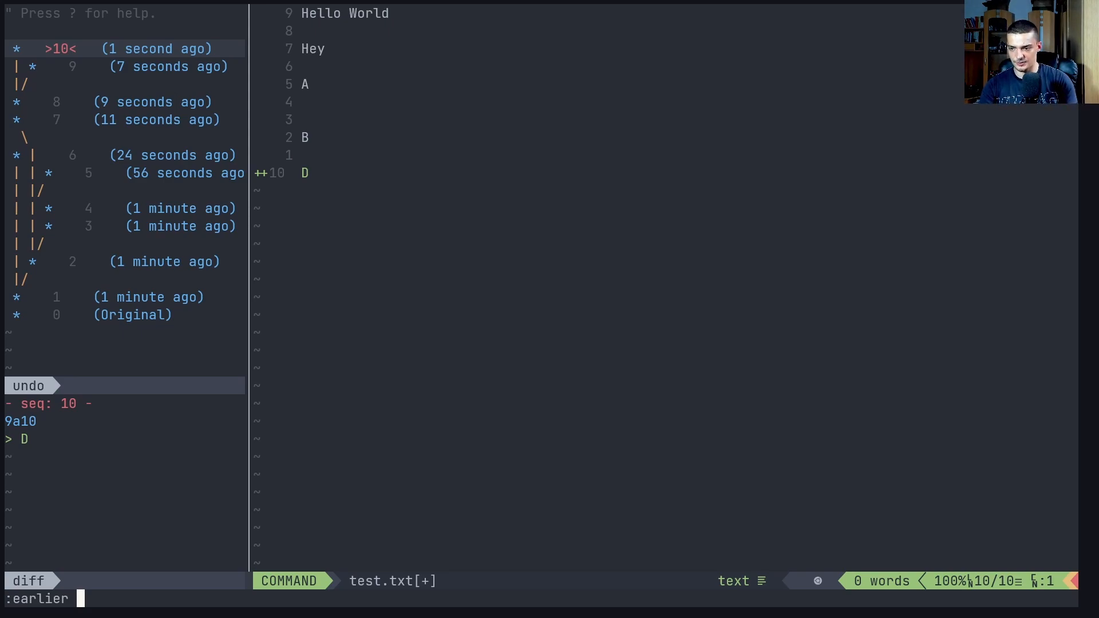
key("Return")
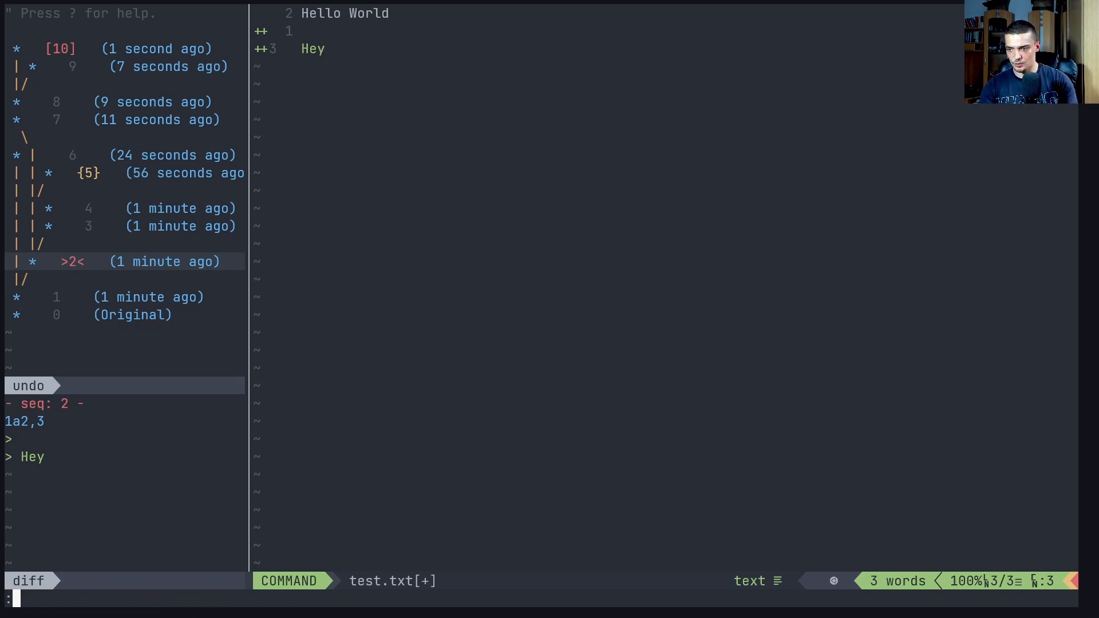
type("k")
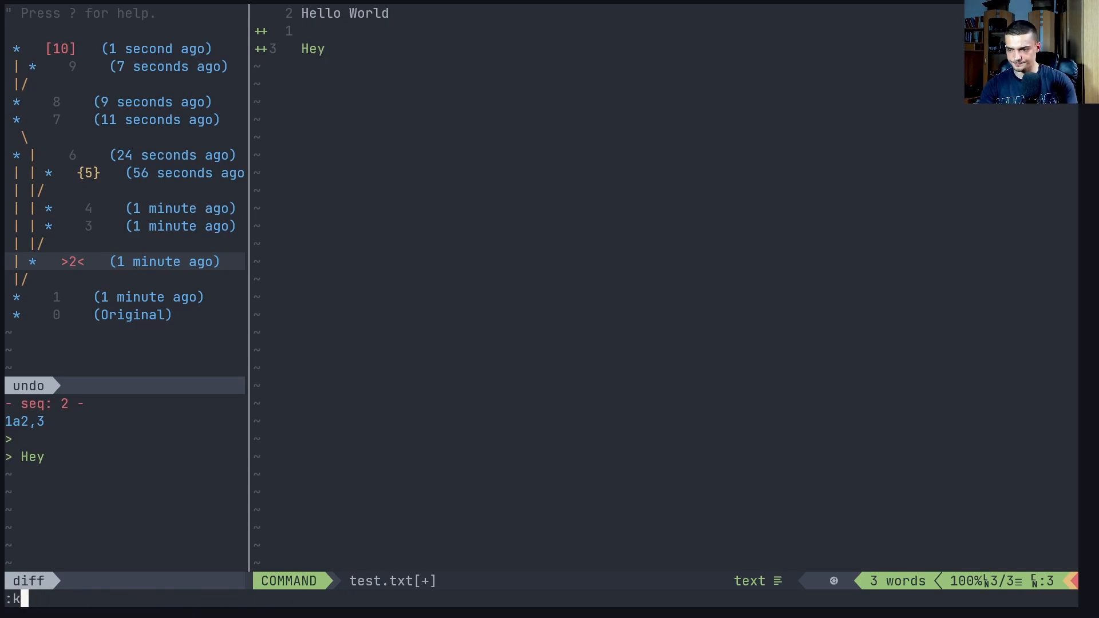
key("Return")
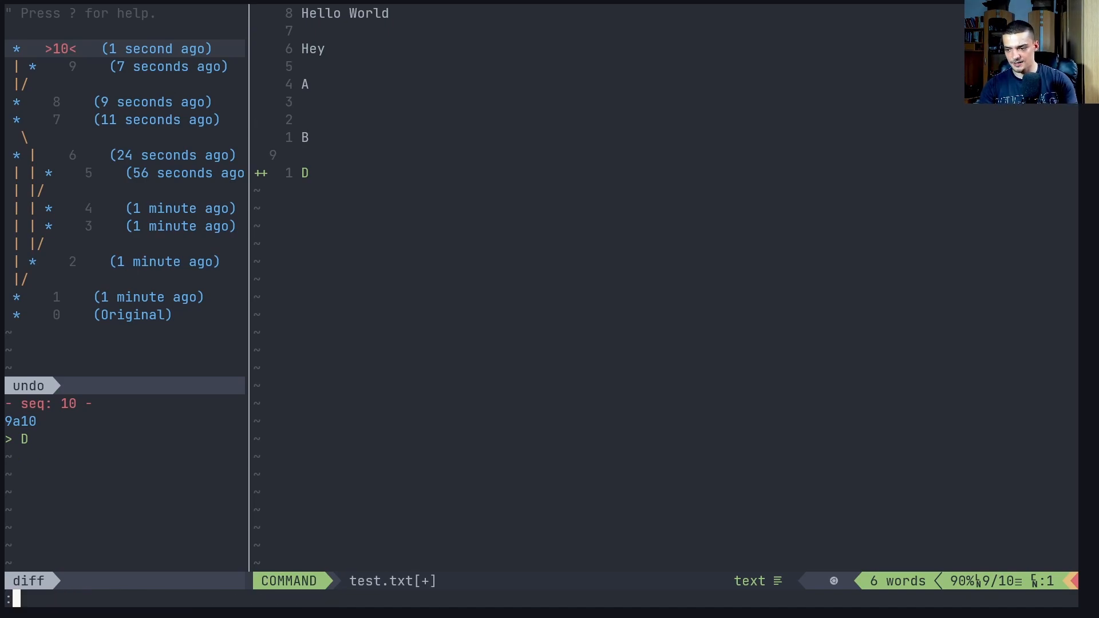
Jump through the history with :earlier 10s and :earlier 10, reaching the Hello World version
type("earlier 10s")
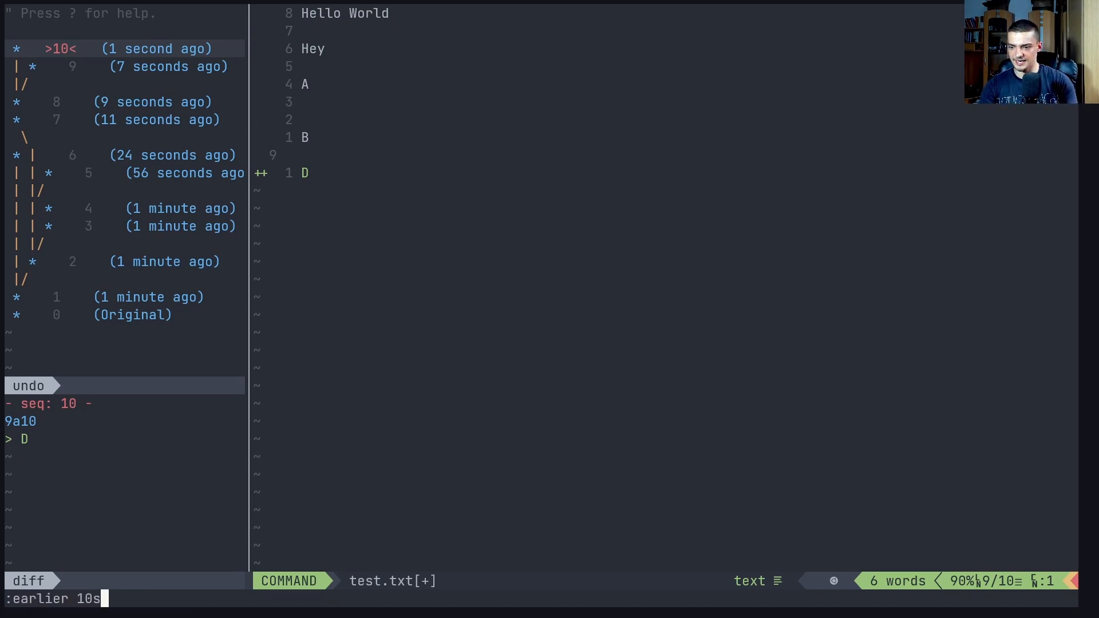
key("Return")
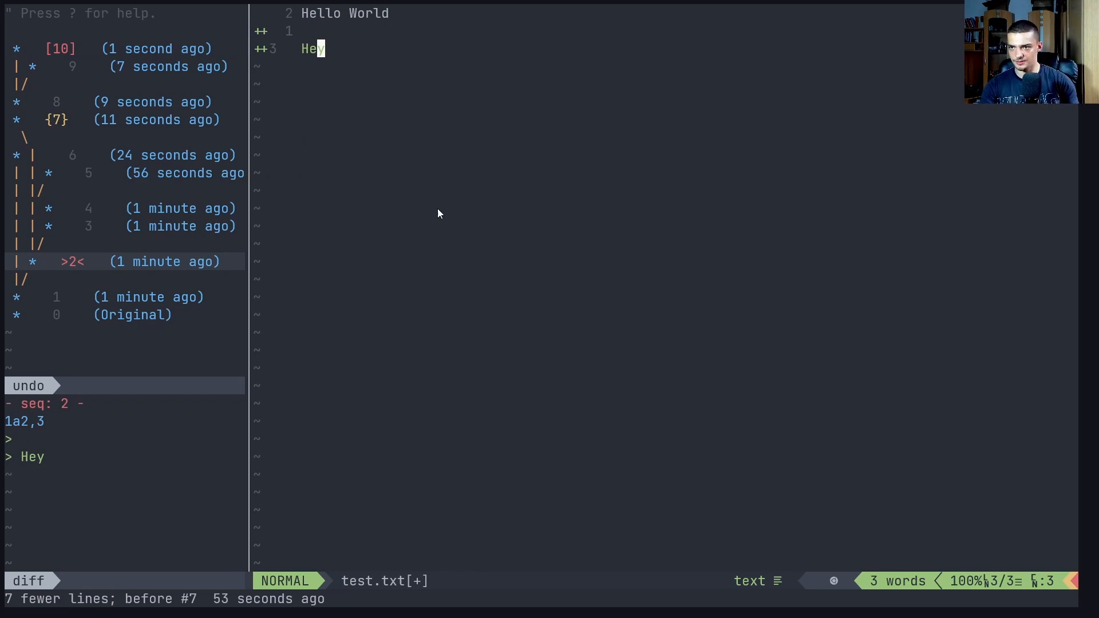
type(":earlier 10s")
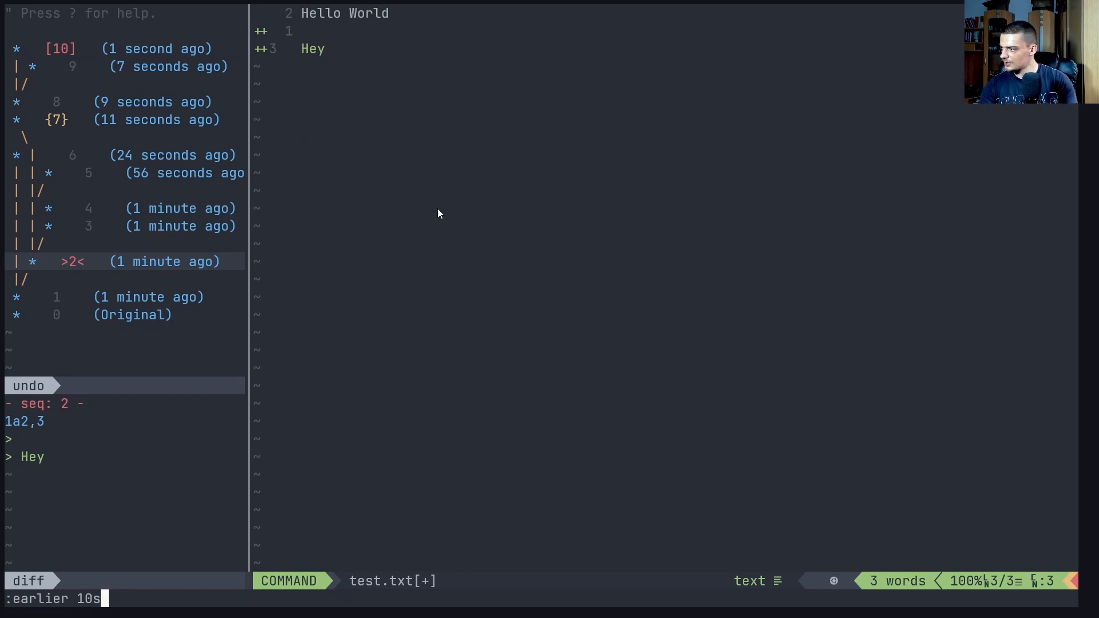
key("Backspace")
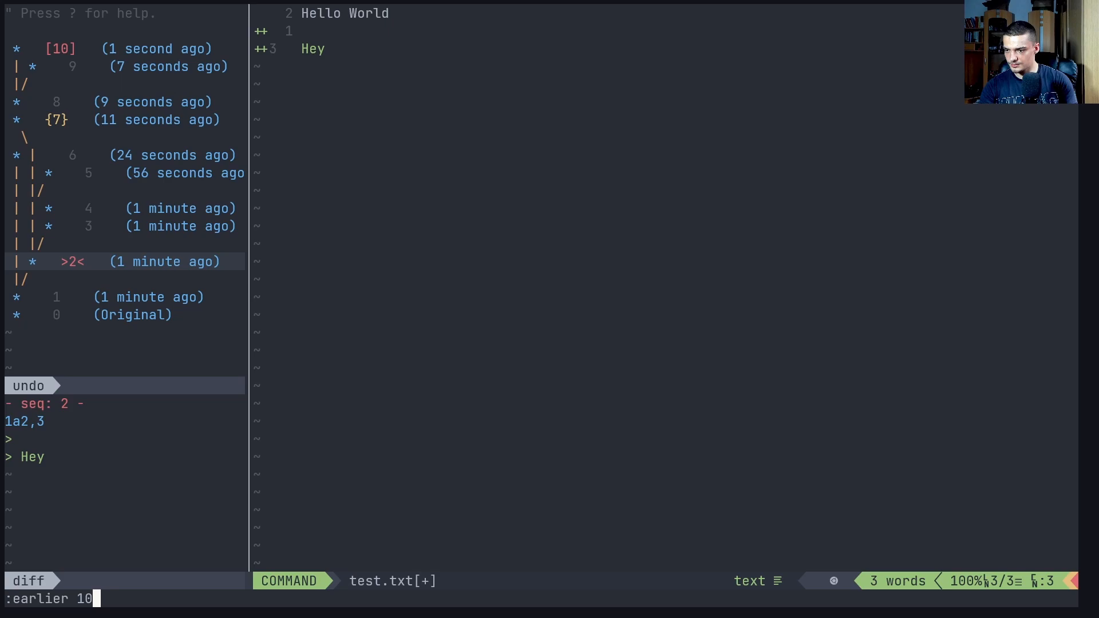
key("Return")
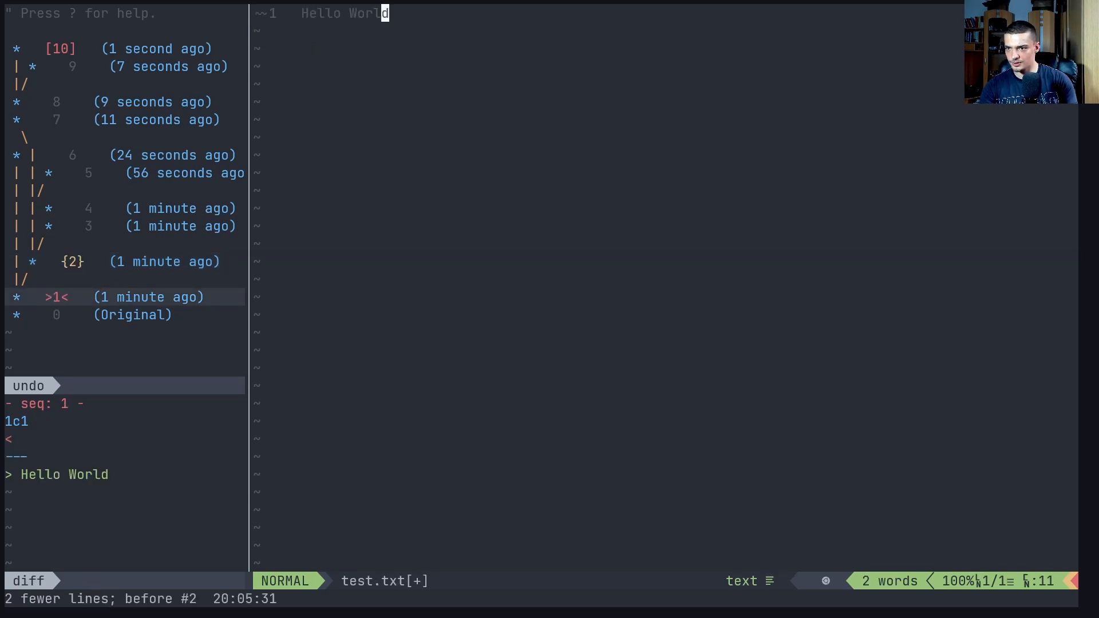
type(":earlier 10s")
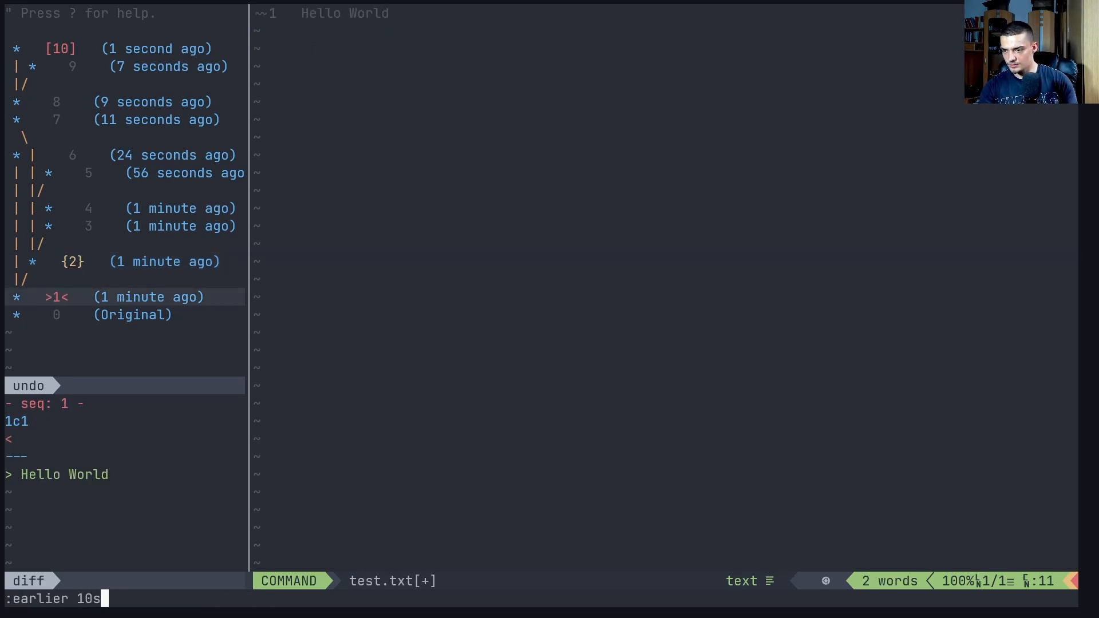
key("Return")
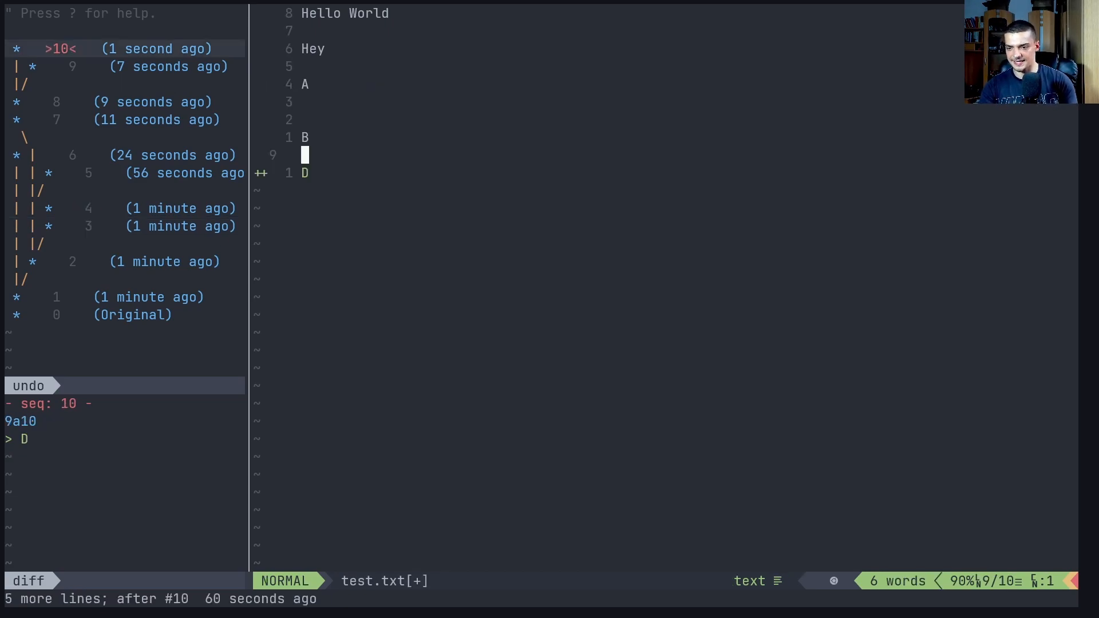
Step back one change with :earlier, landing on state 8 without the D line
type(":later 1s")
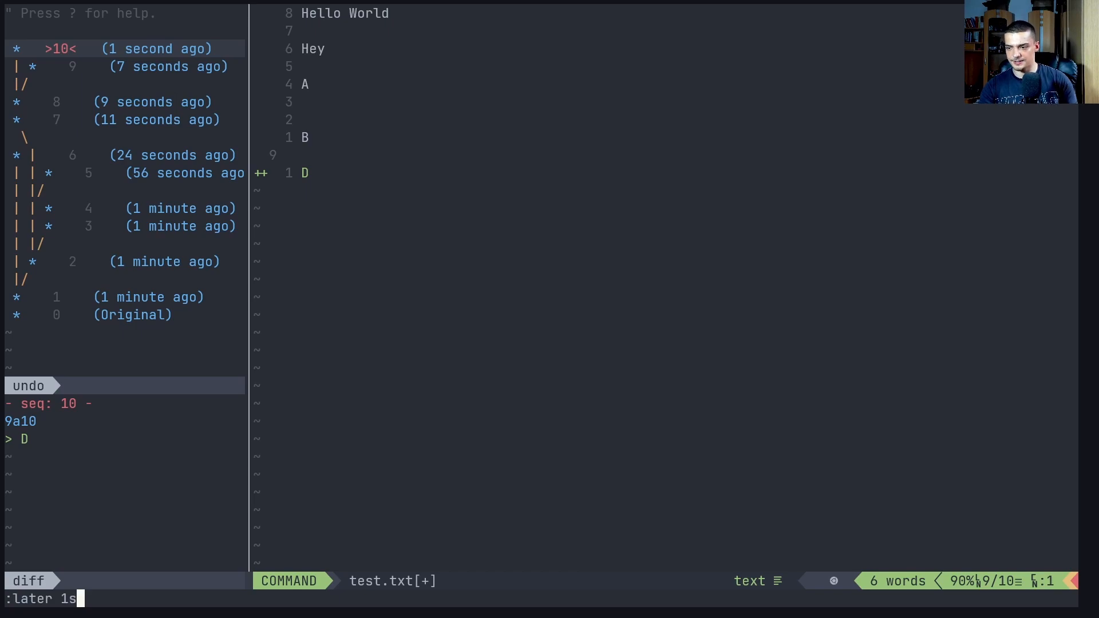
type("earlier")
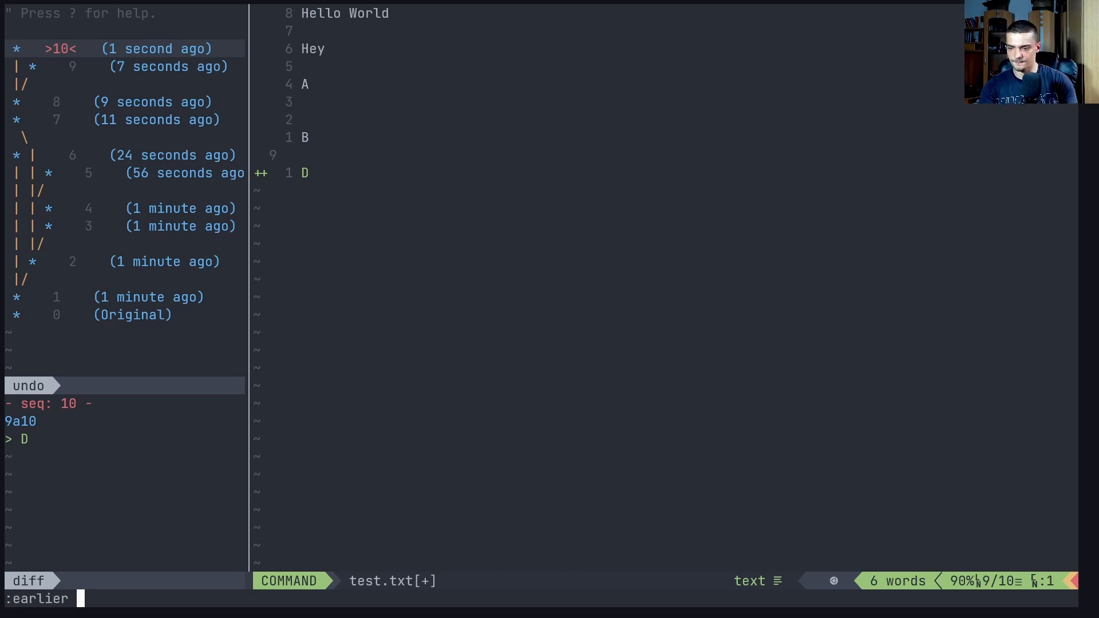
key("Return")
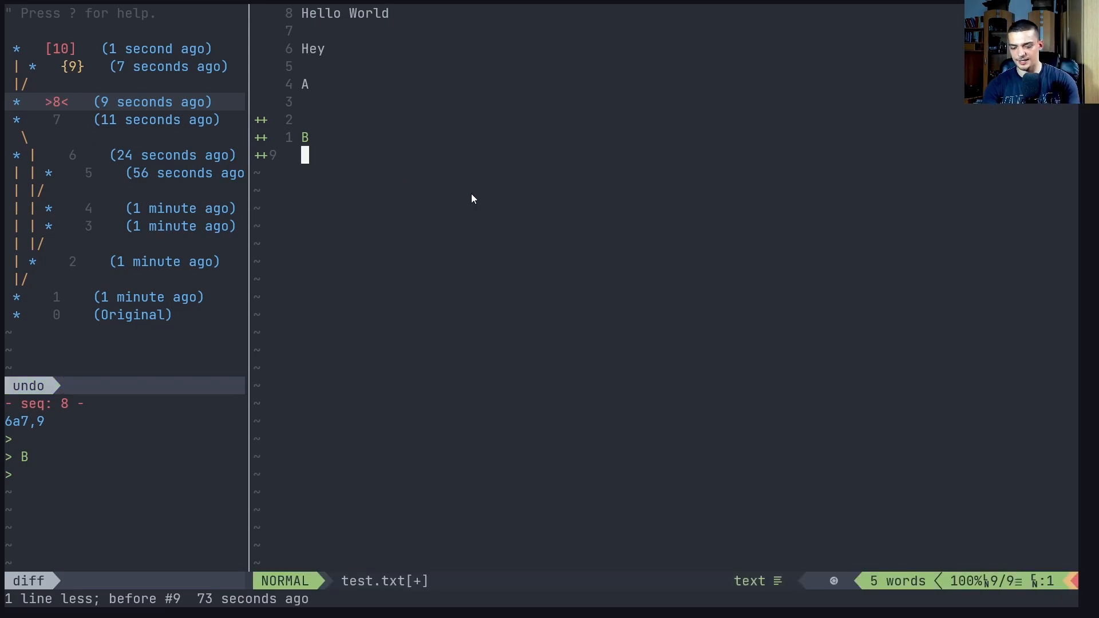
Type 'jlhasdkljfdsh' on line 9, creating undo state 11 on a new branch
type("jlhasdkljfdsh")
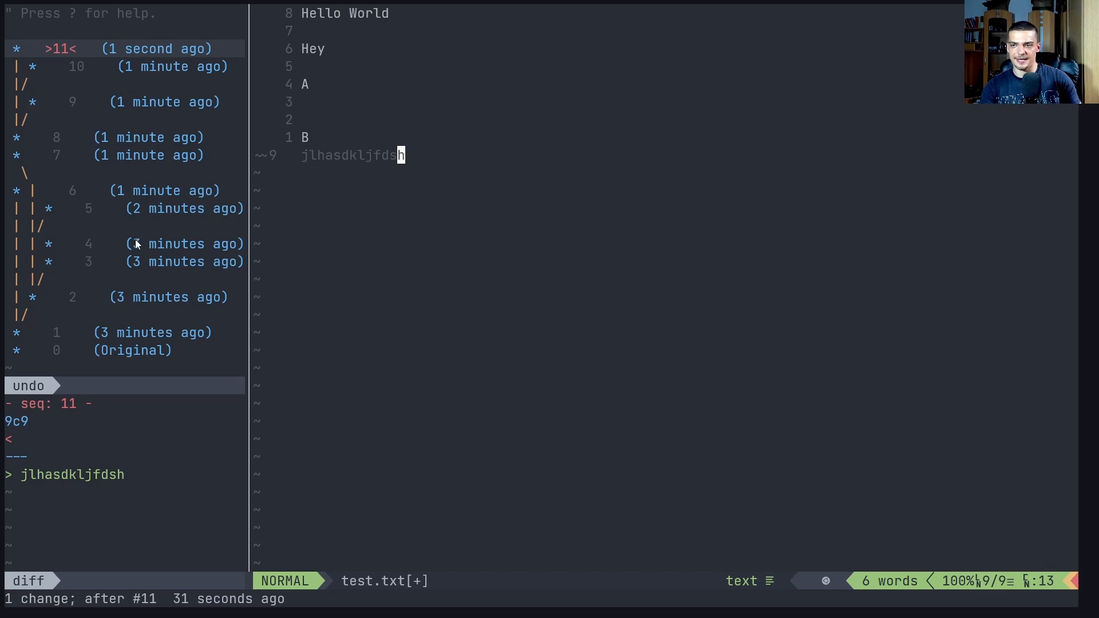
mouse_move(450, 154)
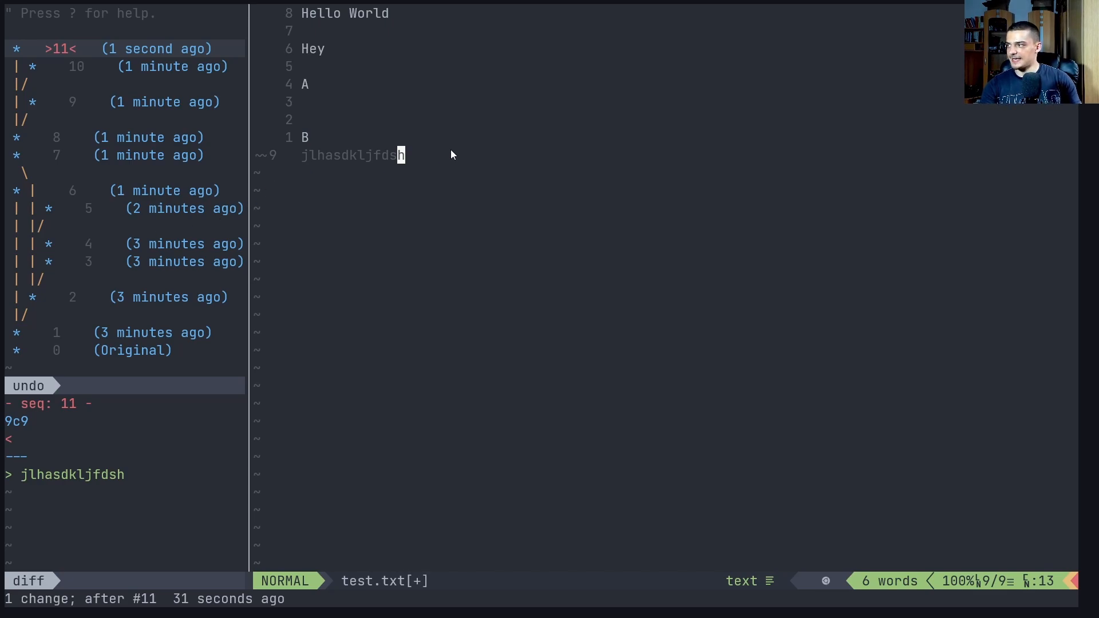
mouse_move(490, 159)
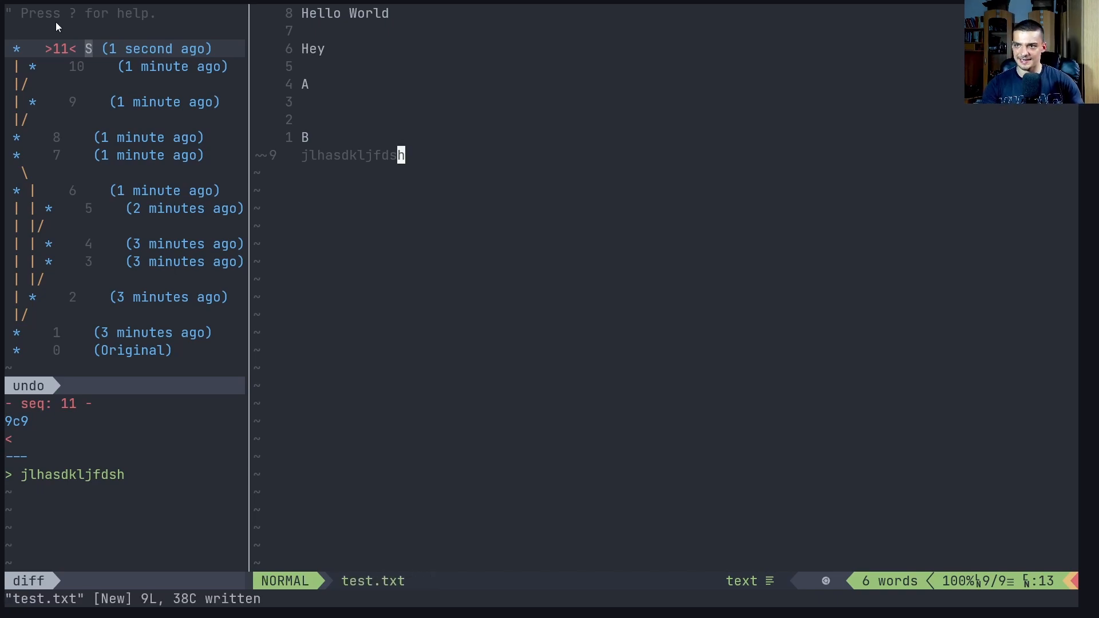
mouse_move(91, 56)
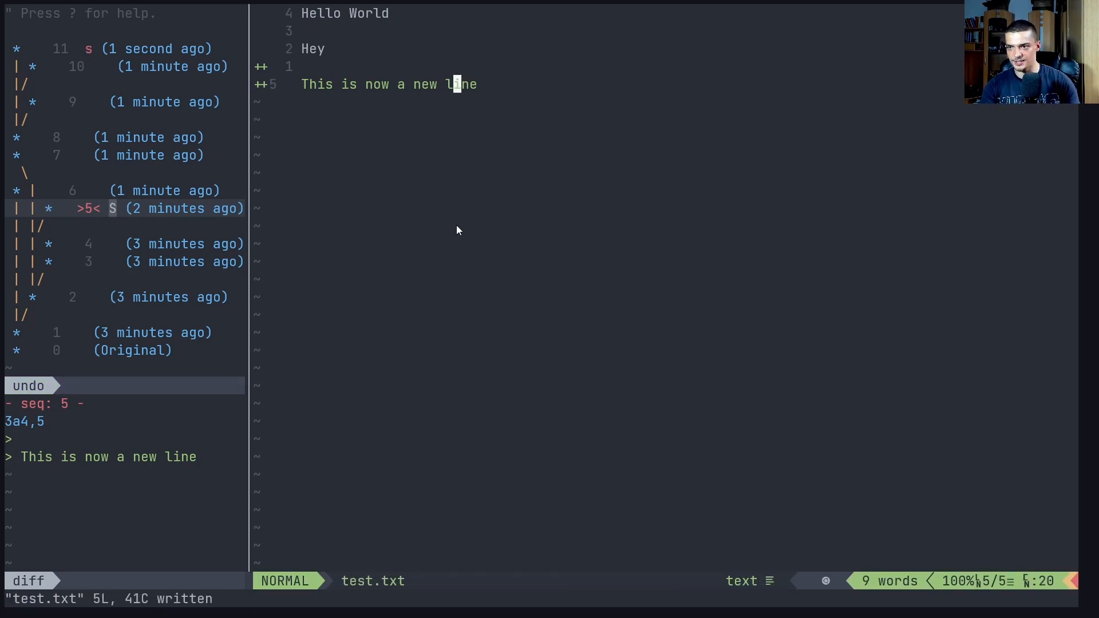
mouse_move(109, 205)
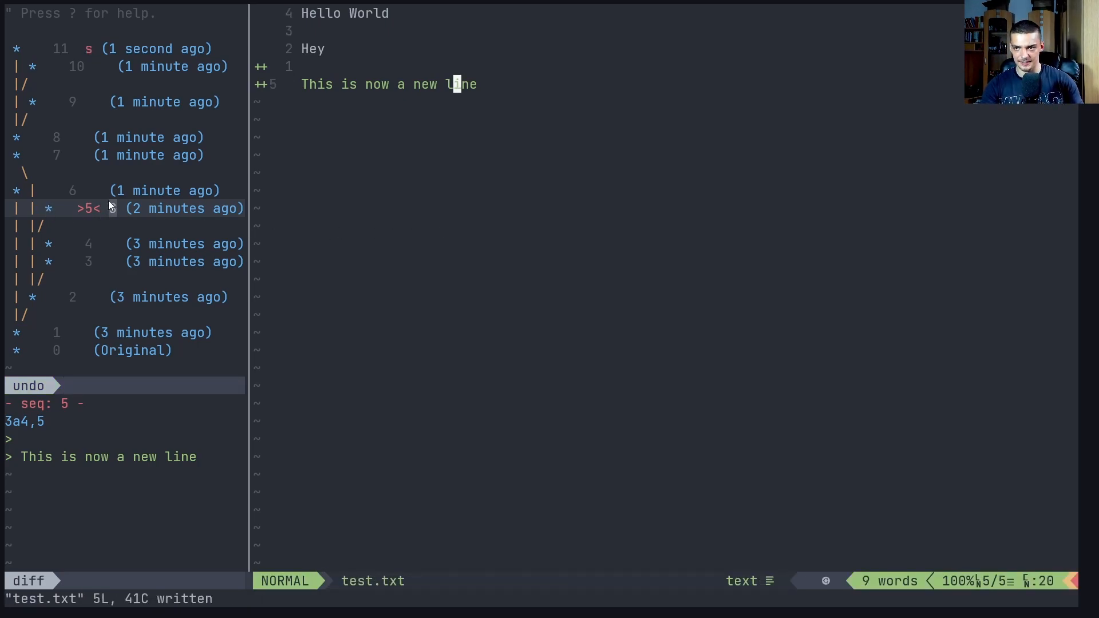
mouse_move(91, 57)
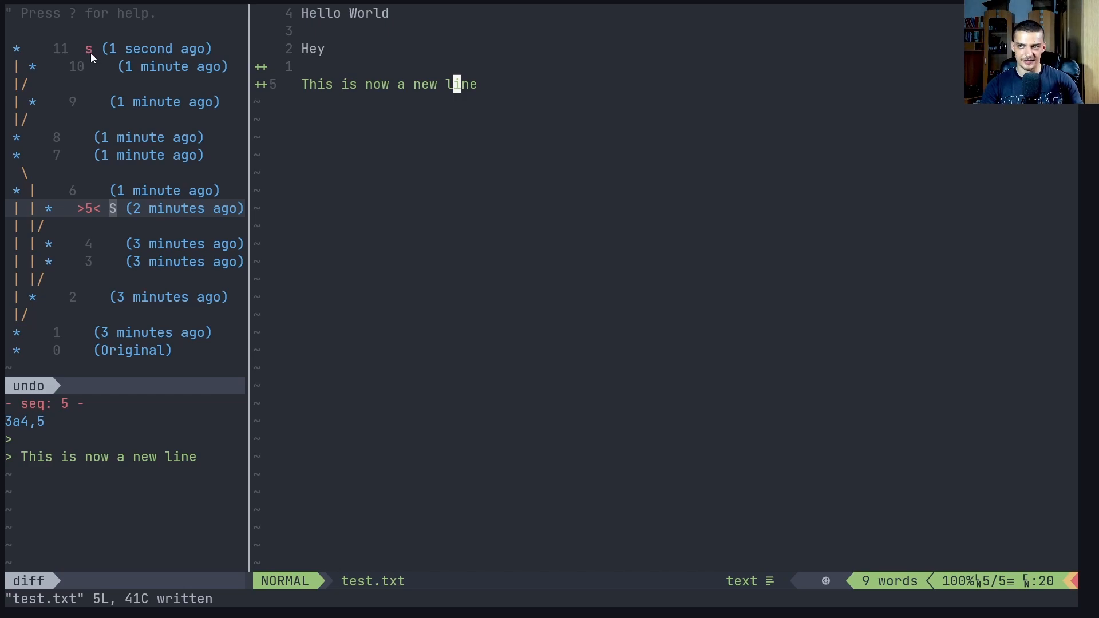
mouse_move(90, 65)
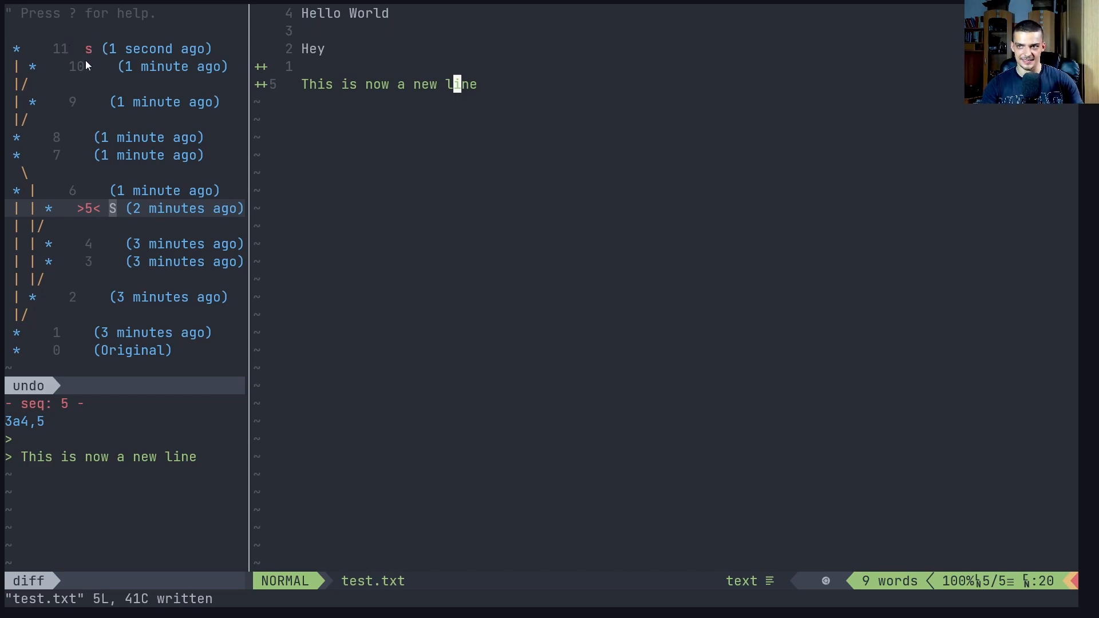
mouse_move(104, 222)
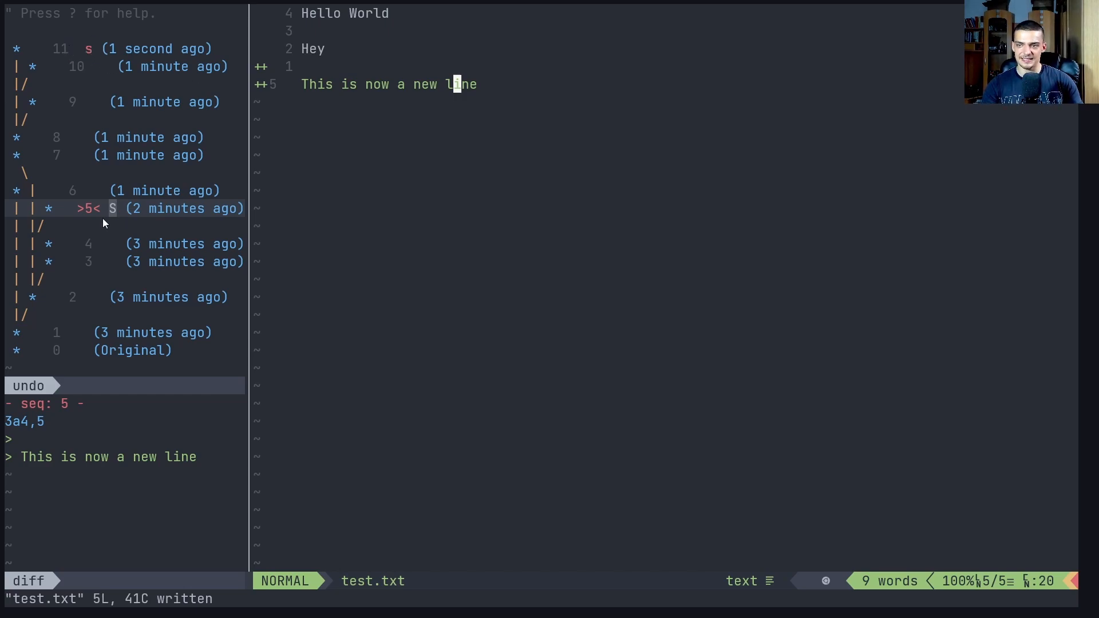
mouse_move(136, 221)
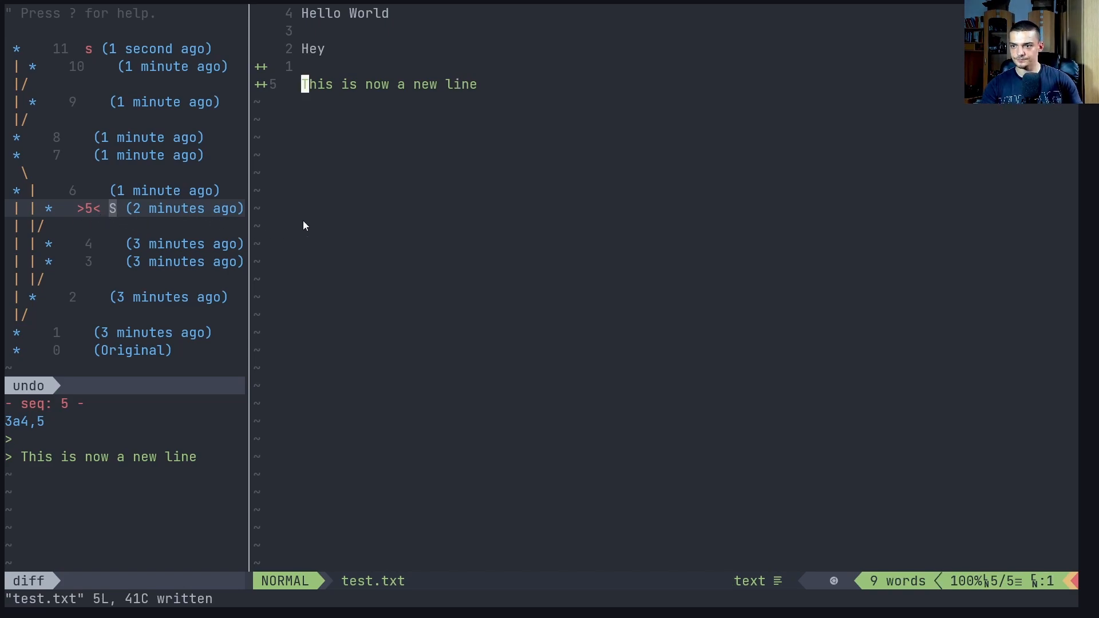
mouse_move(372, 206)
type(":")
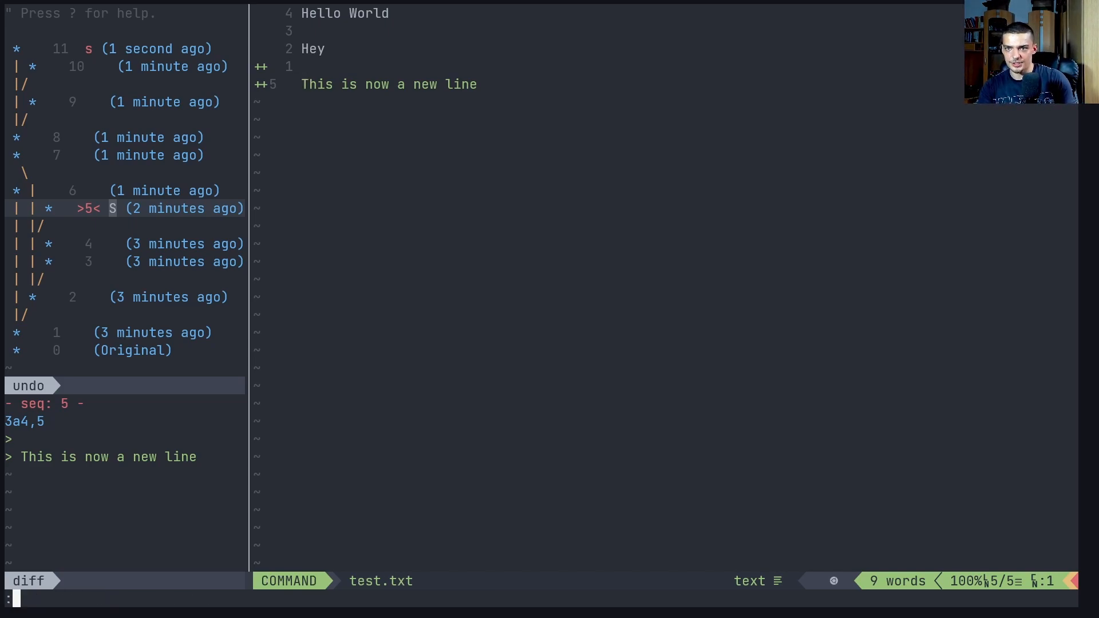
Write the undo history to history.undo with :wundo, then quit Neovim
type("w")
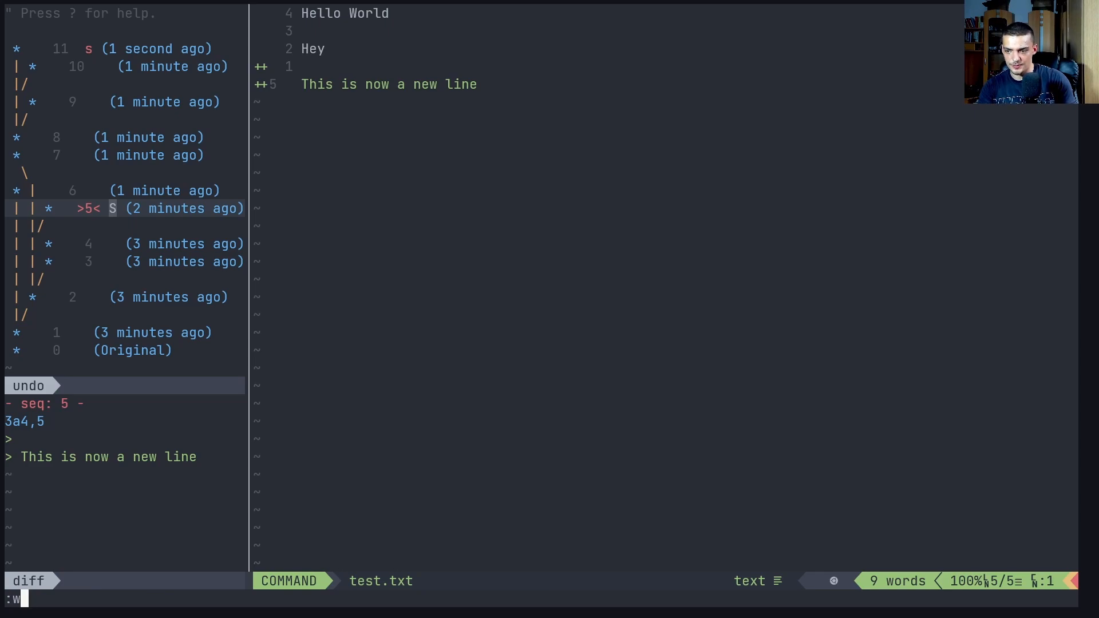
type("undo")
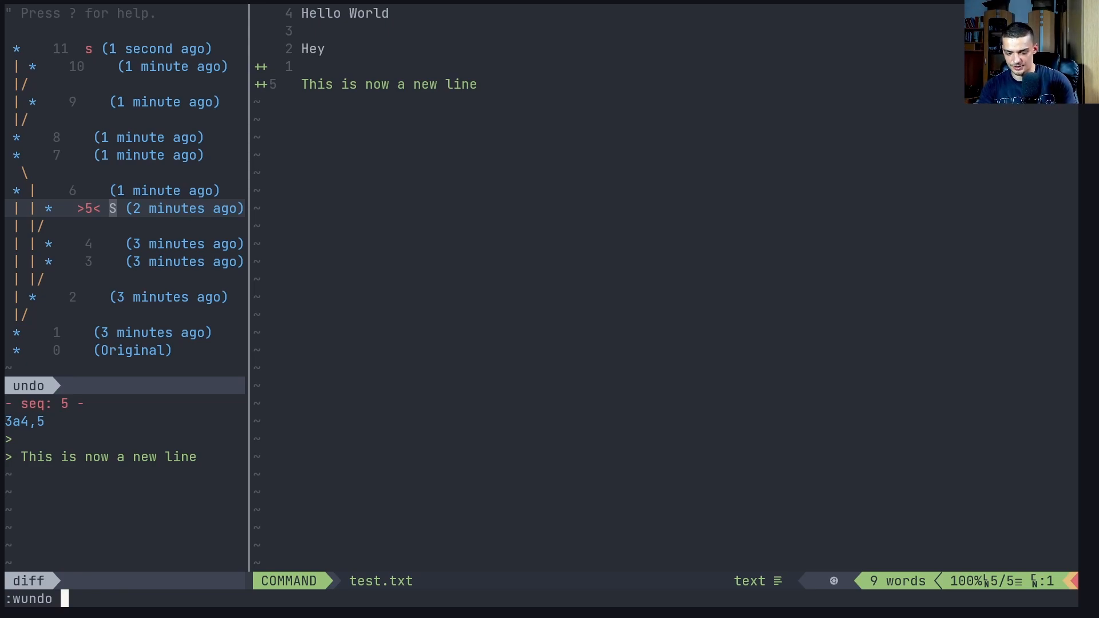
type("history.un")
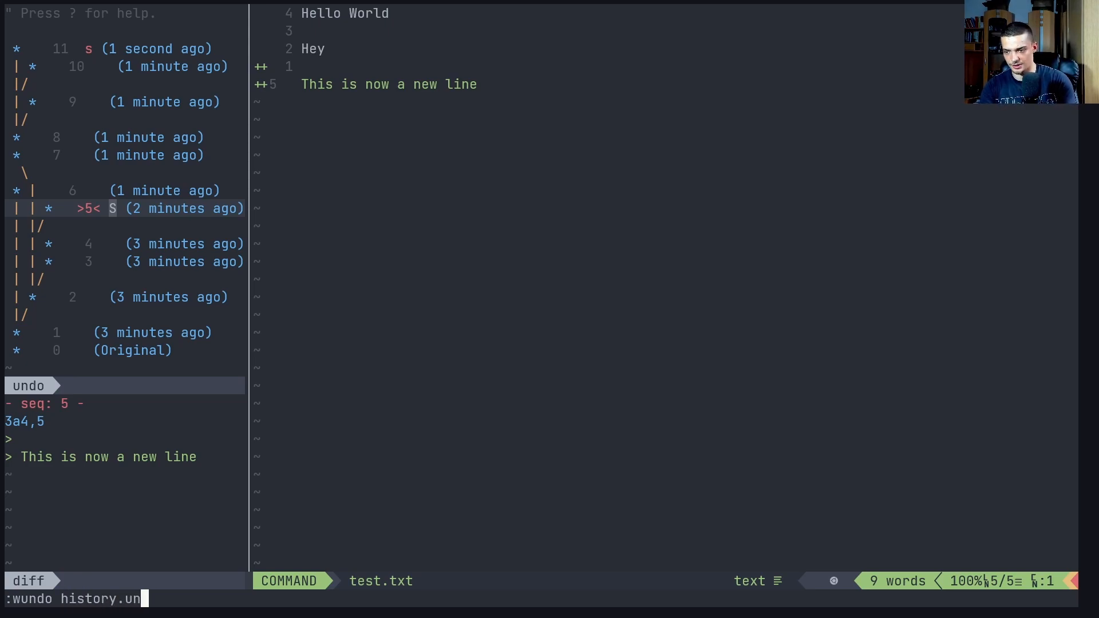
key("Return")
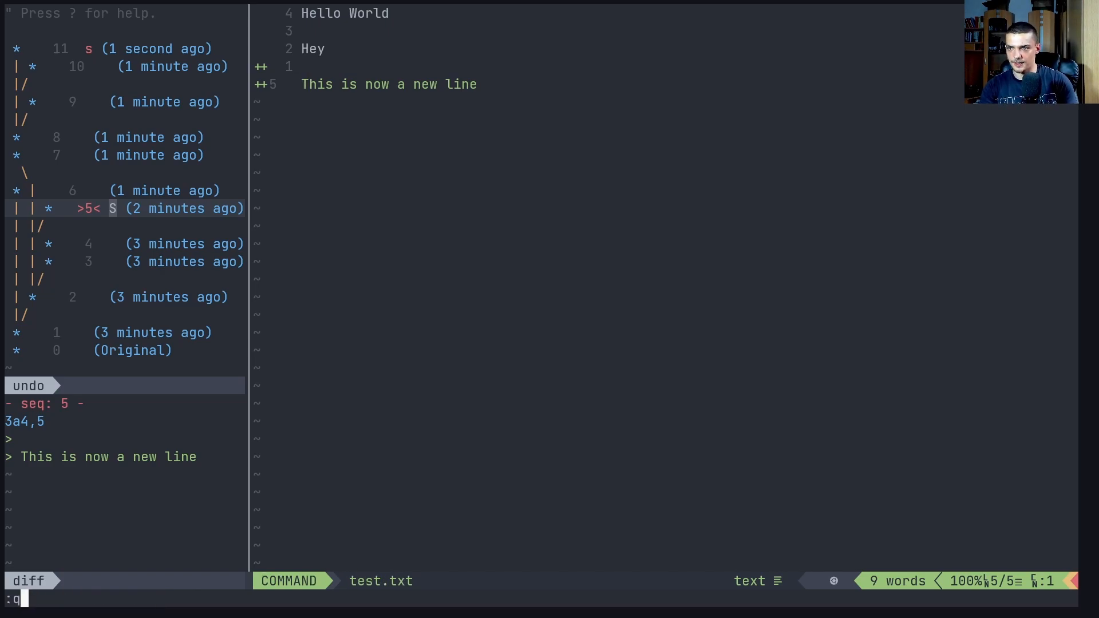
key("Return")
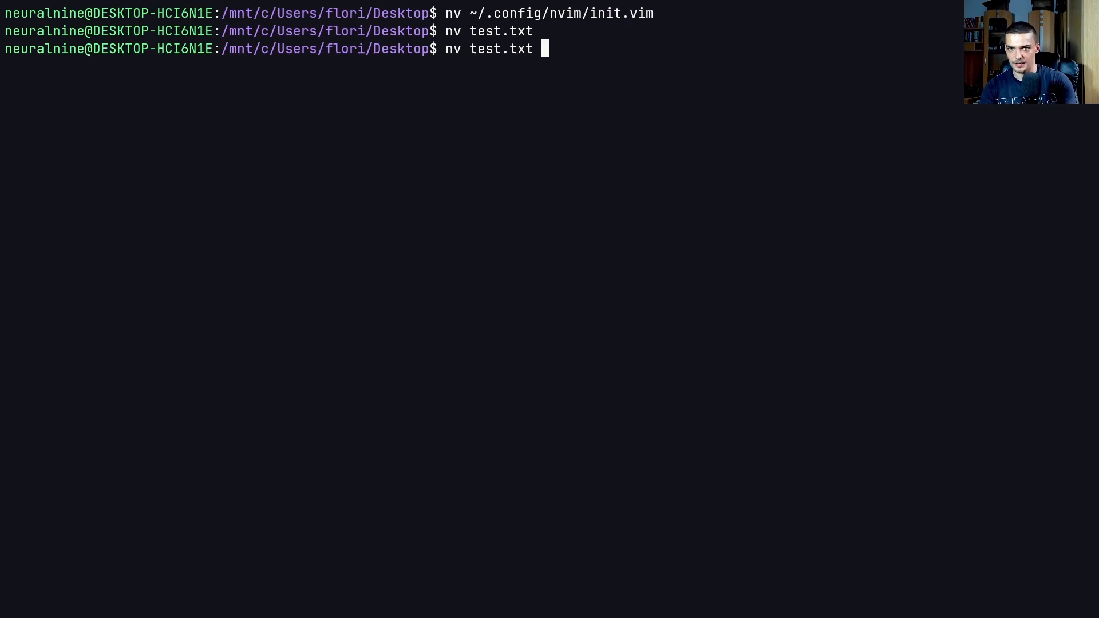
key("Return")
type(":r")
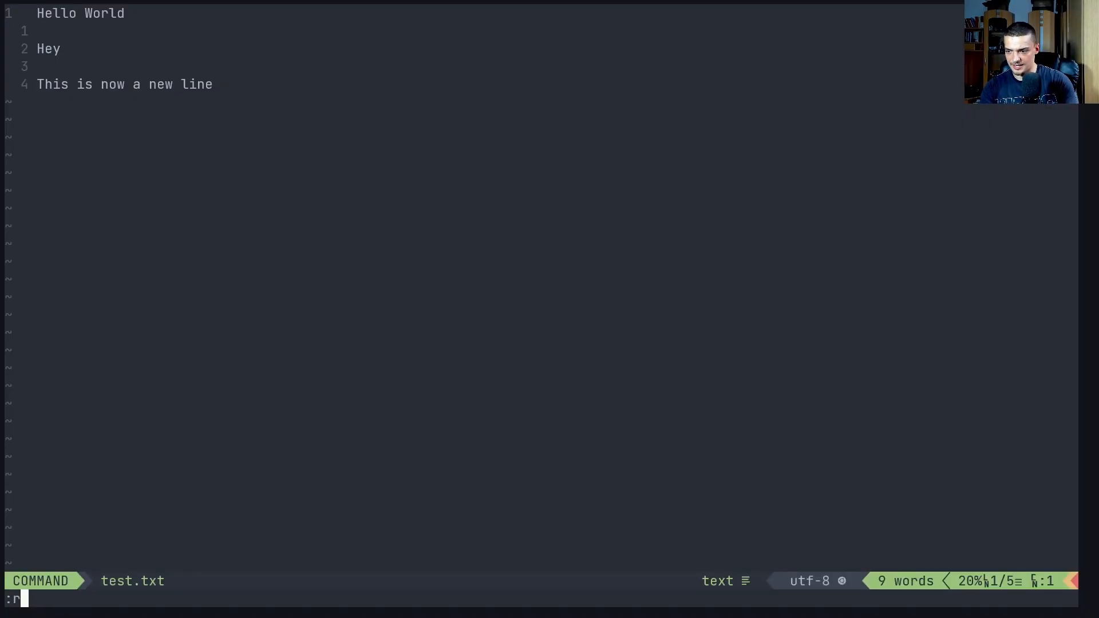
type("undo")
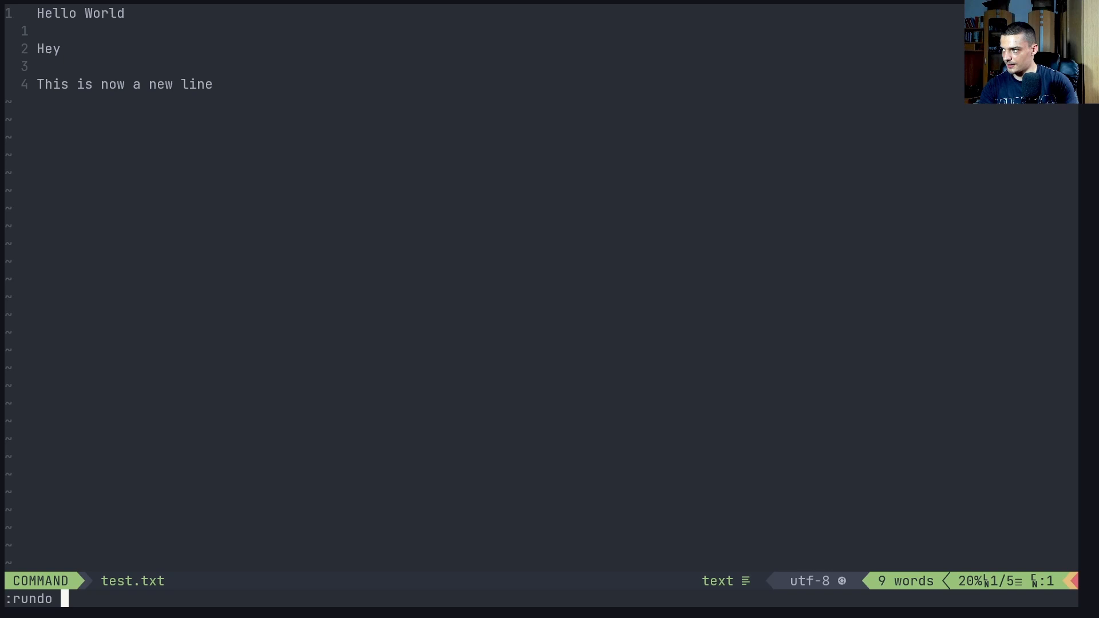
key("Return")
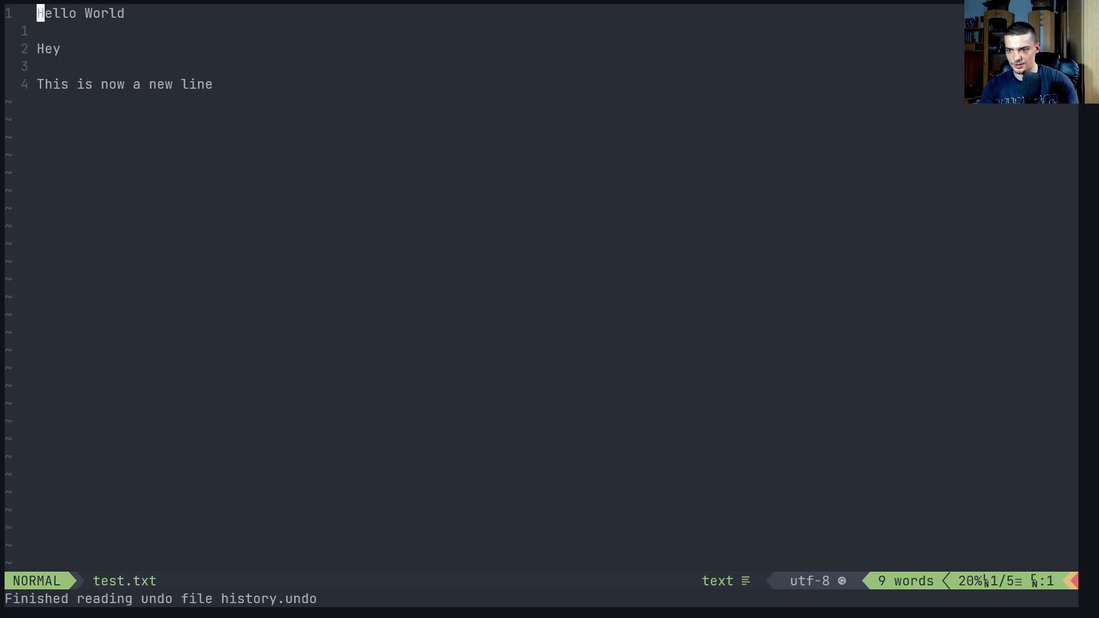
mouse_move(294, 482)
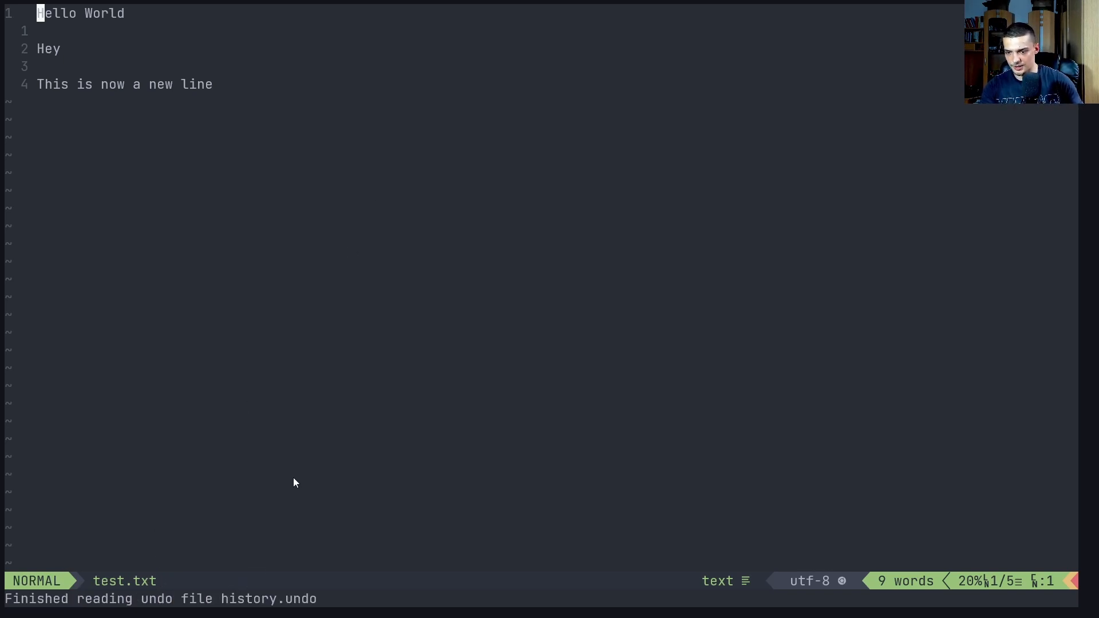
type(":Undotr")
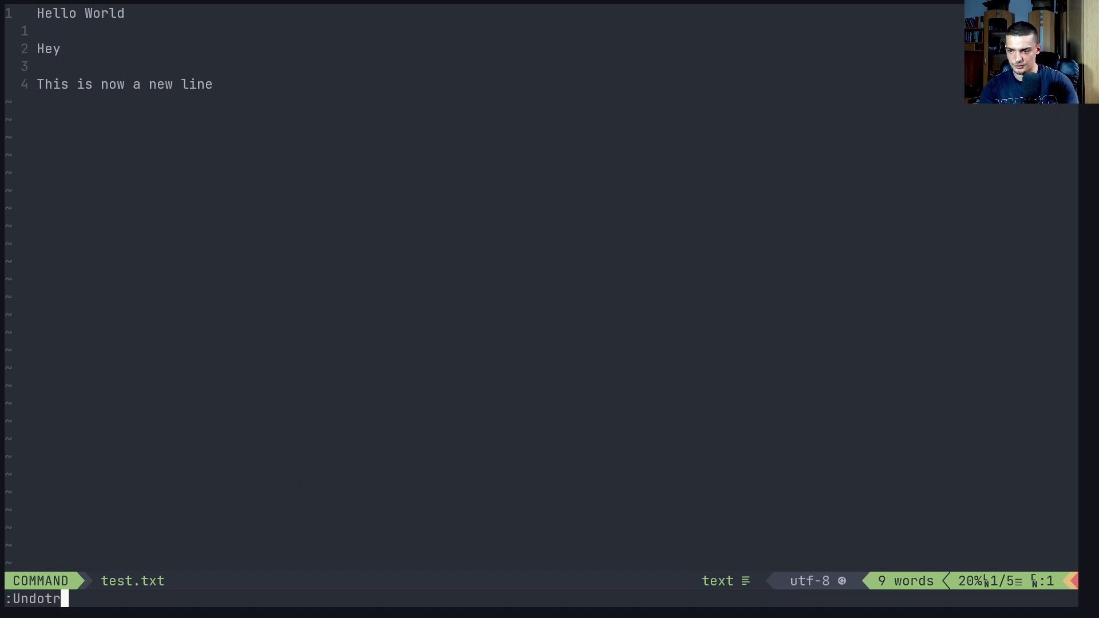
key("Return")
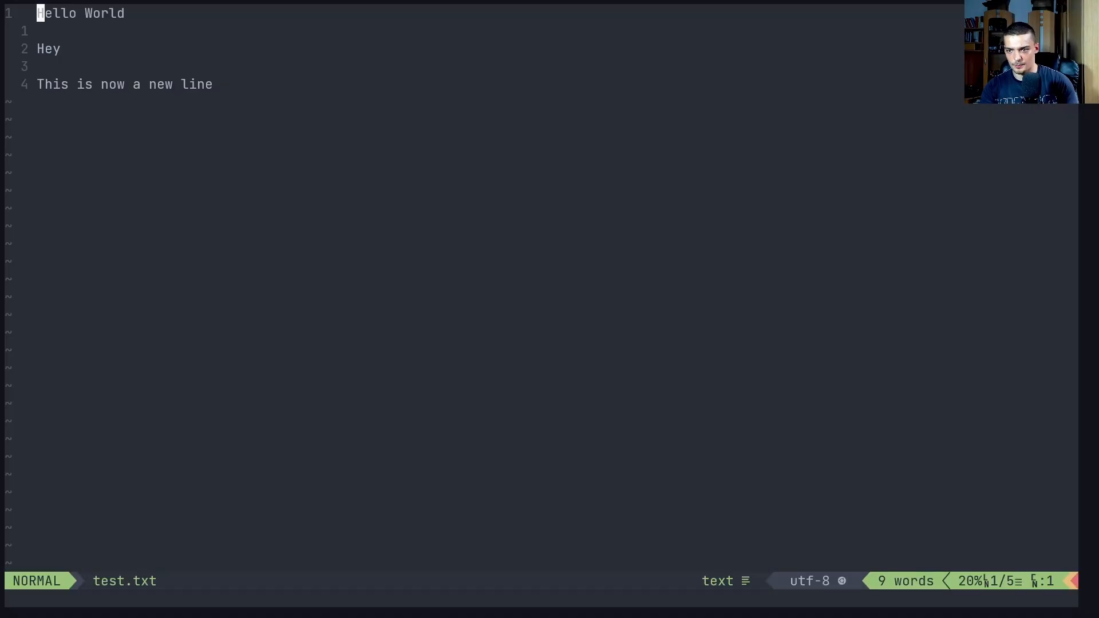
type("undio")
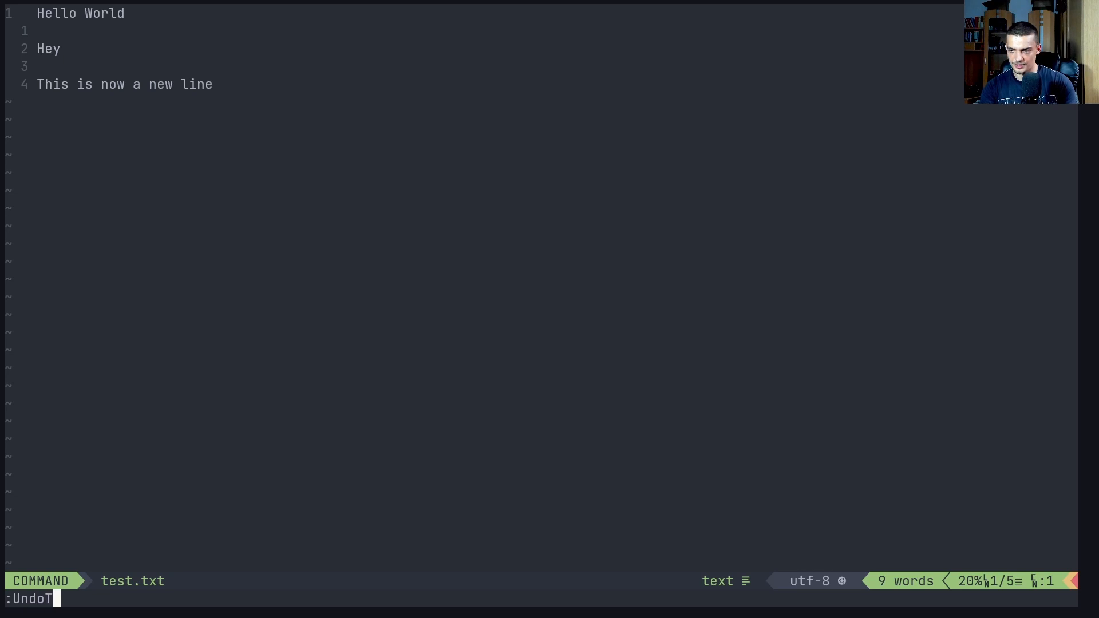
key("Return")
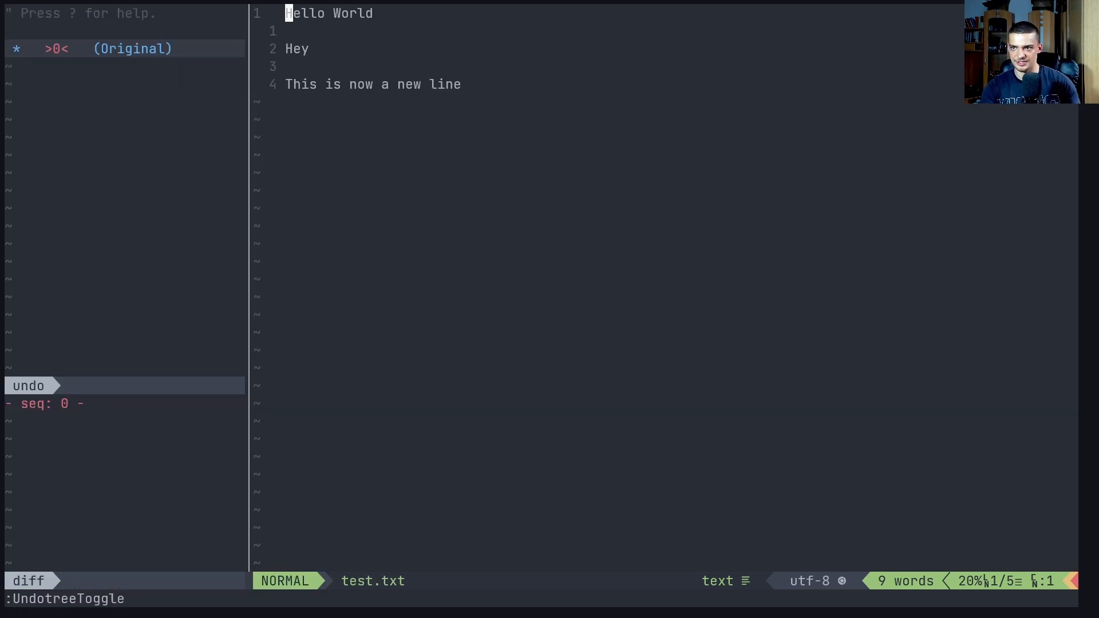
mouse_move(357, 254)
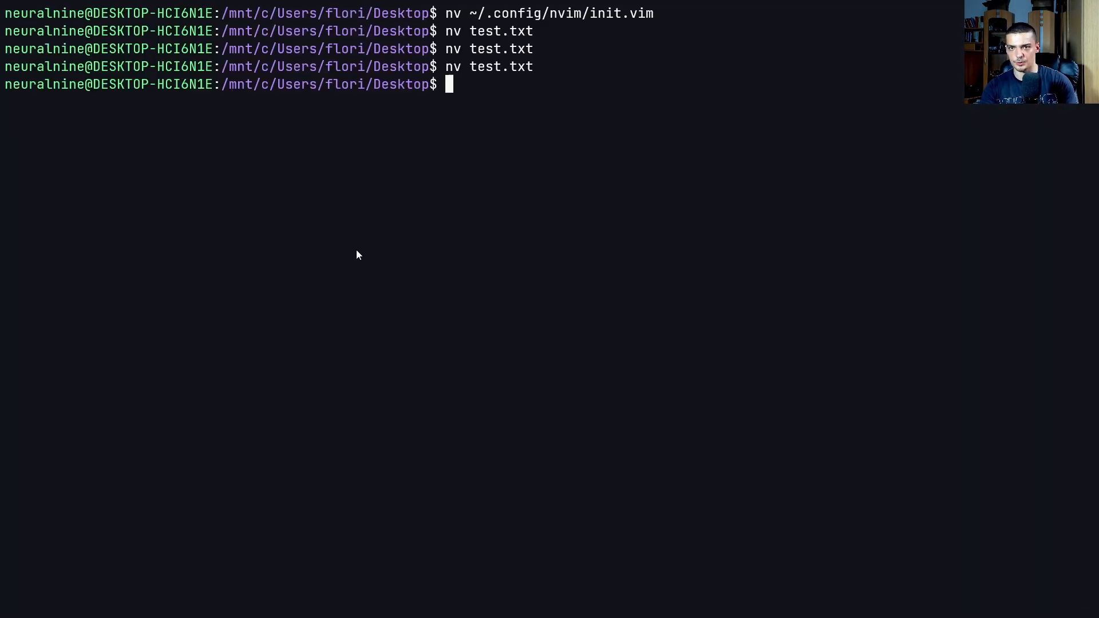
Reopen test.txt, toggle Undotree, and load history.undo with :rundo to show the branching tree
key("Return")
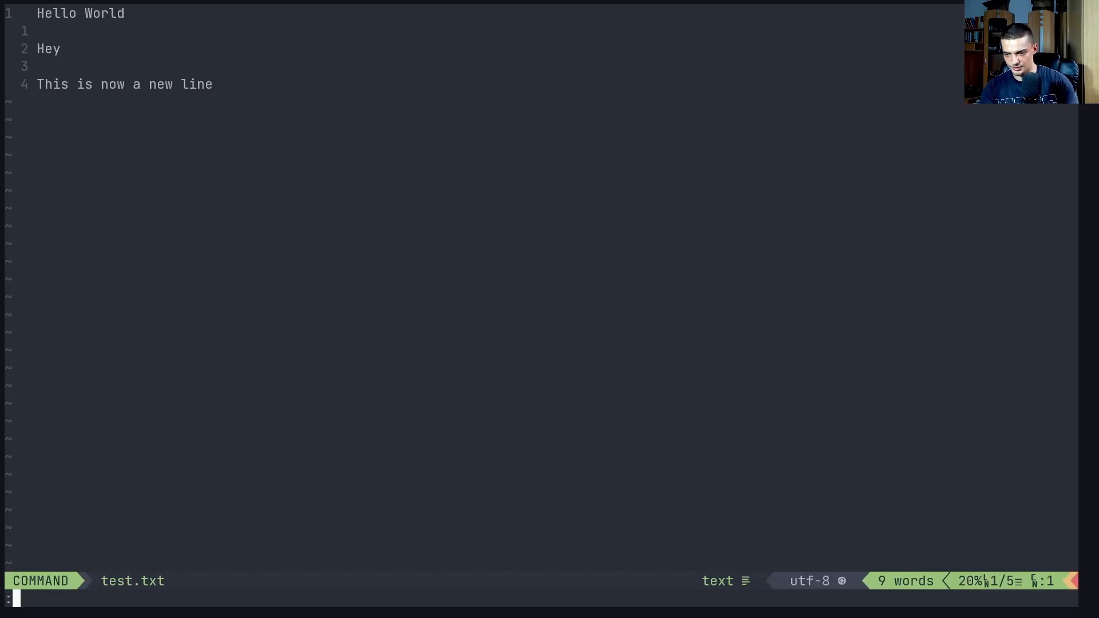
type(":UndotreeTo")
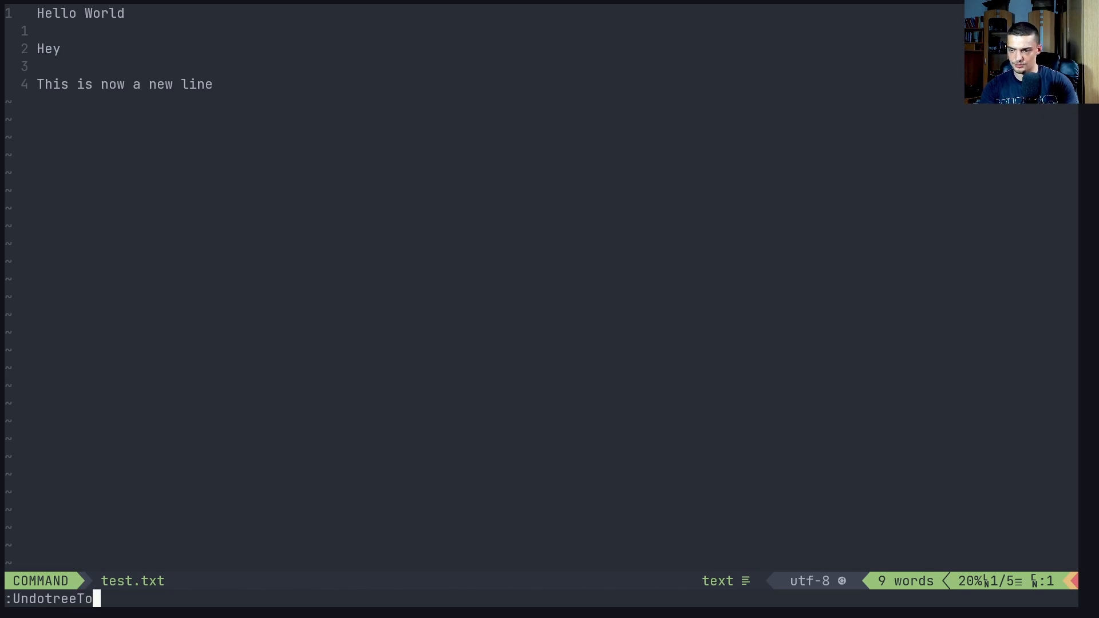
key("Return")
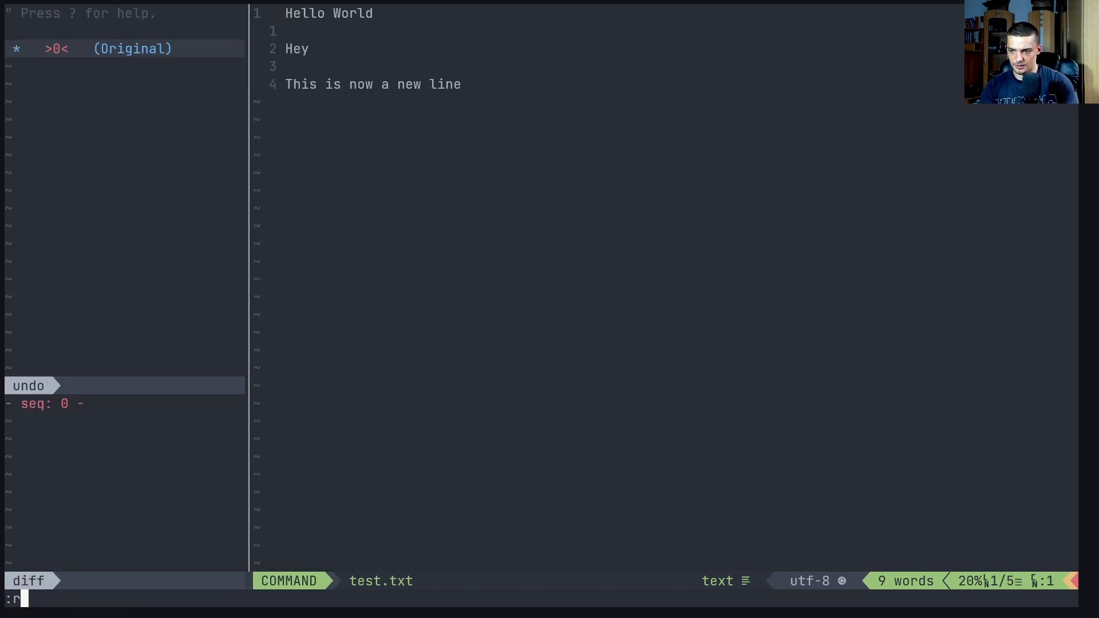
type("undo")
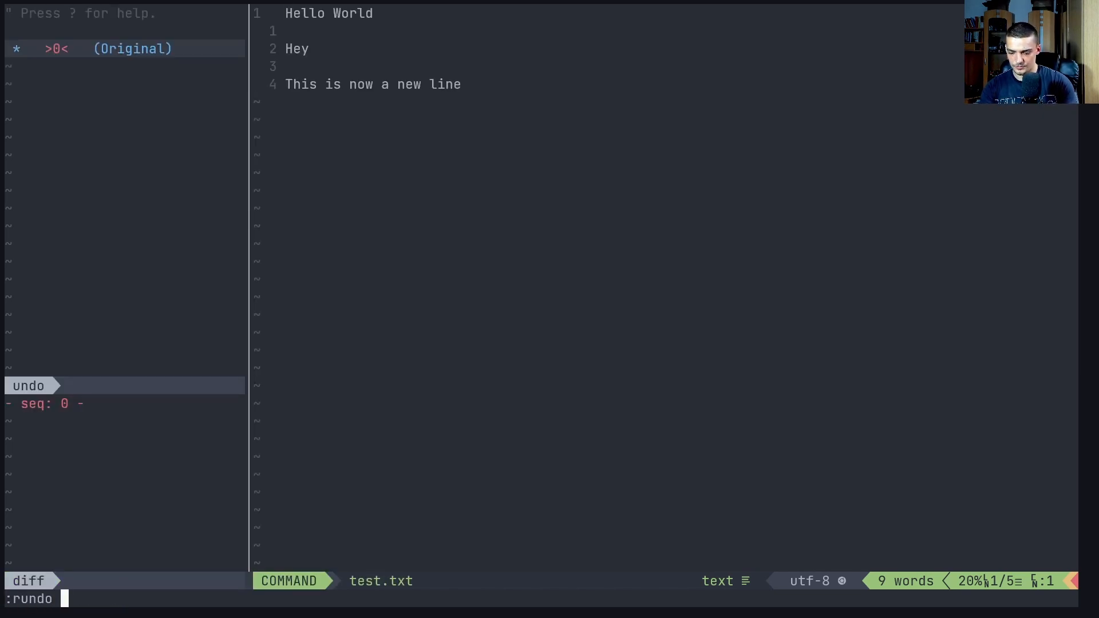
key("Return")
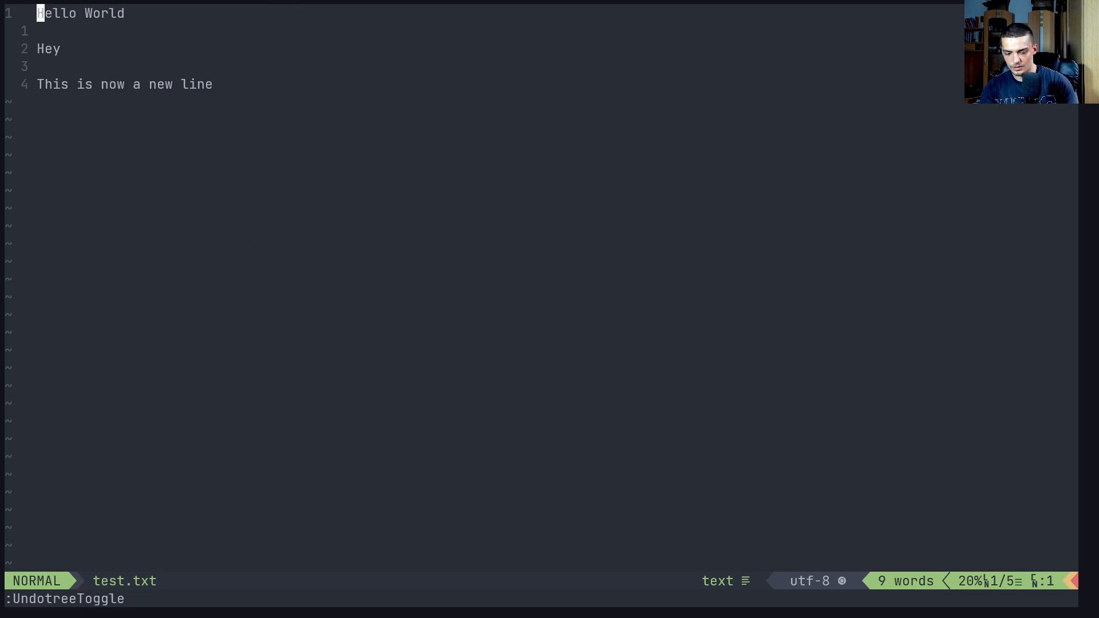
key("Return")
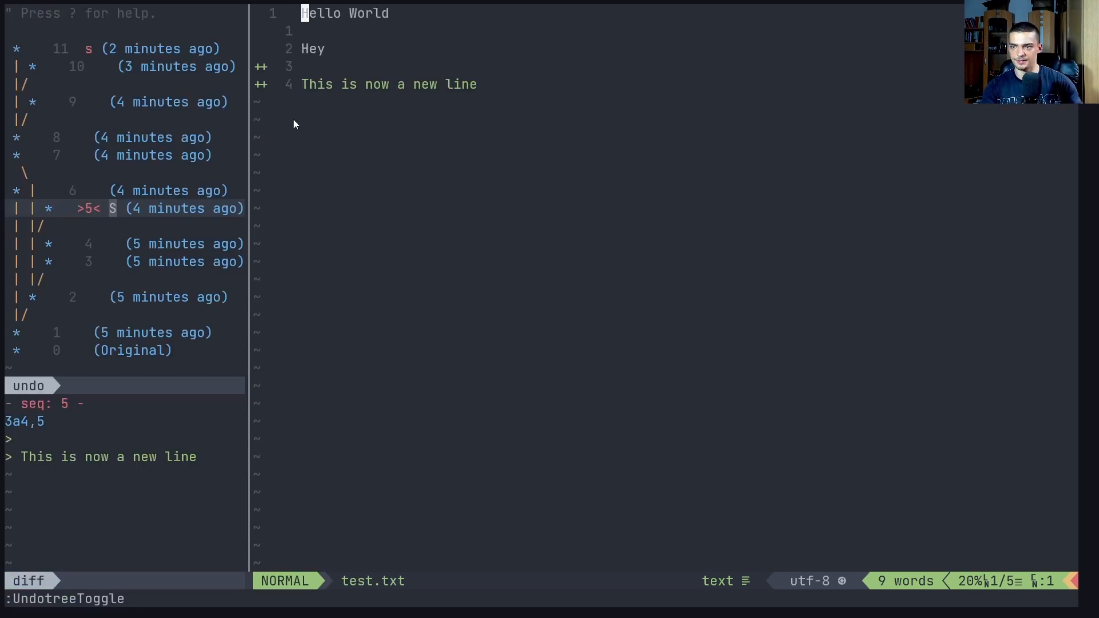
mouse_move(354, 151)
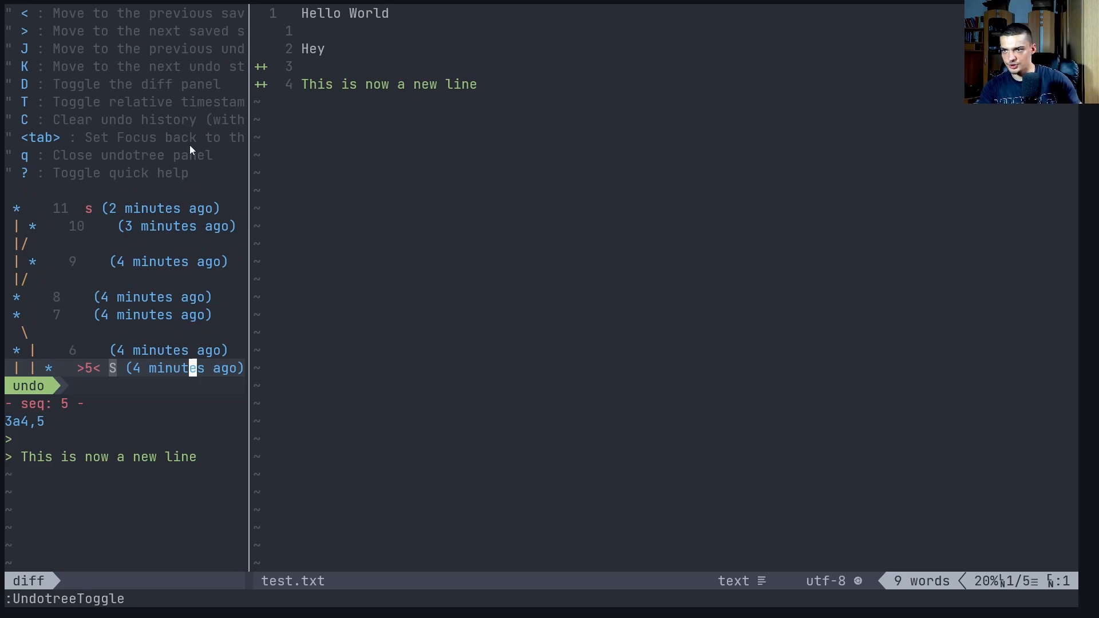
mouse_move(266, 151)
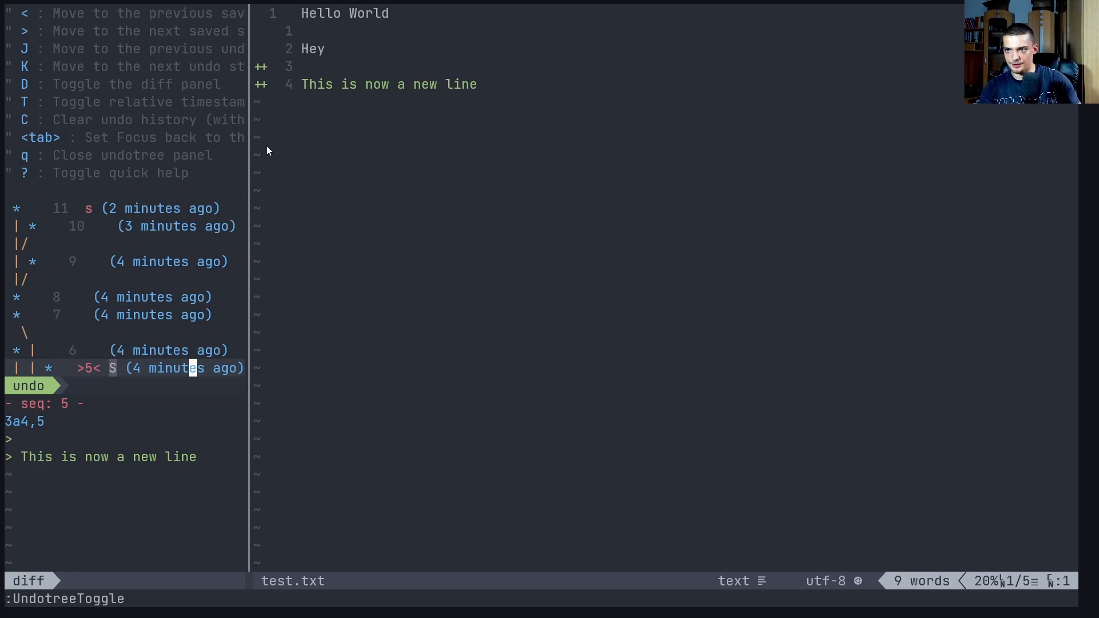
mouse_move(347, 187)
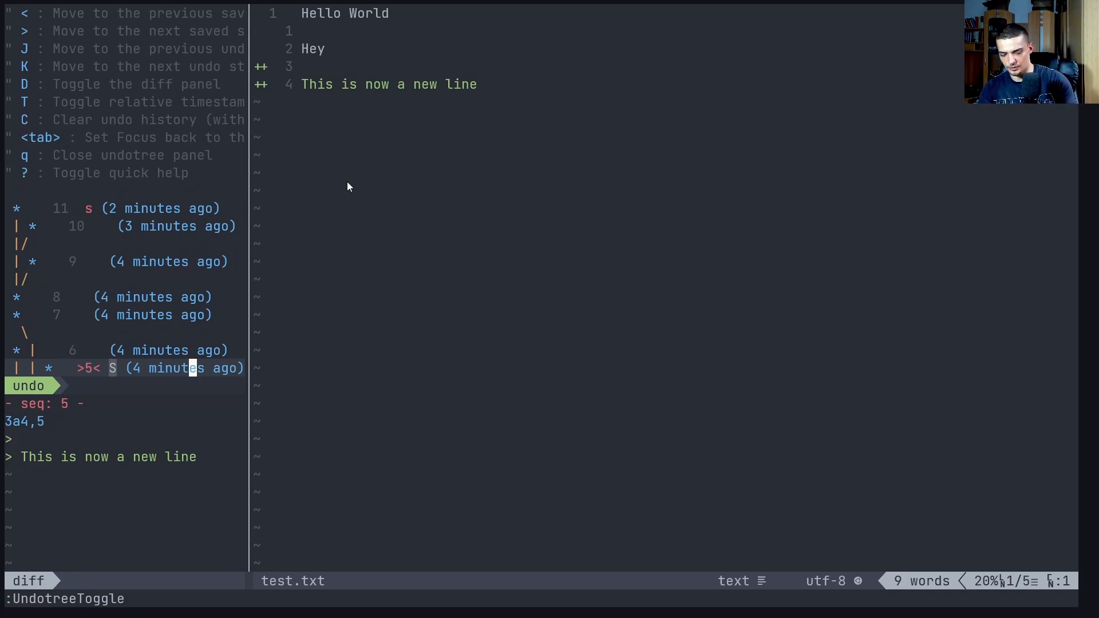
Scroll through the undo tree, close the Undotree panel, and quit Neovim
scroll("down", 3)
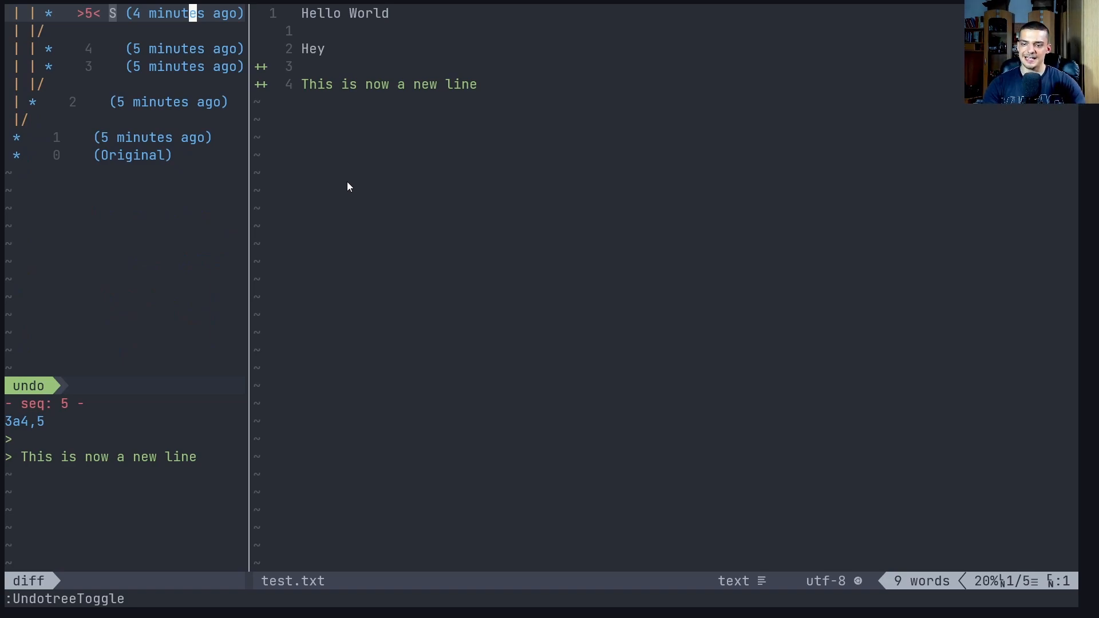
mouse_move(274, 391)
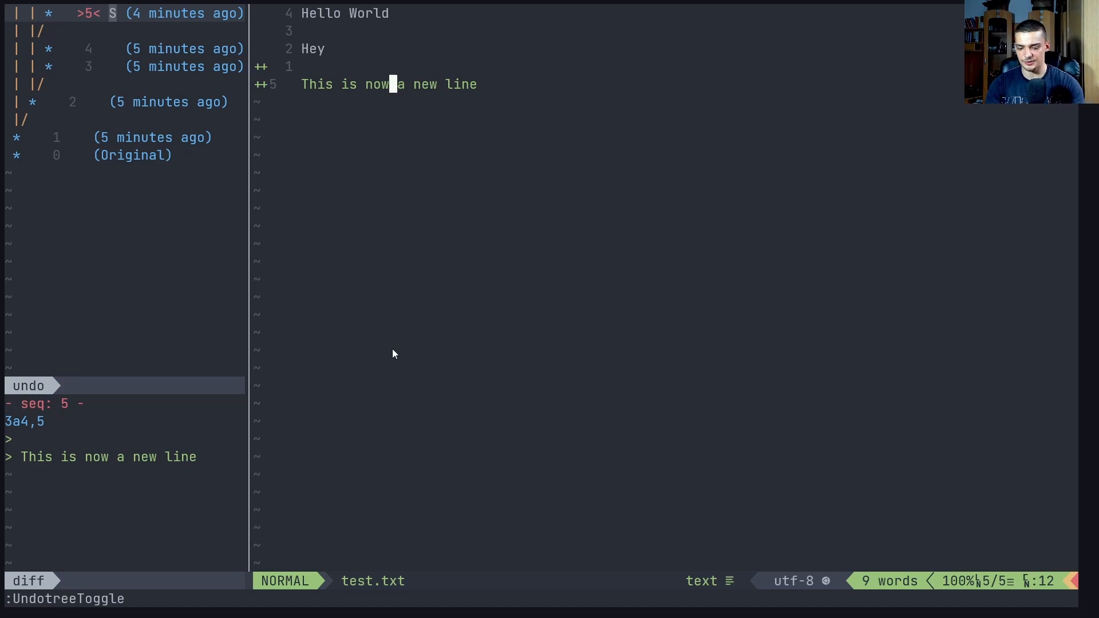
key("Return")
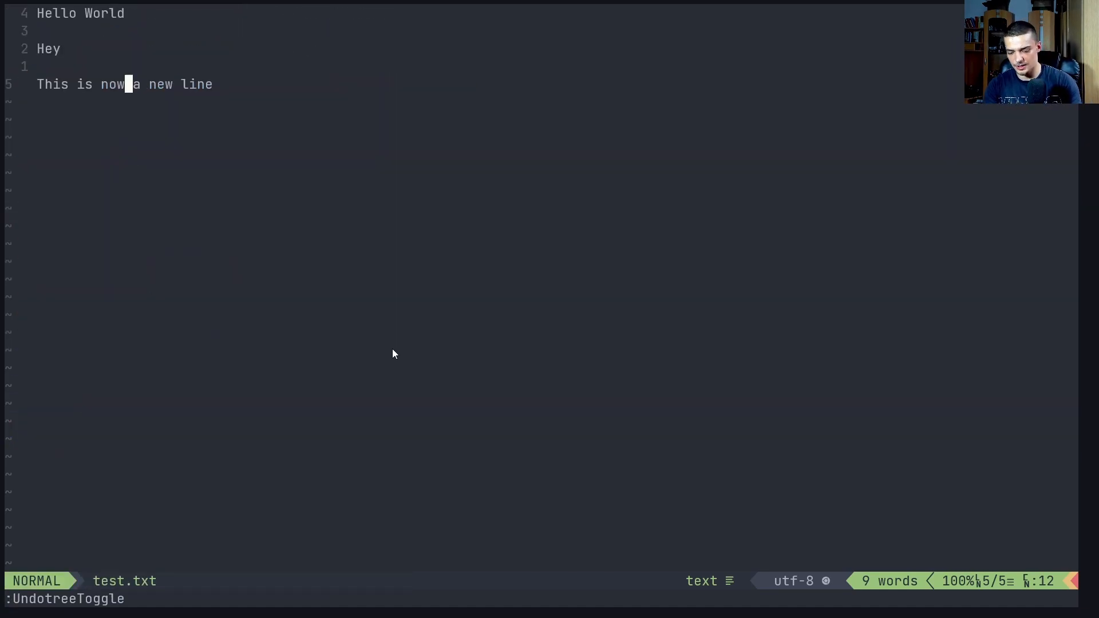
key("Return")
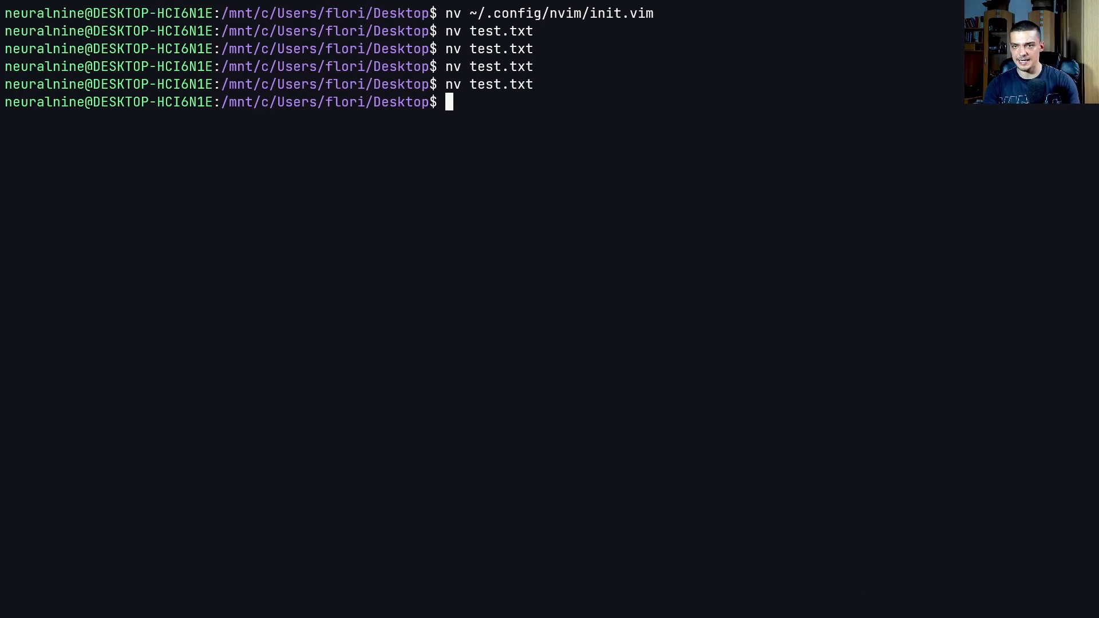
Open ~/.config/nvim/init.vim and scroll to the <C-l> and <F5> UndotreeToggle mappings
key("Return")
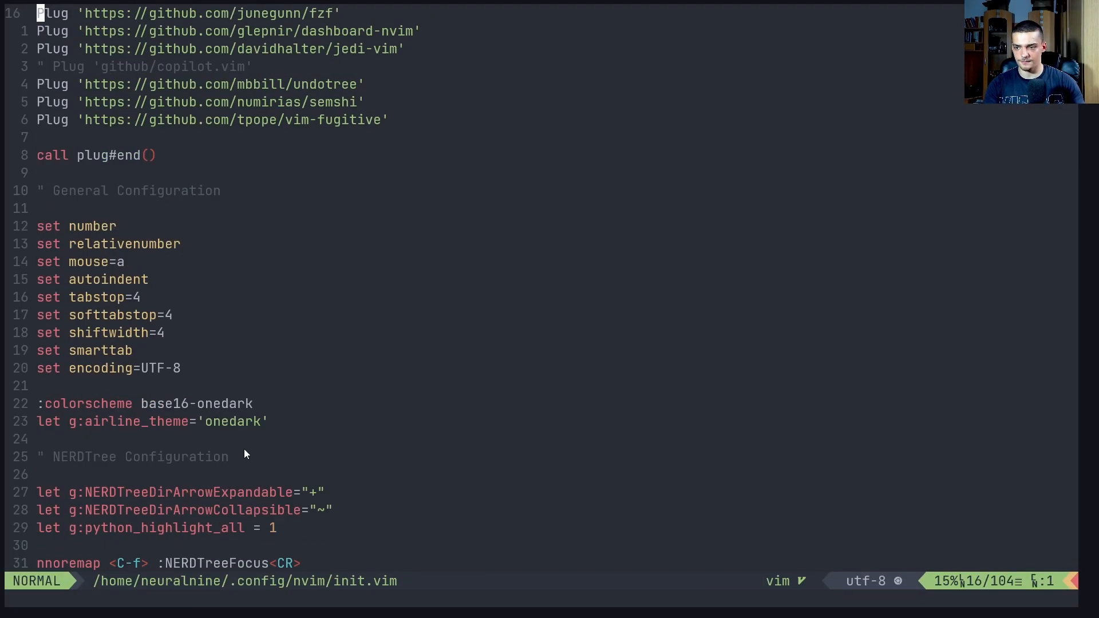
scroll("down", 3)
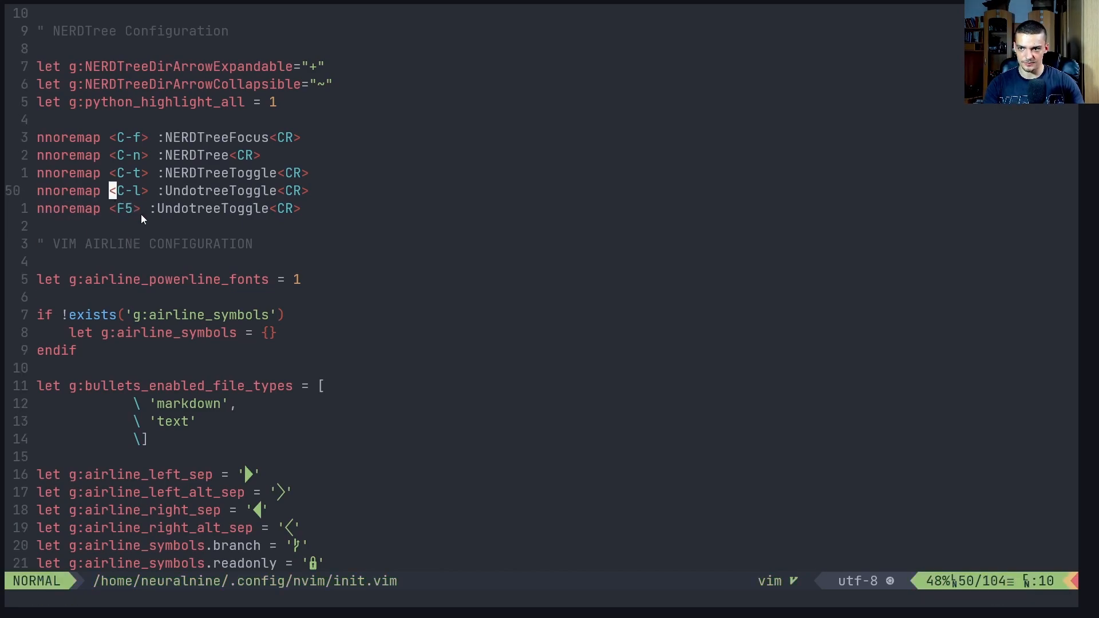
key("v")
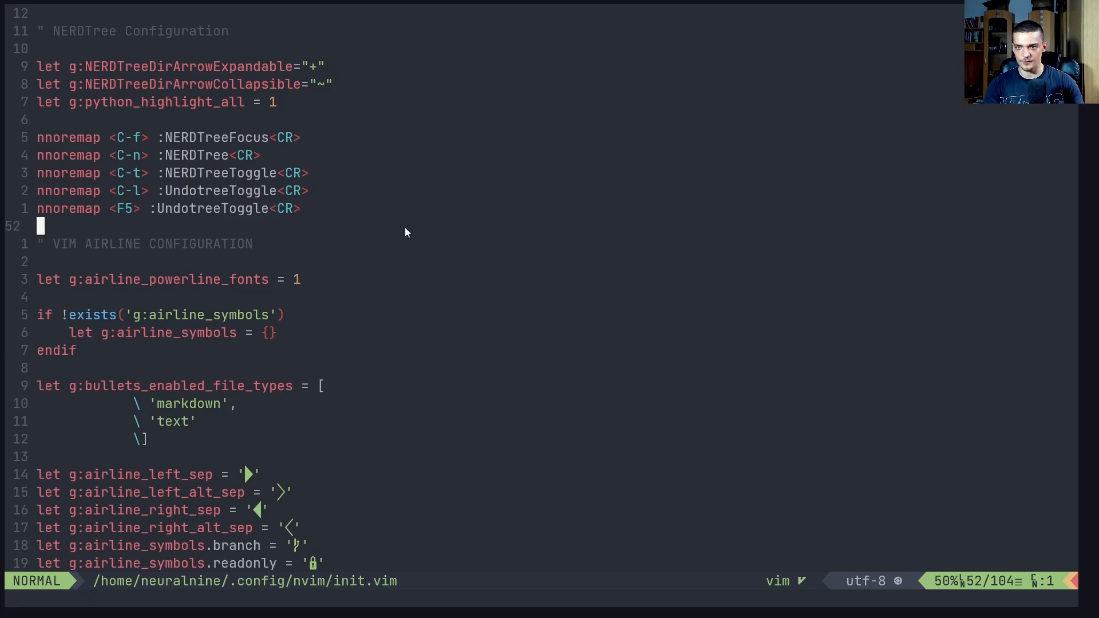
mouse_move(391, 233)
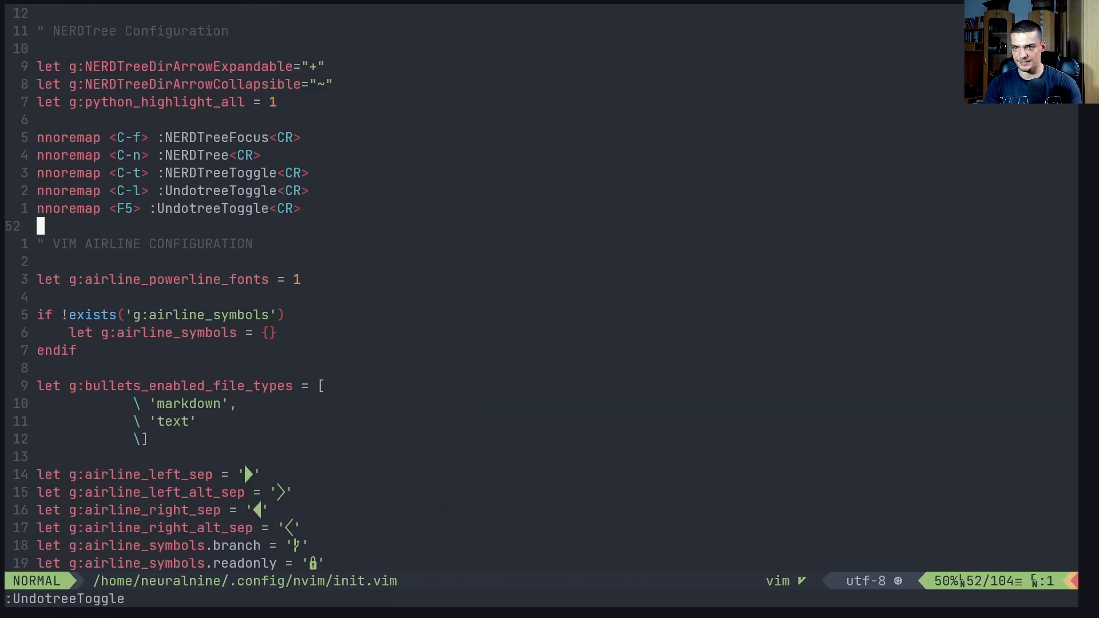
mouse_move(344, 183)
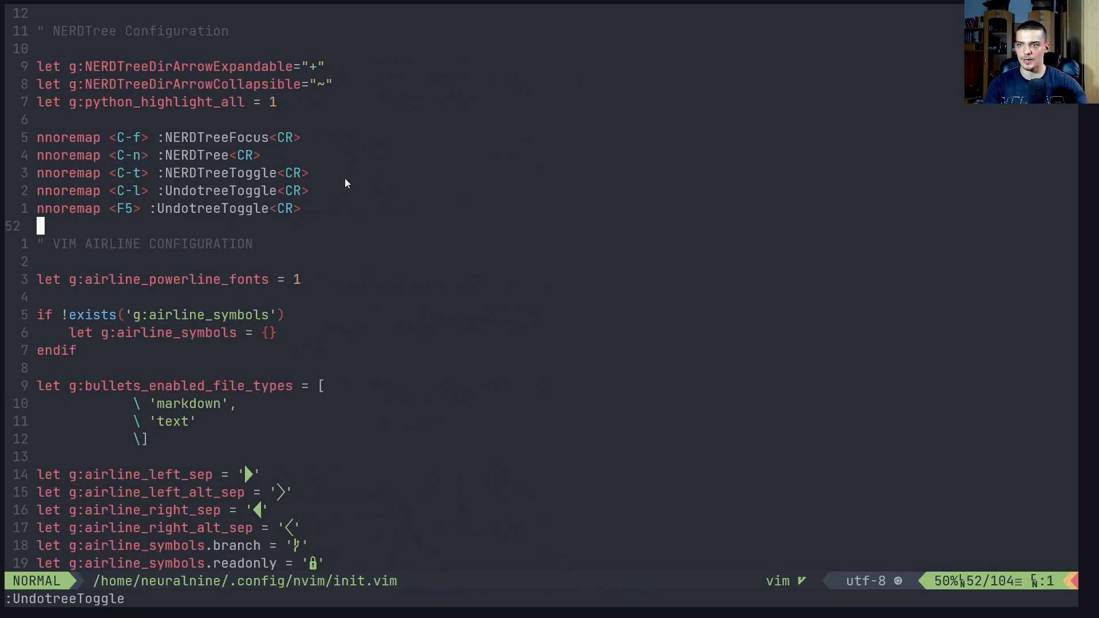
mouse_move(308, 200)
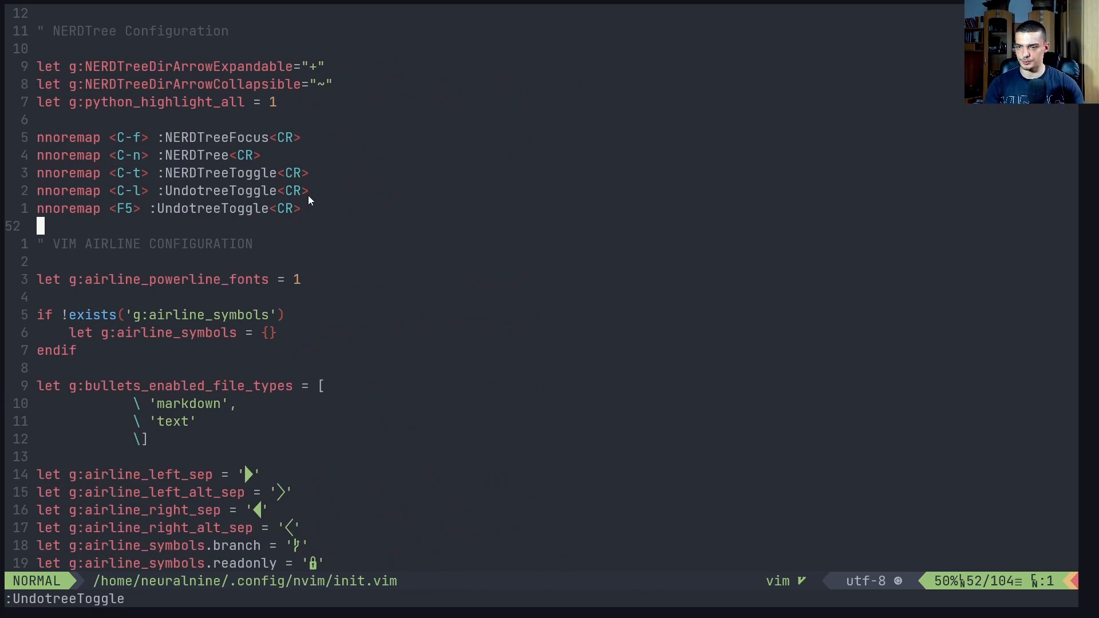